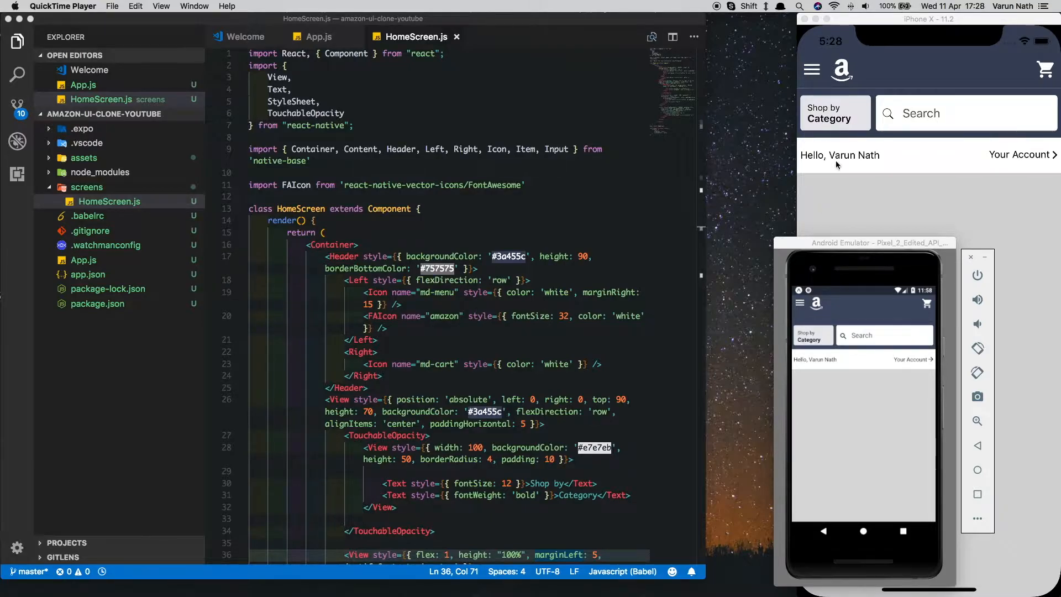
{"action": "mouse_move", "coordinate": [1034, 181]}
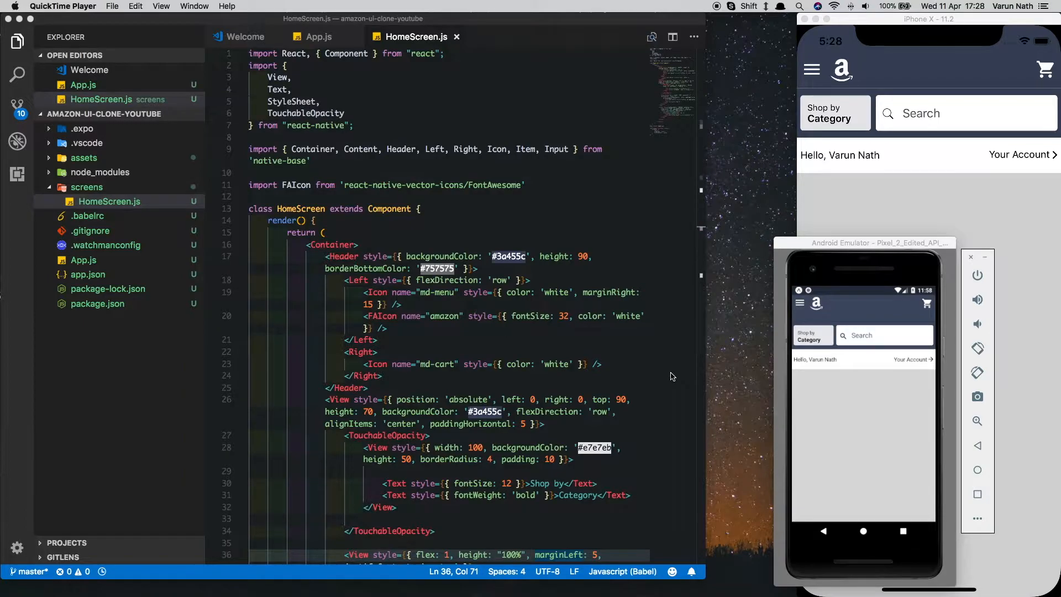
{"action": "mouse_move", "coordinate": [796, 335]}
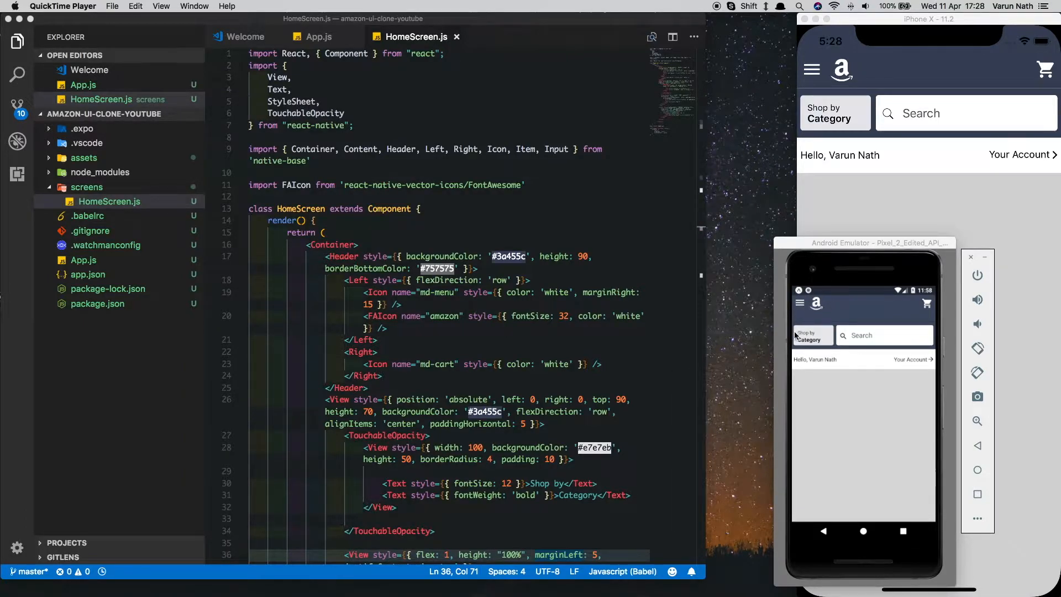
{"action": "mouse_move", "coordinate": [808, 349]}
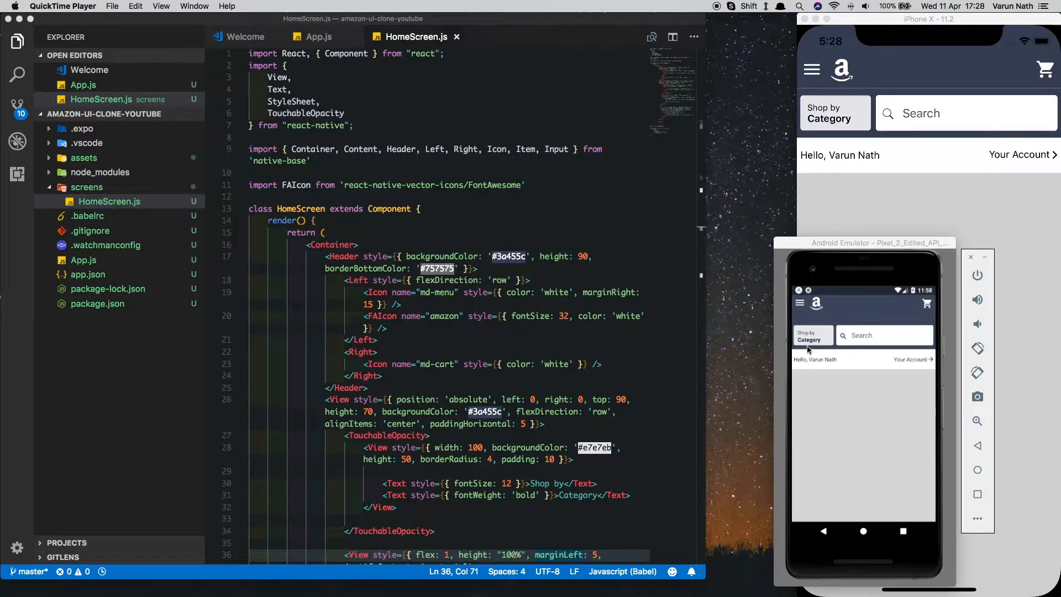
{"action": "mouse_move", "coordinate": [815, 349]}
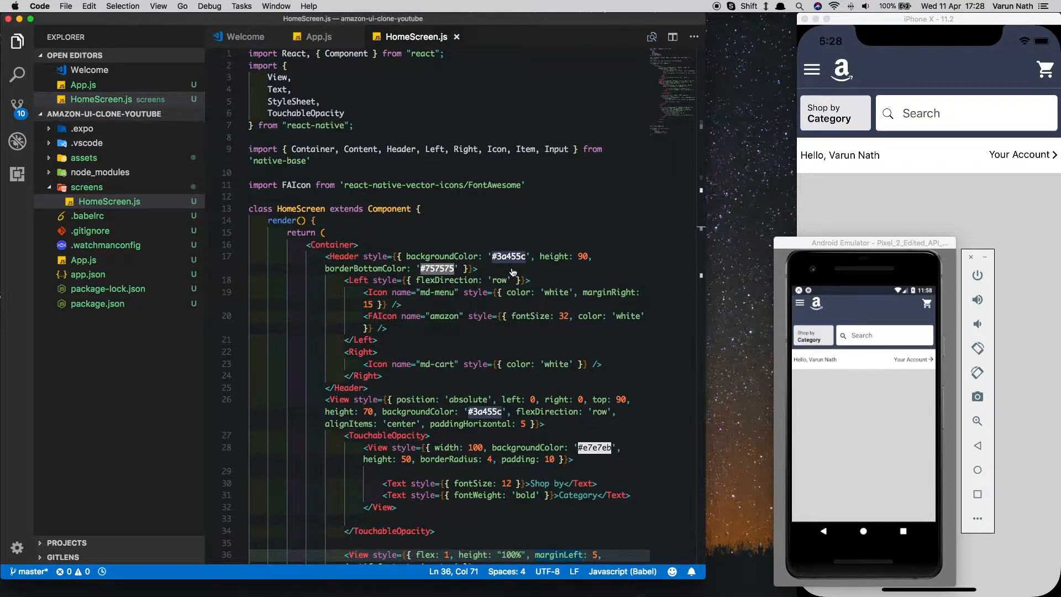
{"action": "mouse_move", "coordinate": [901, 332]}
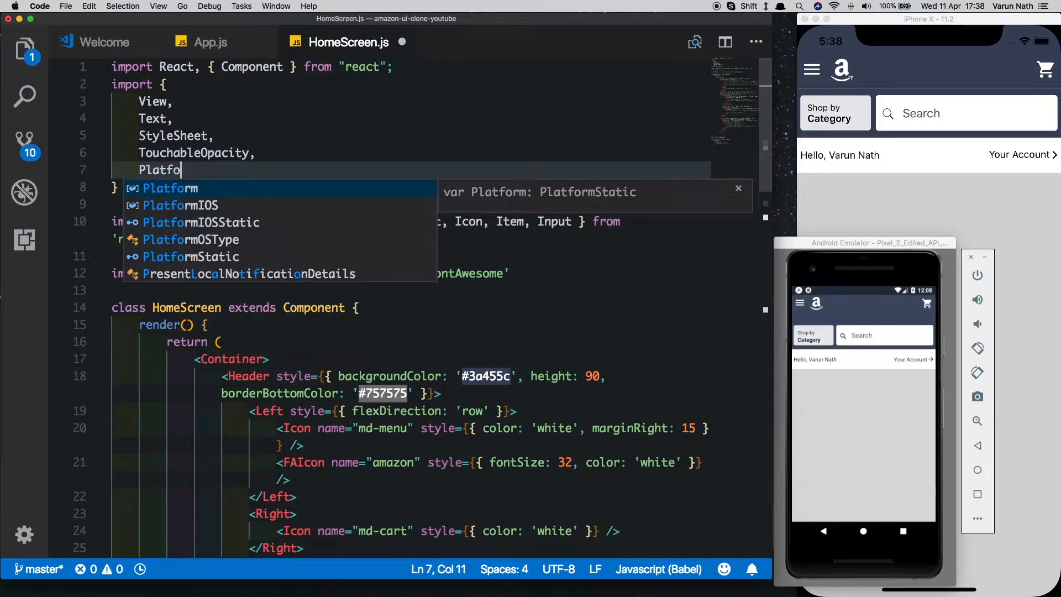
Step: Import Platform and give the Header an Android-only androidHeader style with paddingTop StatusBar.currentHeight
{"action": "type", "text": "Platform,"}
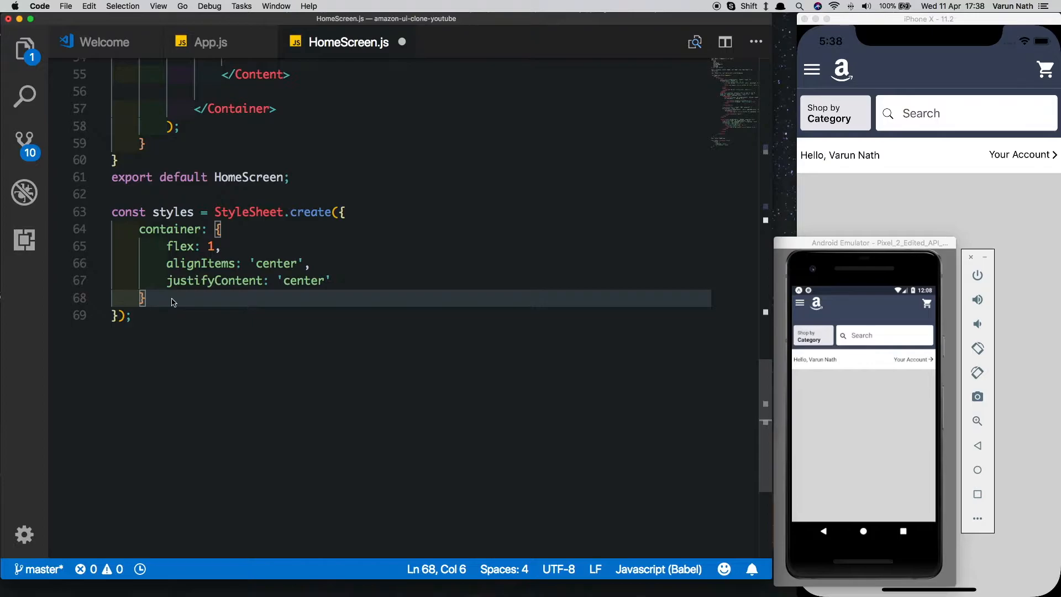
{"action": "type", "text": "android: {"}
{"action": "type", "text": "paddingTop: StatusBar.currentHeight,"}
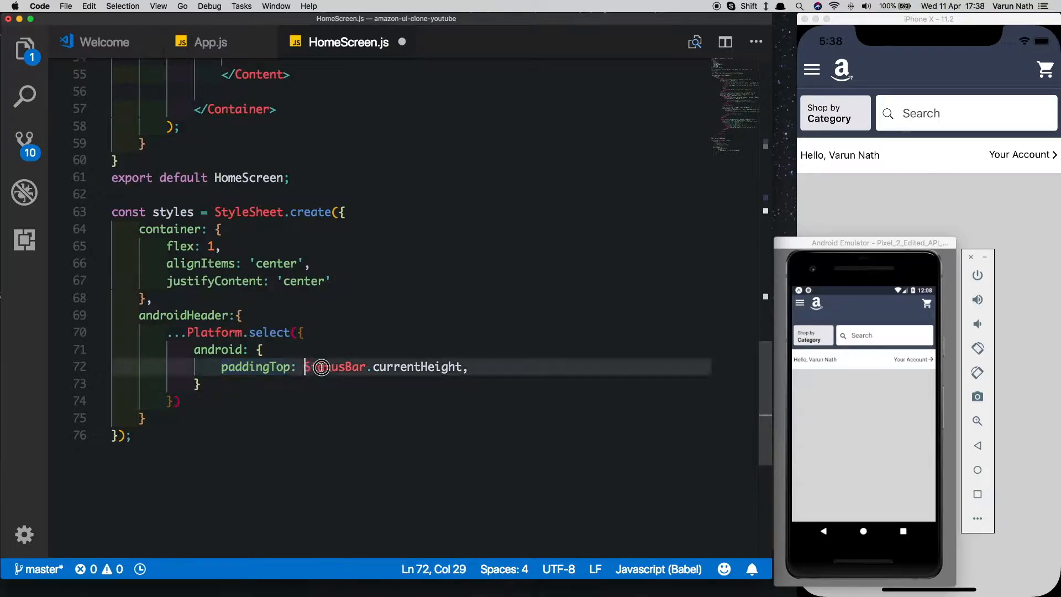
{"action": "left_click_drag", "start_coordinate": [303, 367], "coordinate": [467, 367]}
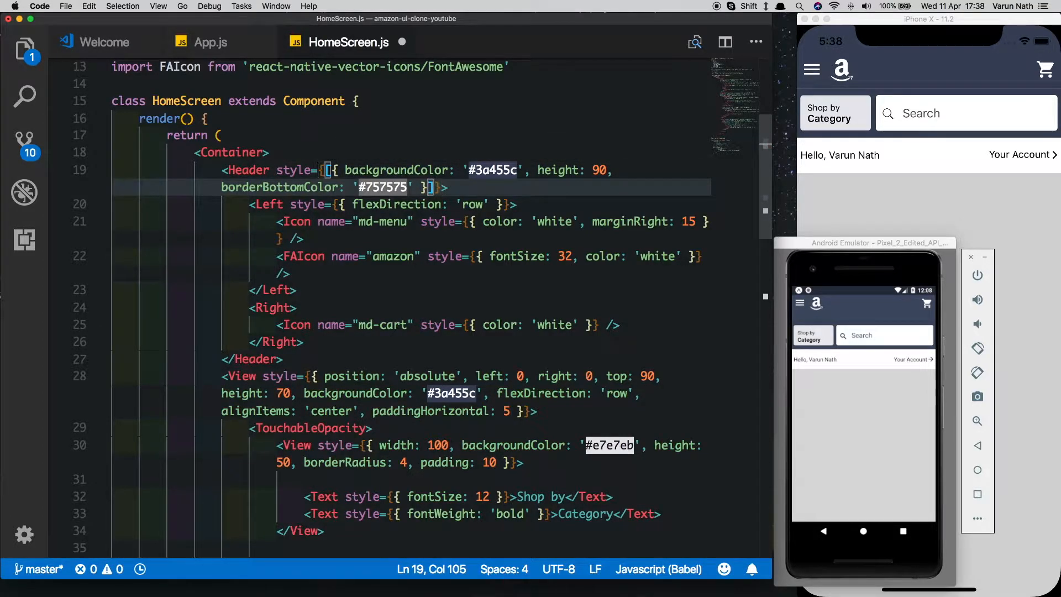
{"action": "type", "text": ",styles.androidHeader"}
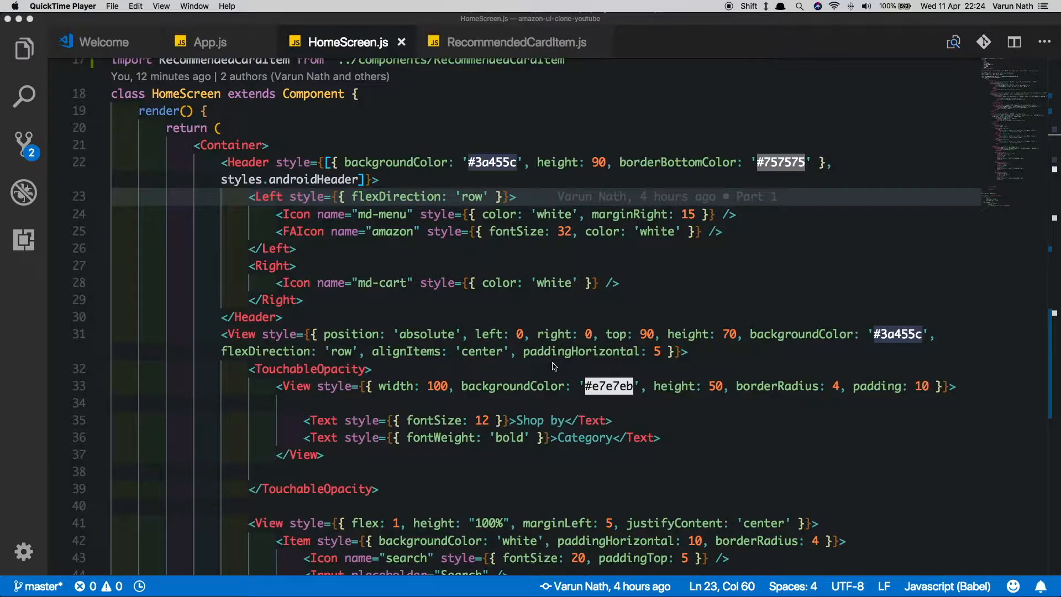
Step: Create a new integrated terminal and start an npm install of a react-native package
{"action": "type", "text": "ter"}
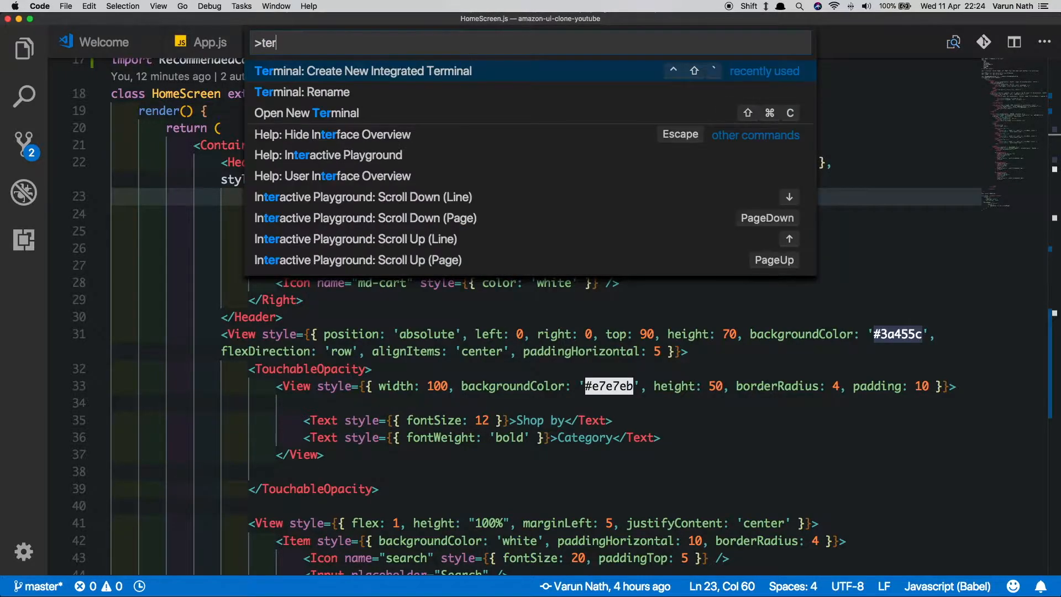
{"action": "left_click", "coordinate": [365, 71]}
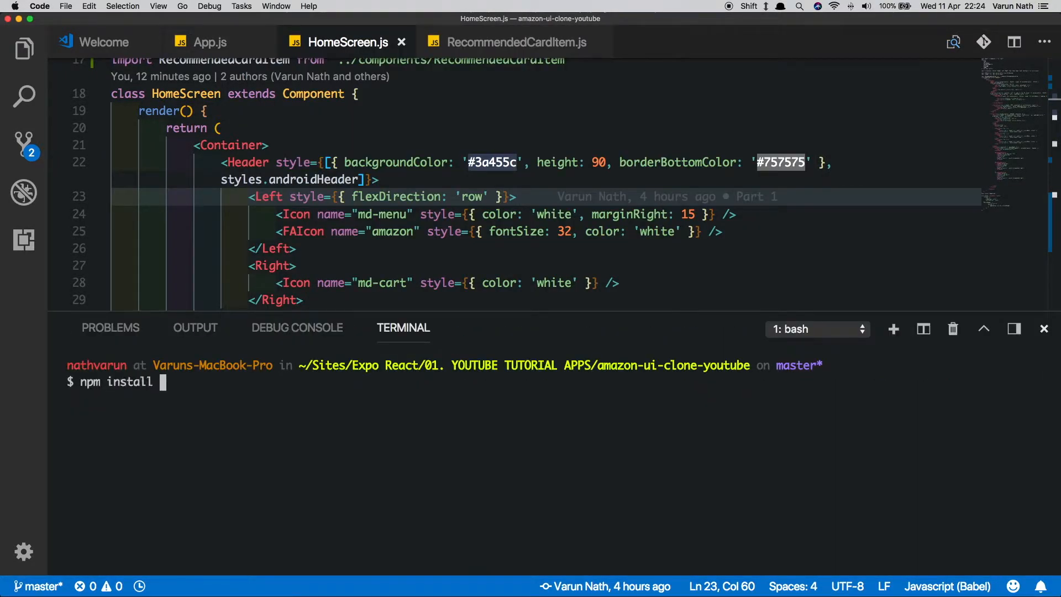
{"action": "type", "text": "react-n"}
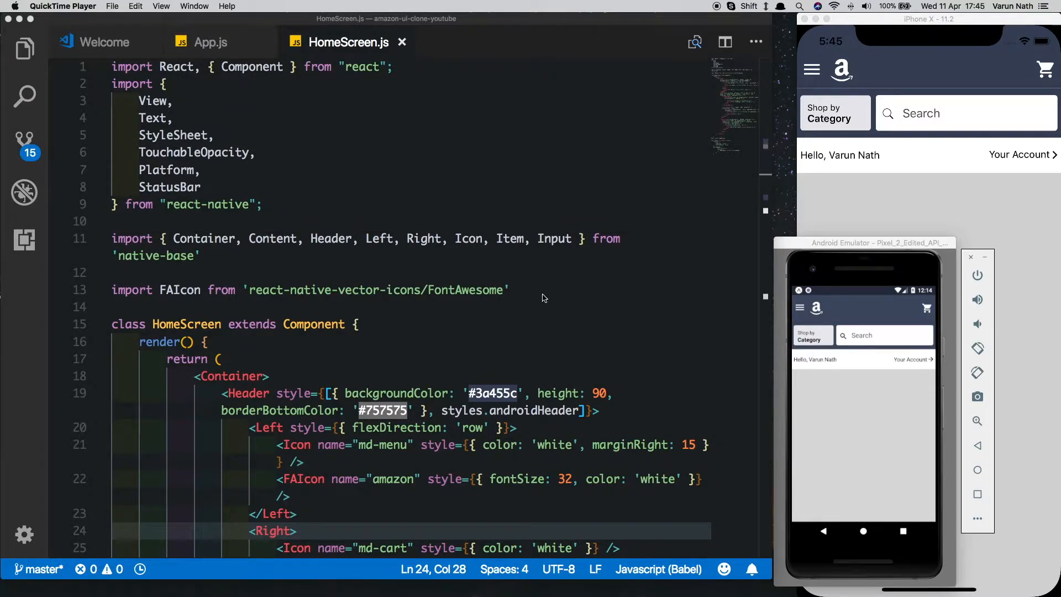
Step: Import Swiper from 'react-native-swiper' in HomeScreen.js
{"action": "type", "text": "import Swiper from 'rea"}
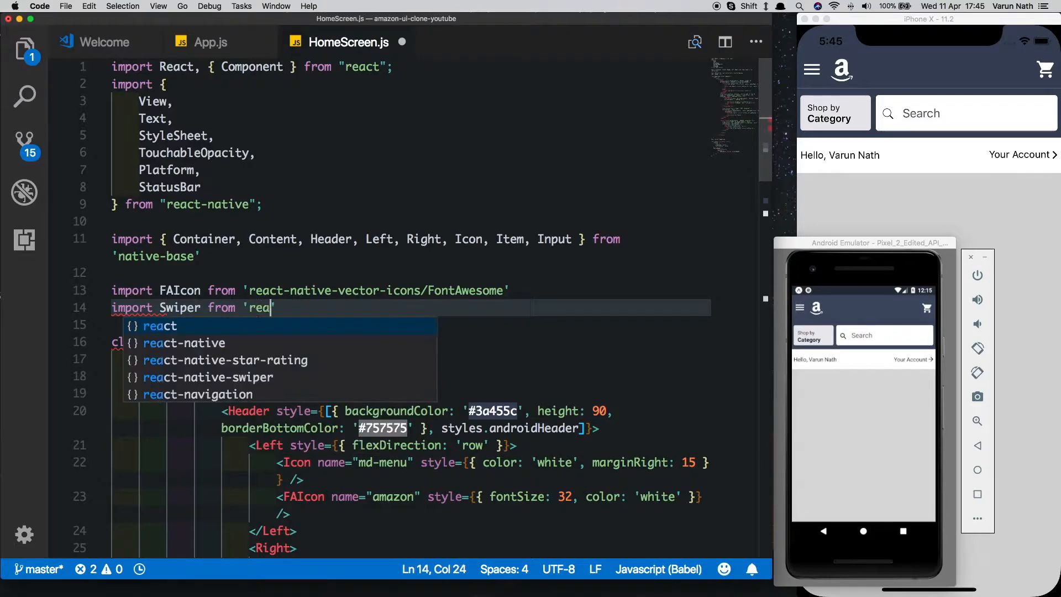
{"action": "type", "text": "ct-nati"}
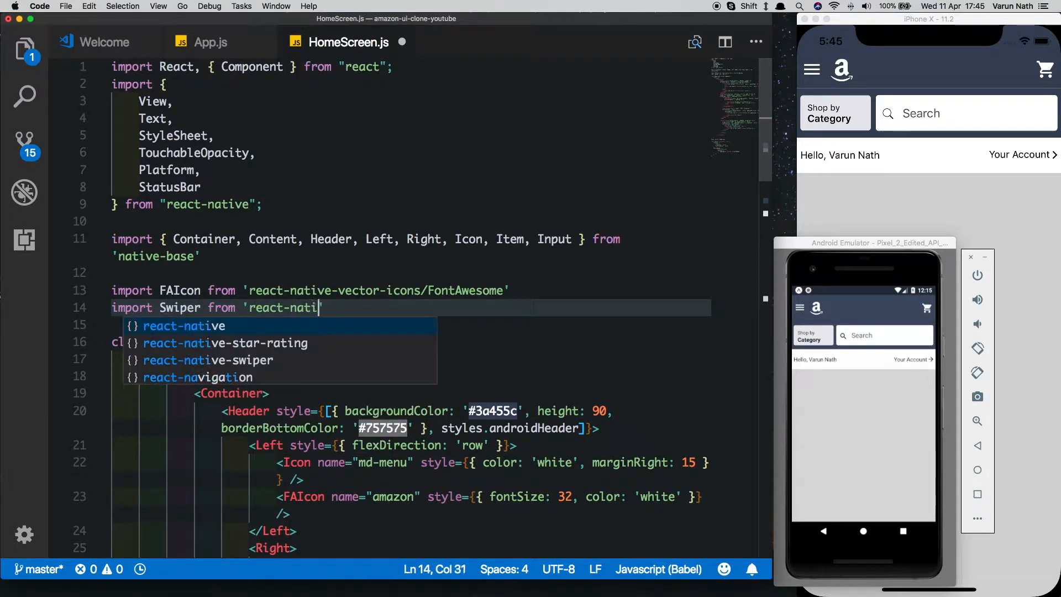
{"action": "left_click", "coordinate": [207, 360]}
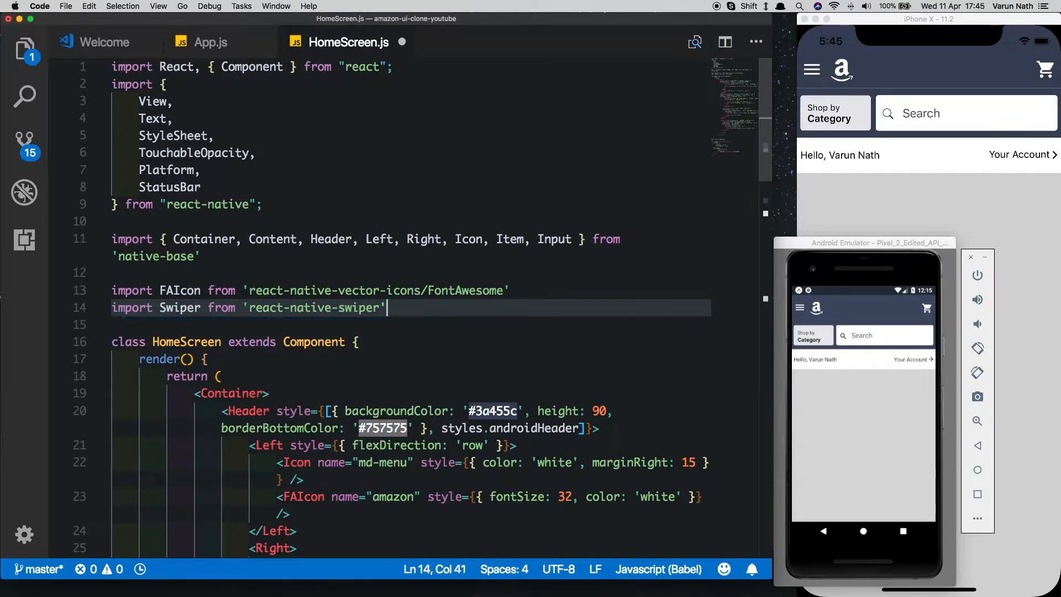
Step: Add a Swiper with height 100 holding three flex:1 View slides inside Content
{"action": "scroll", "scroll_direction": "down", "scroll_amount": 3}
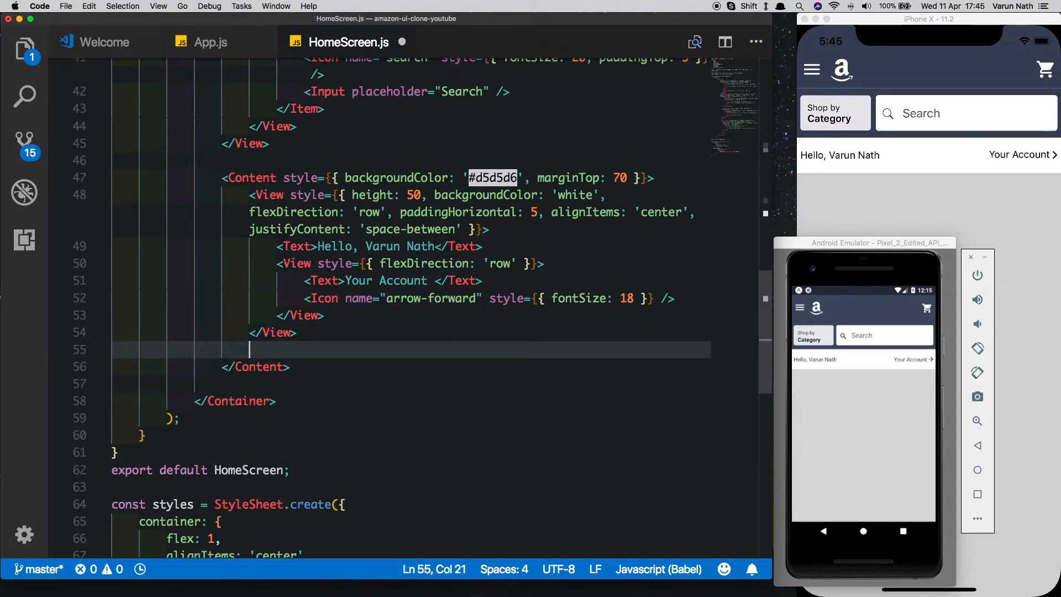
{"action": "type", "text": "<Swiper"}
{"action": "type", "text": "style="}
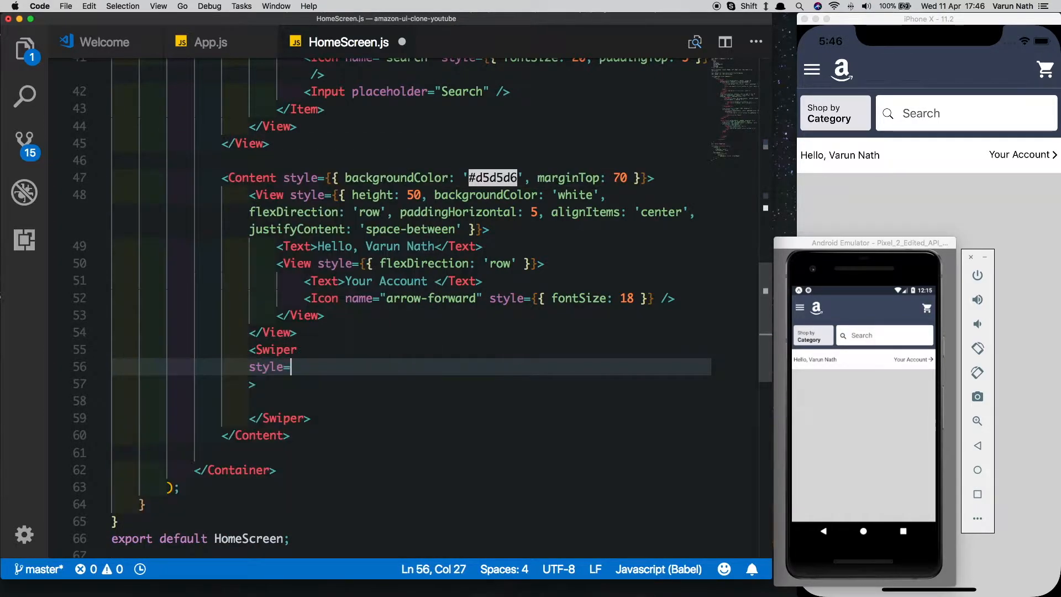
{"action": "type", "text": "{height:100}}"}
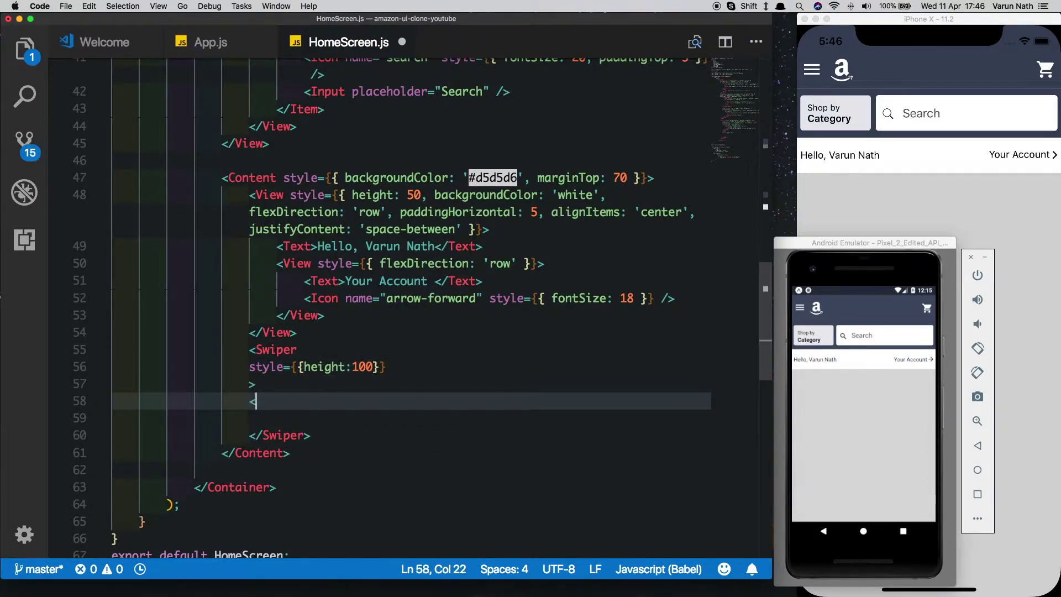
{"action": "type", "text": "<View>"}
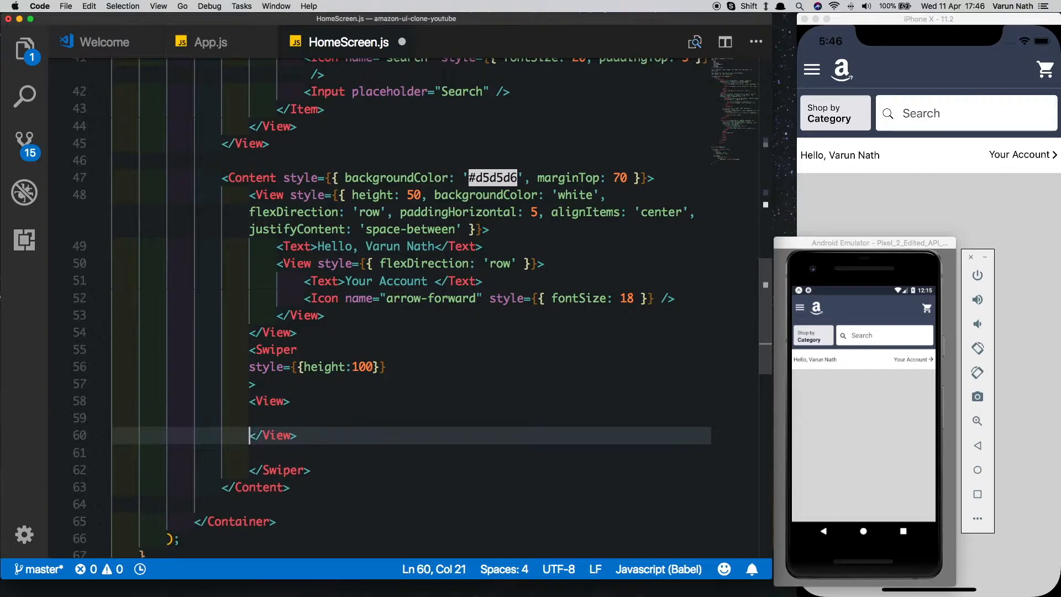
{"action": "type", "text": "s"}
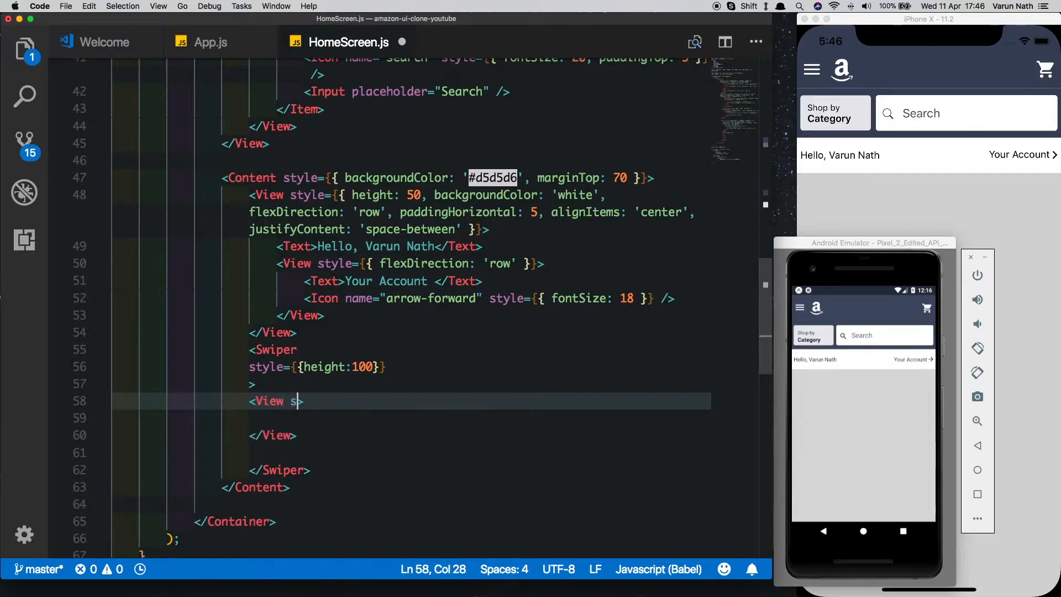
{"action": "type", "text": "tyle={{}}"}
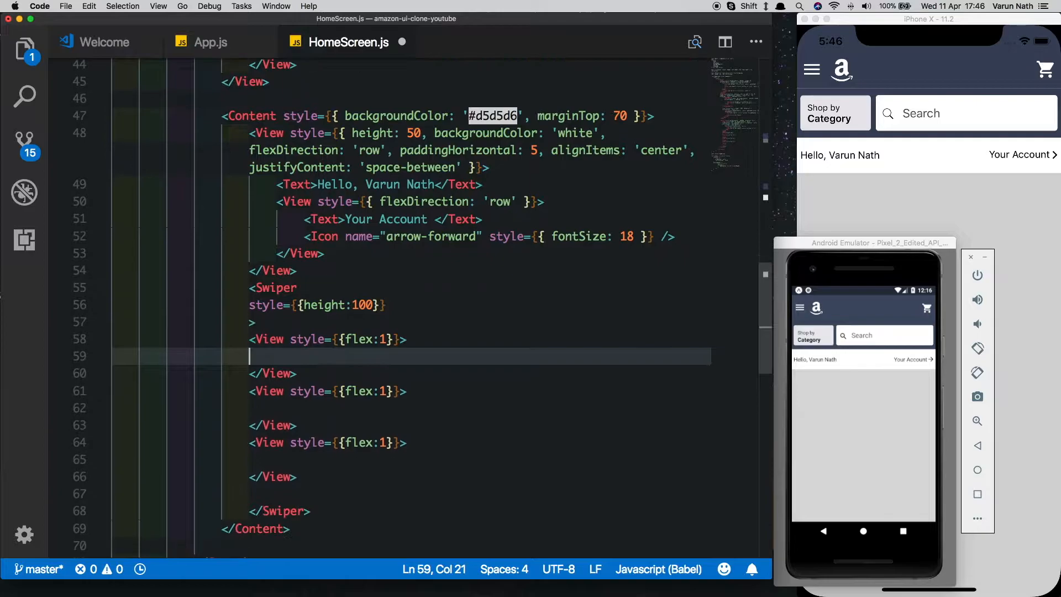
Step: Put a banner Image in each slide with flex 1, null height and width, resizeMode contain
{"action": "left_click", "coordinate": [23, 42]}
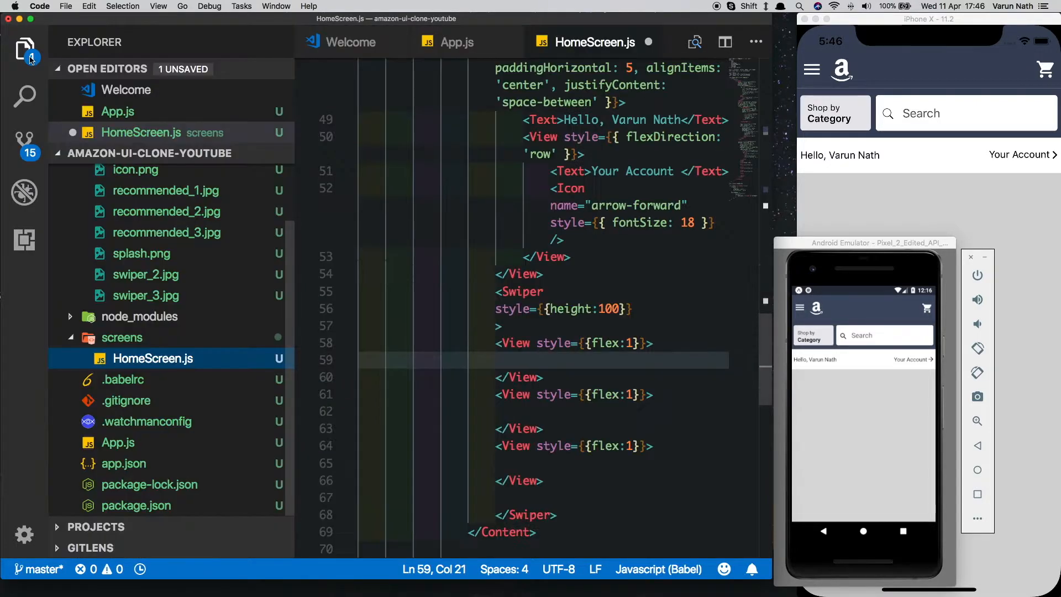
{"action": "left_click", "coordinate": [24, 45]}
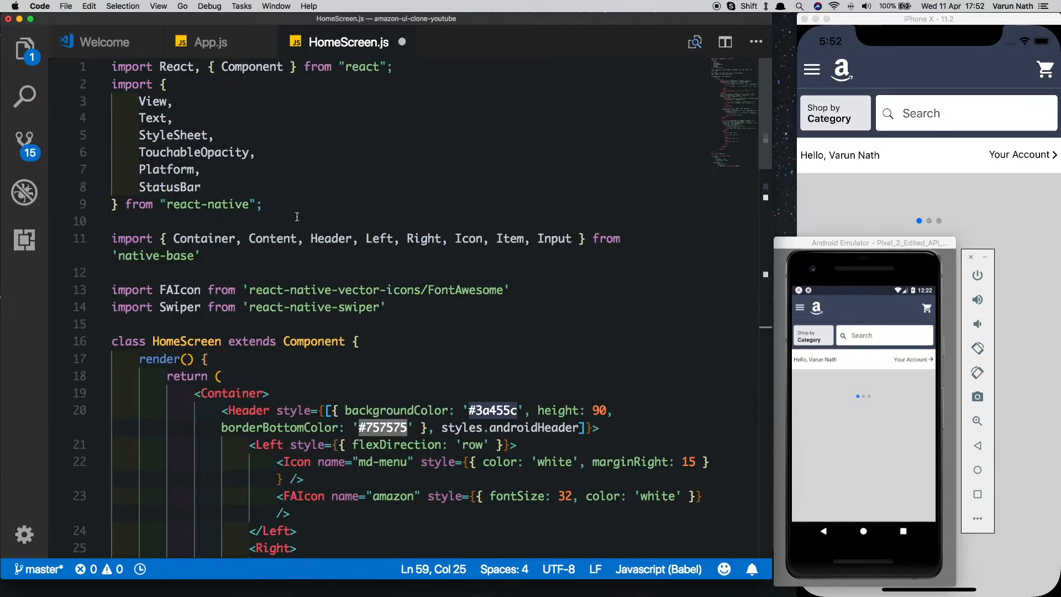
{"action": "type", "text": "Imag"}
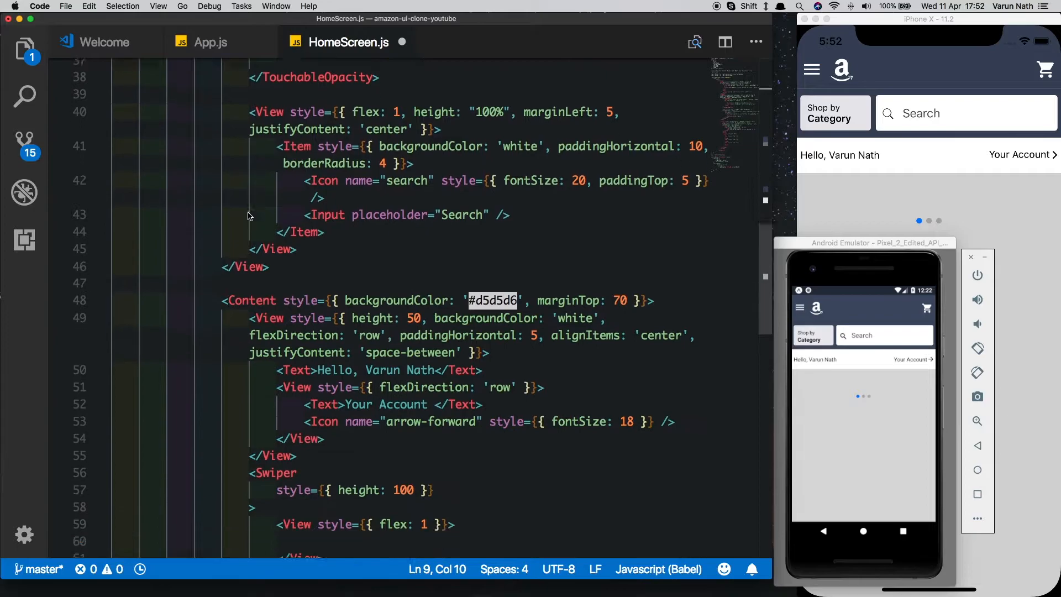
{"action": "scroll", "scroll_direction": "down", "scroll_amount": 3}
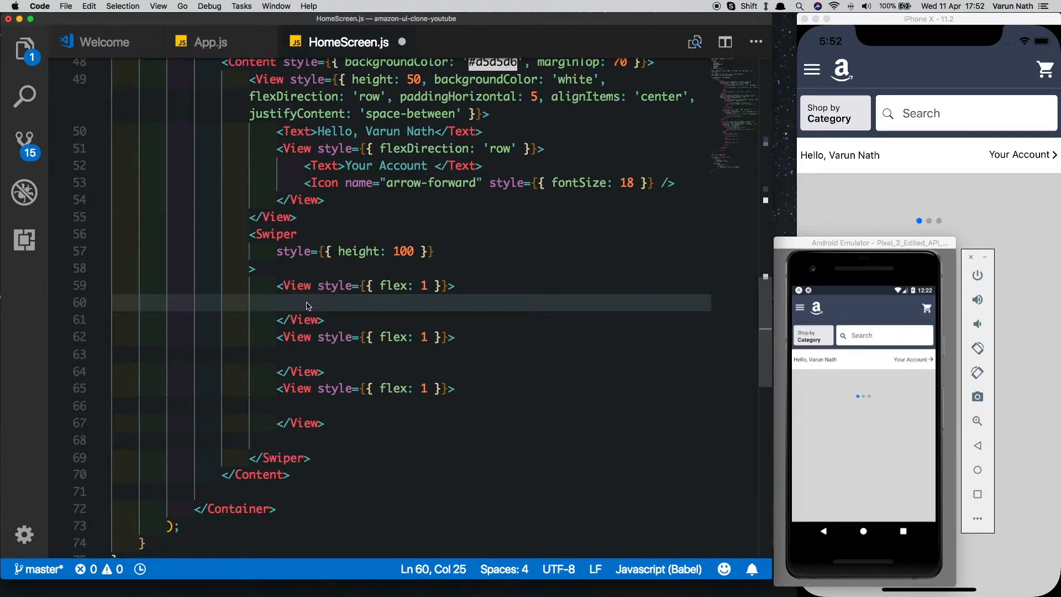
{"action": "type", "text": "<Image sou"}
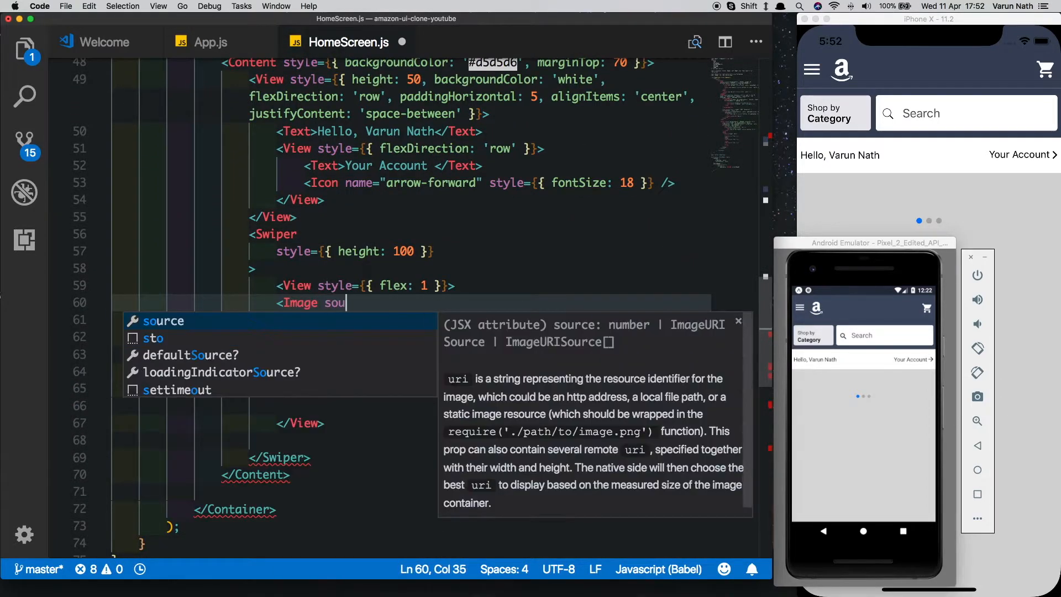
{"action": "type", "text": "rce={require('../assets/swiper_2.jpg"}
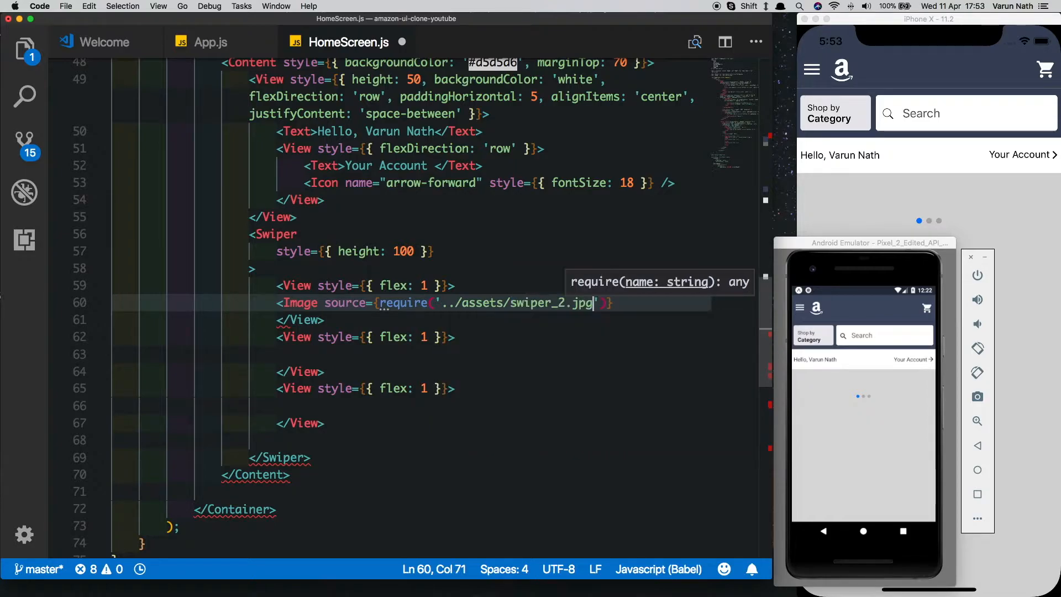
{"action": "type", "text": "/>"}
{"action": "type", "text": "style={{"}
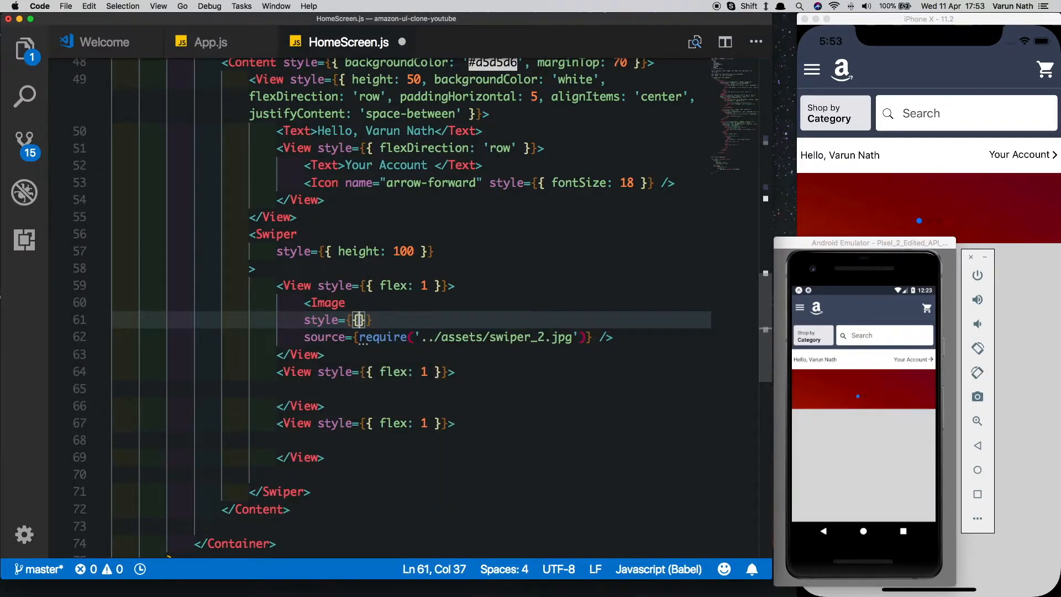
{"action": "type", "text": "flex:1,height:null,"}
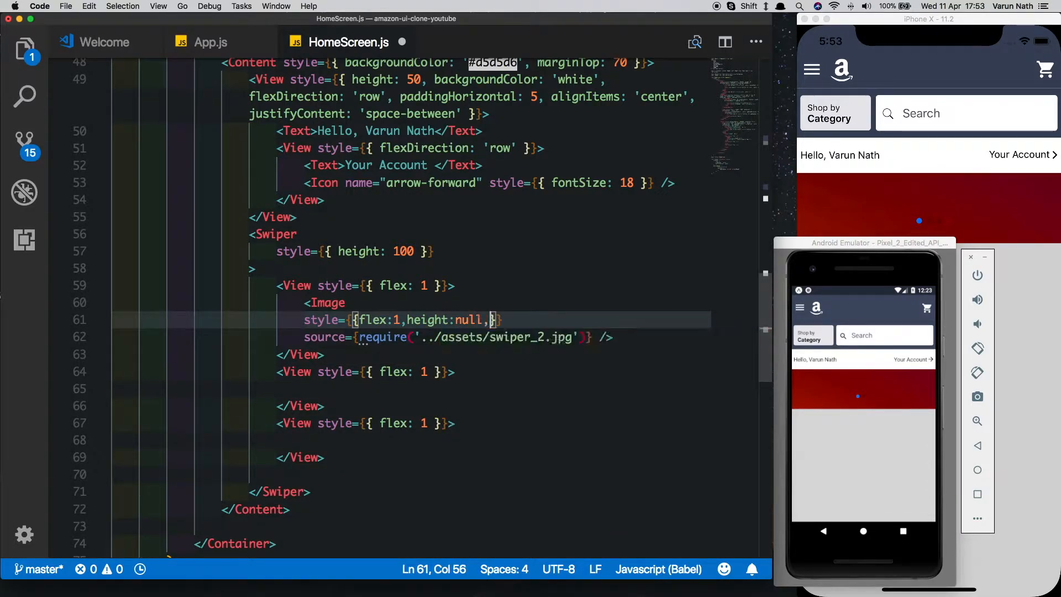
{"action": "type", "text": "width:null,resizeMode: 'contain"}
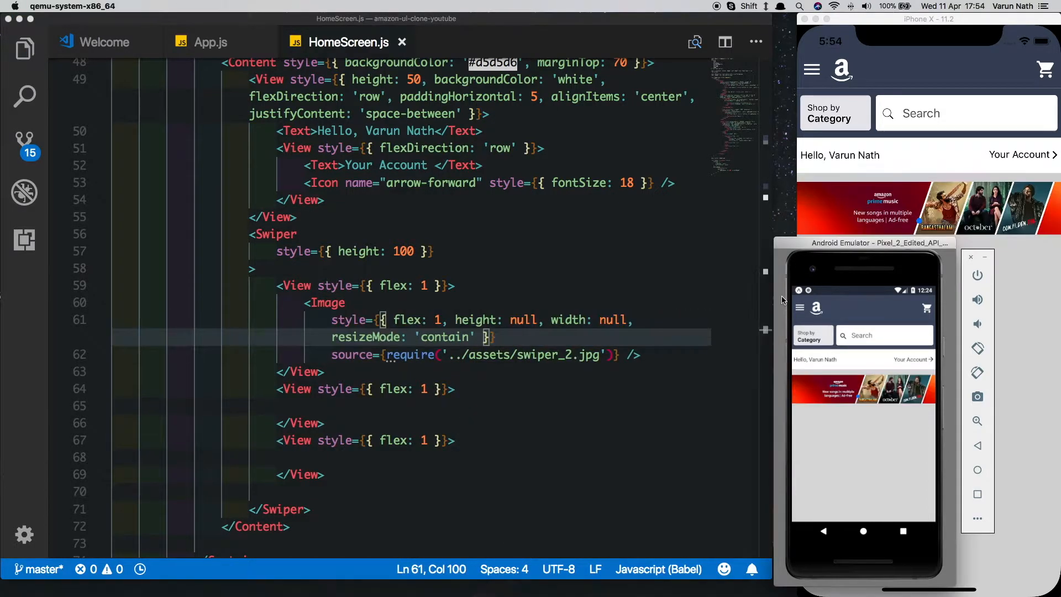
{"action": "left_click", "coordinate": [301, 303]}
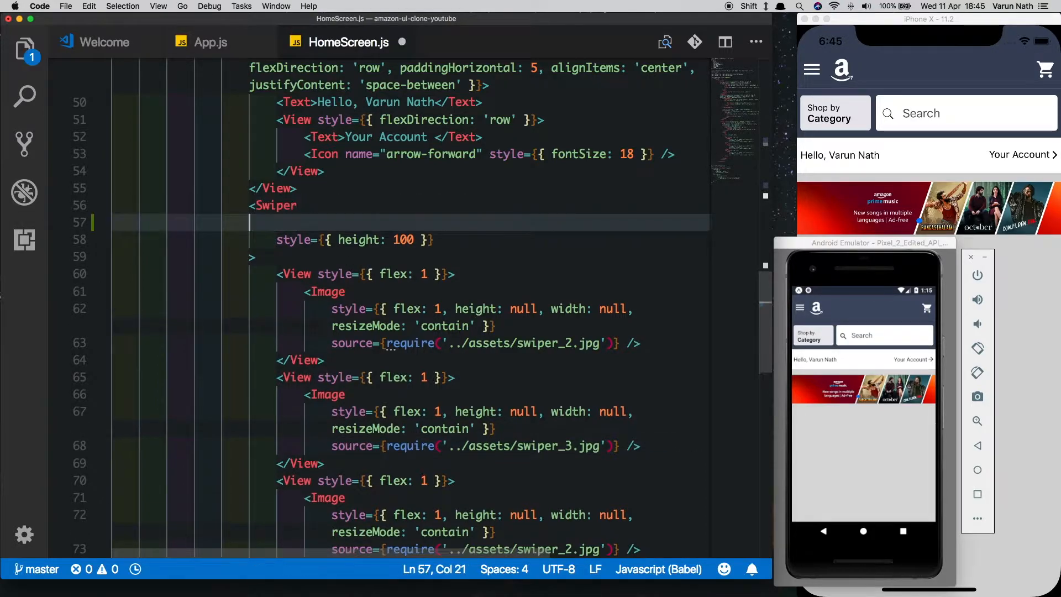
Step: Set autoplay={true} on the Swiper
{"action": "type", "text": "auto"}
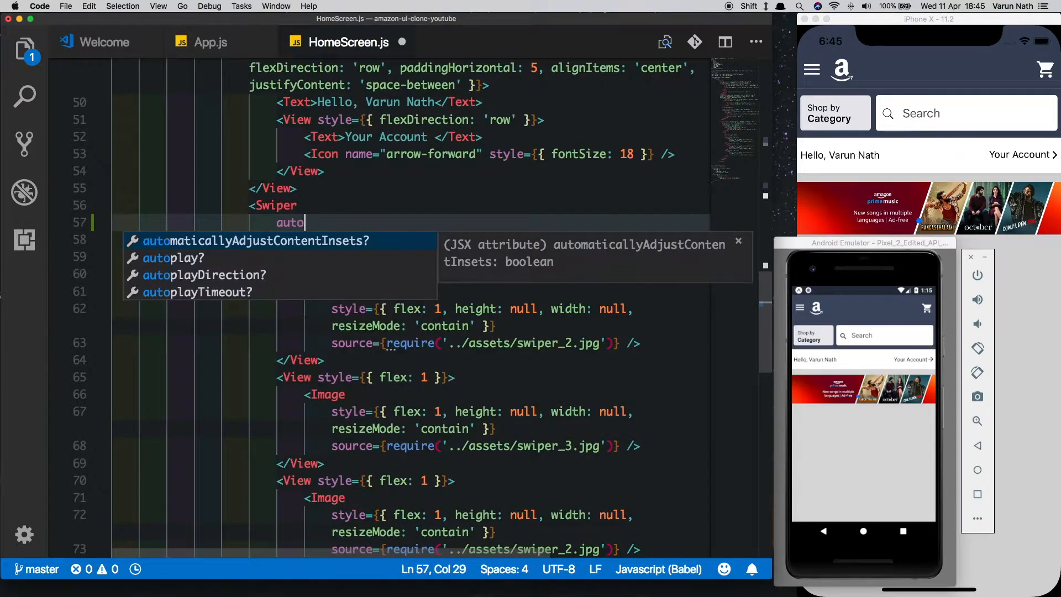
{"action": "key", "text": "Tab"}
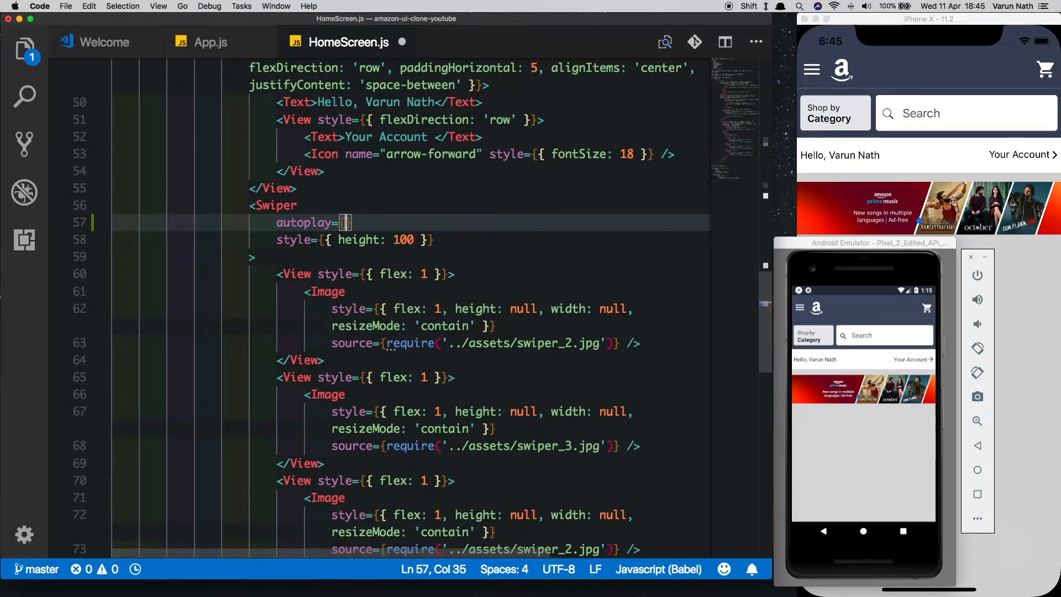
{"action": "type", "text": "true"}
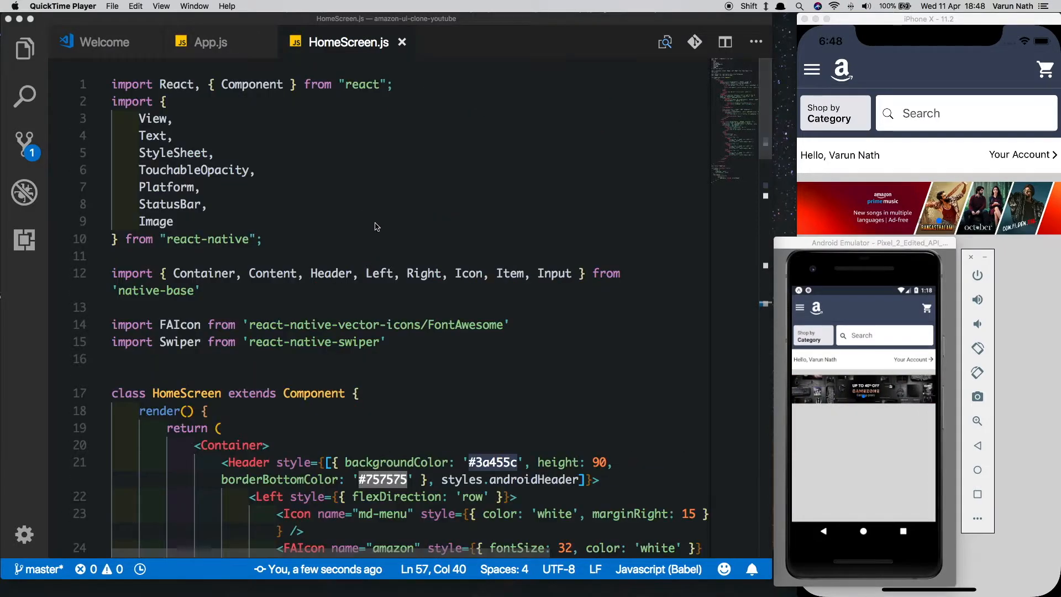
Step: Import Card and CardItem, then add a Card whose header CardItem reads 'Your Recommendations'
{"action": "type", "text": ",Card,CardItem"}
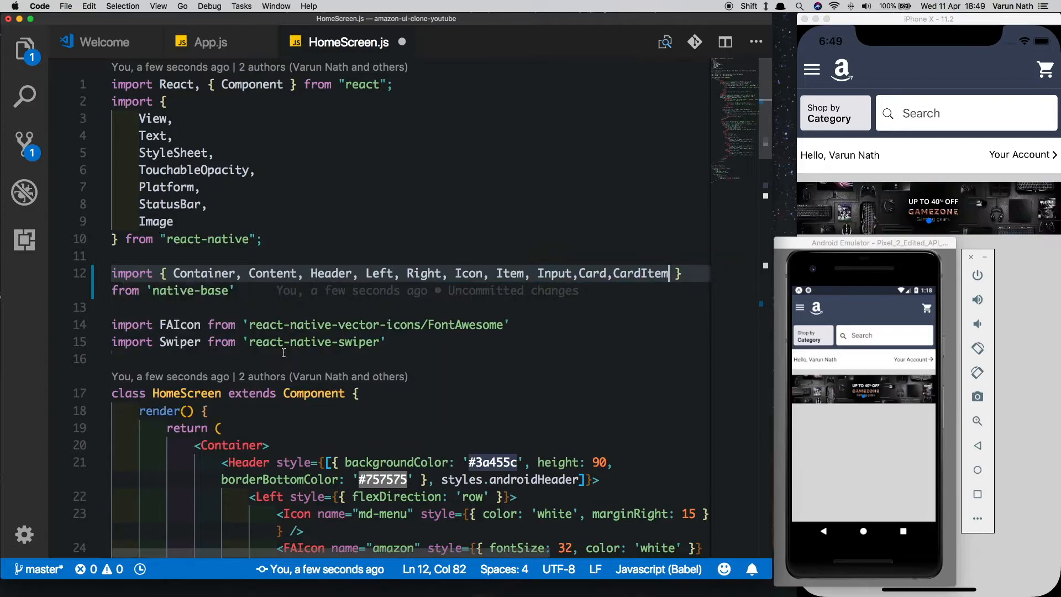
{"action": "scroll", "scroll_direction": "down", "scroll_amount": 3}
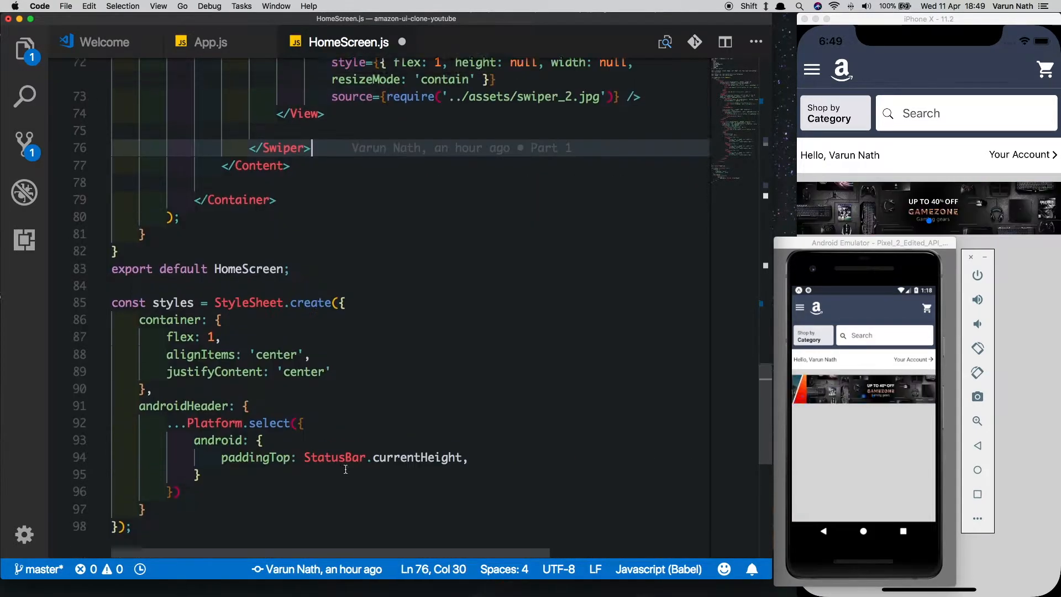
{"action": "type", "text": "<Car"}
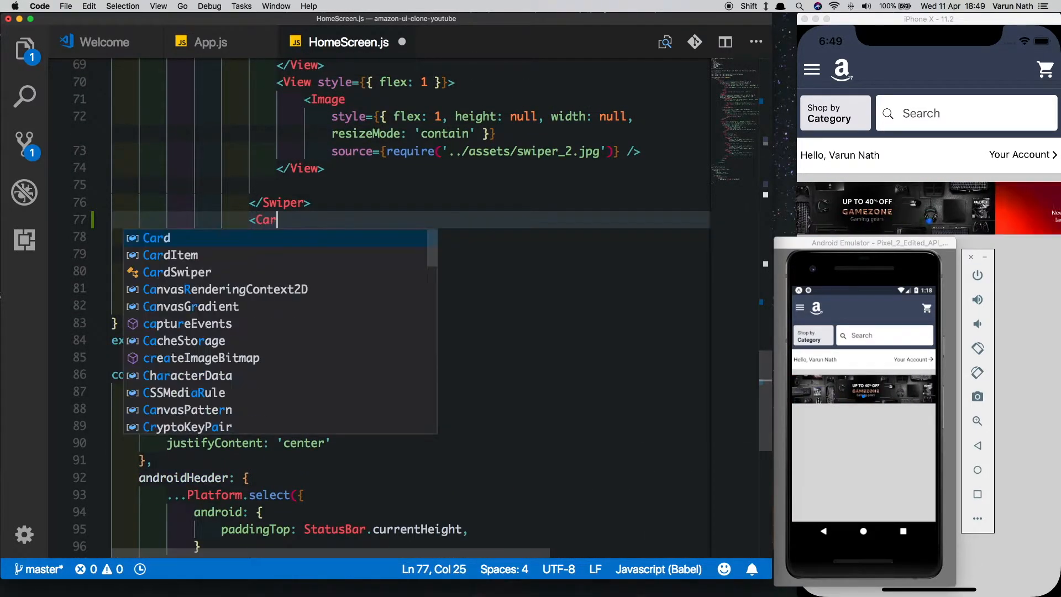
{"action": "key", "text": "Enter"}
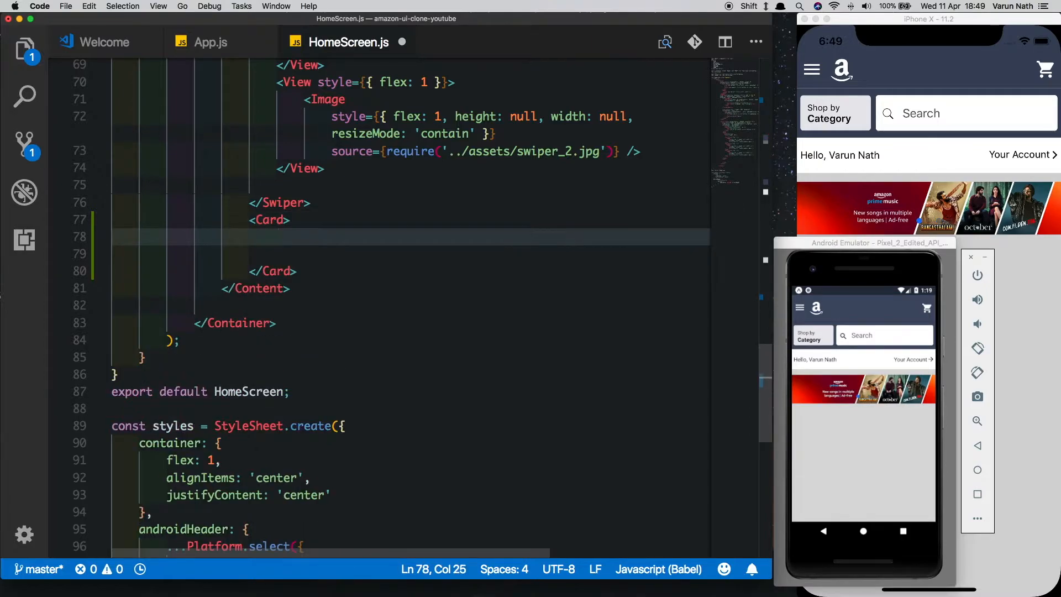
{"action": "type", "text": "<CardItem>"}
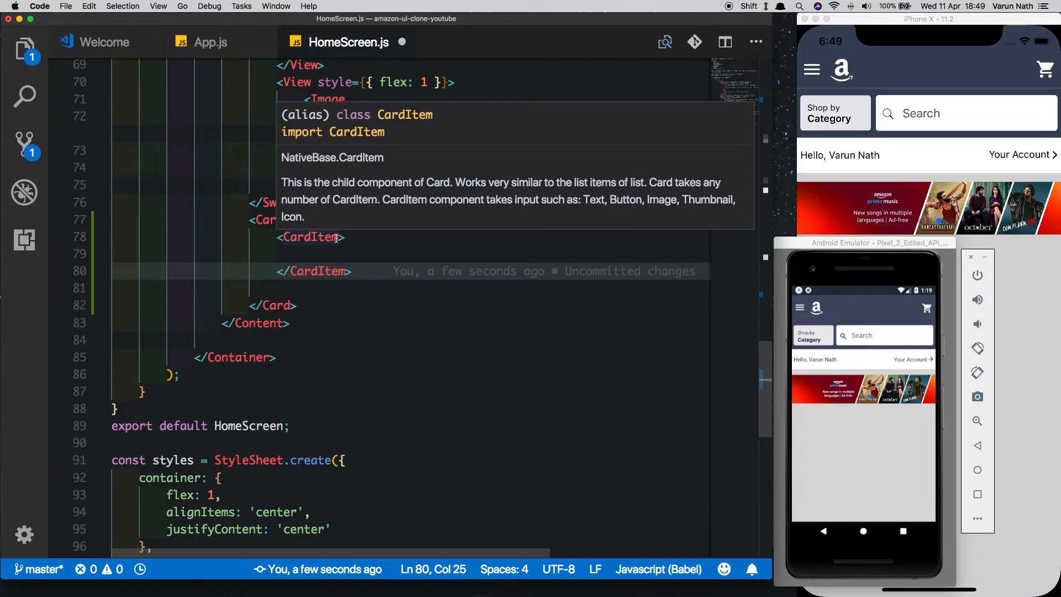
{"action": "type", "text": "header"}
{"action": "left_click", "coordinate": [408, 253]}
{"action": "type", "text": "<Text></Text>"}
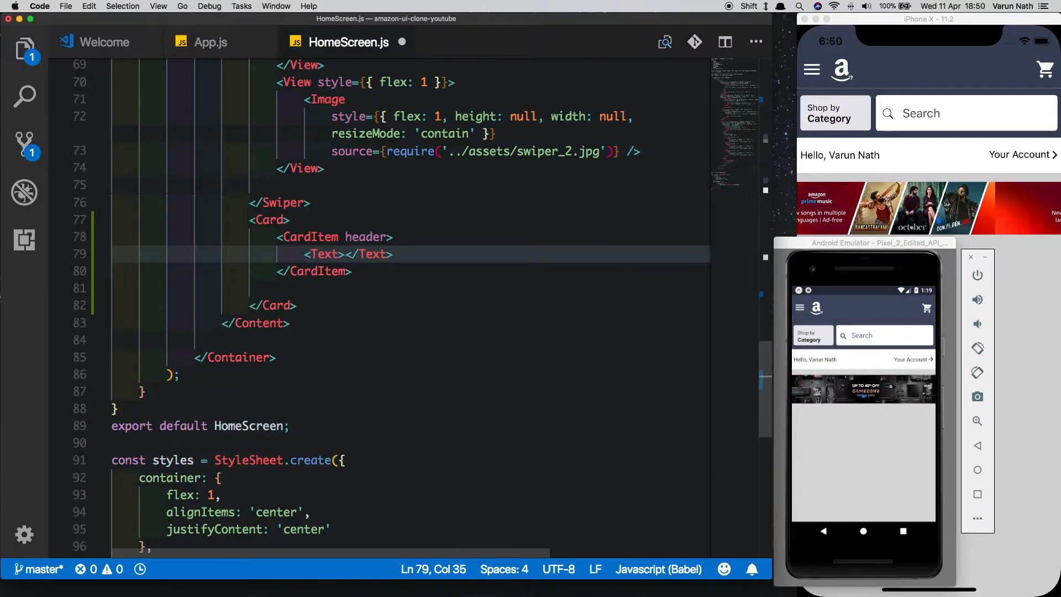
{"action": "type", "text": "Your Recommendations"}
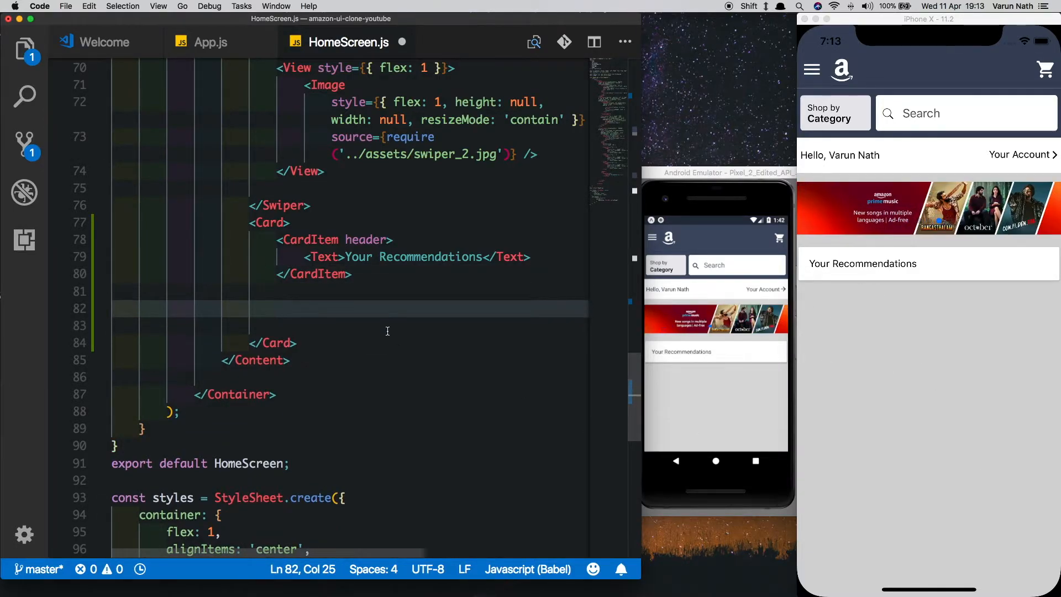
Step: Create the new file components/RecommendedCardItem.js
{"action": "type", "text": "components/"}
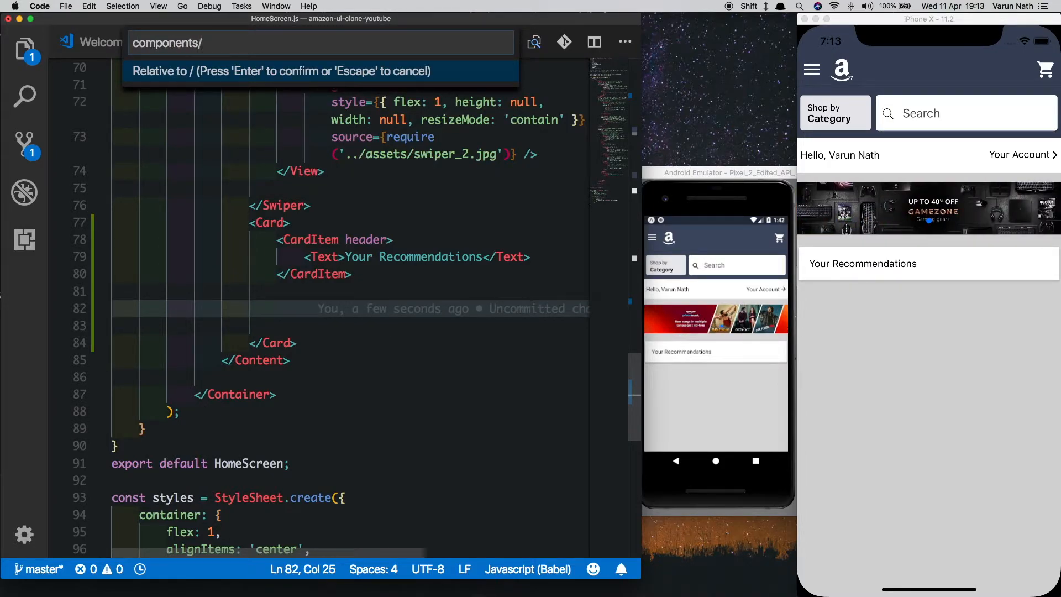
{"action": "type", "text": "RecommendedCardI"}
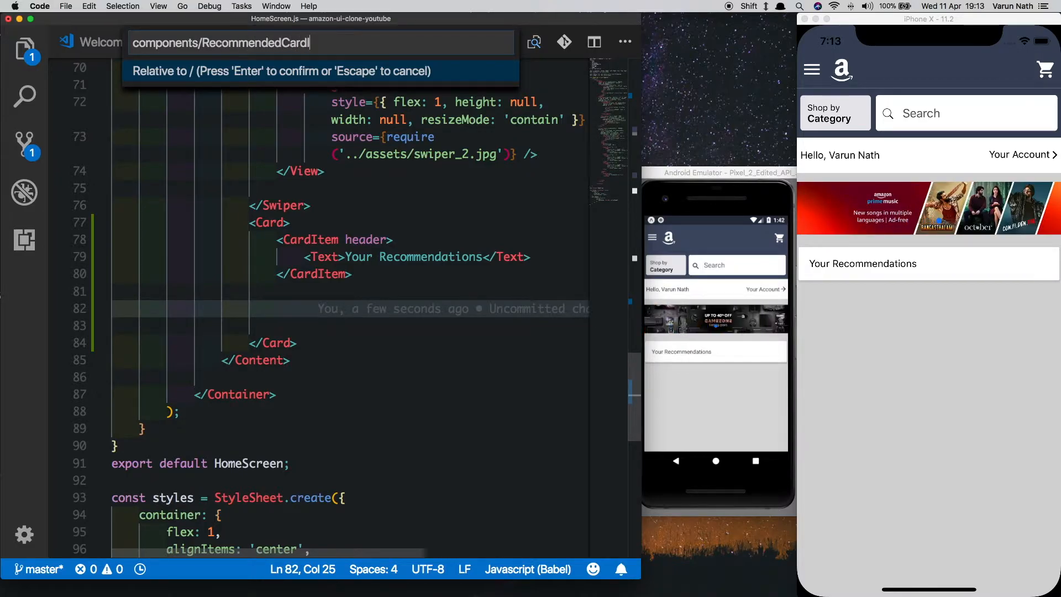
{"action": "key", "text": "Escape"}
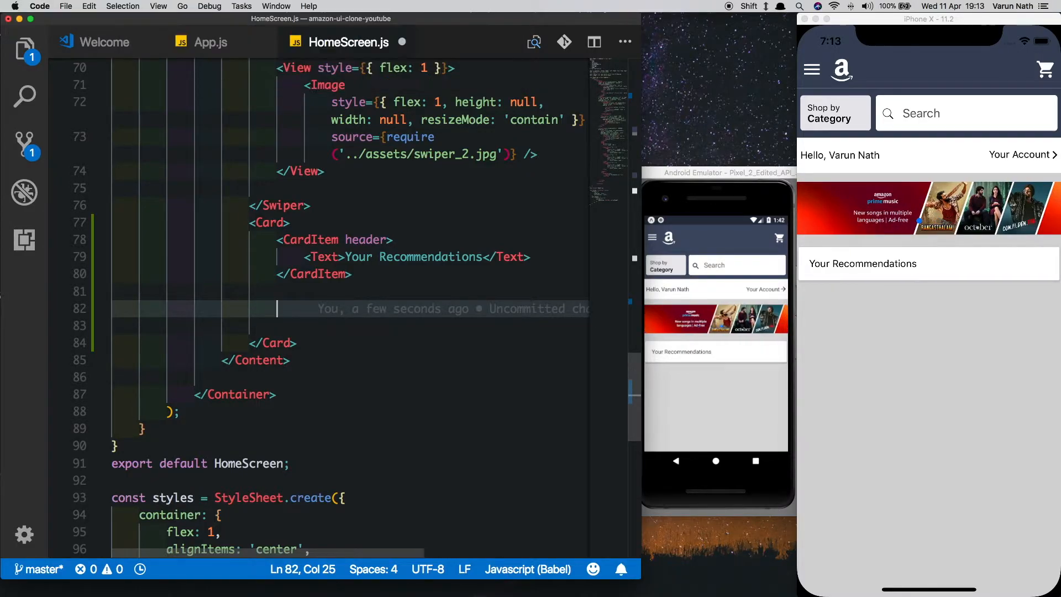
{"action": "left_click", "coordinate": [453, 42]}
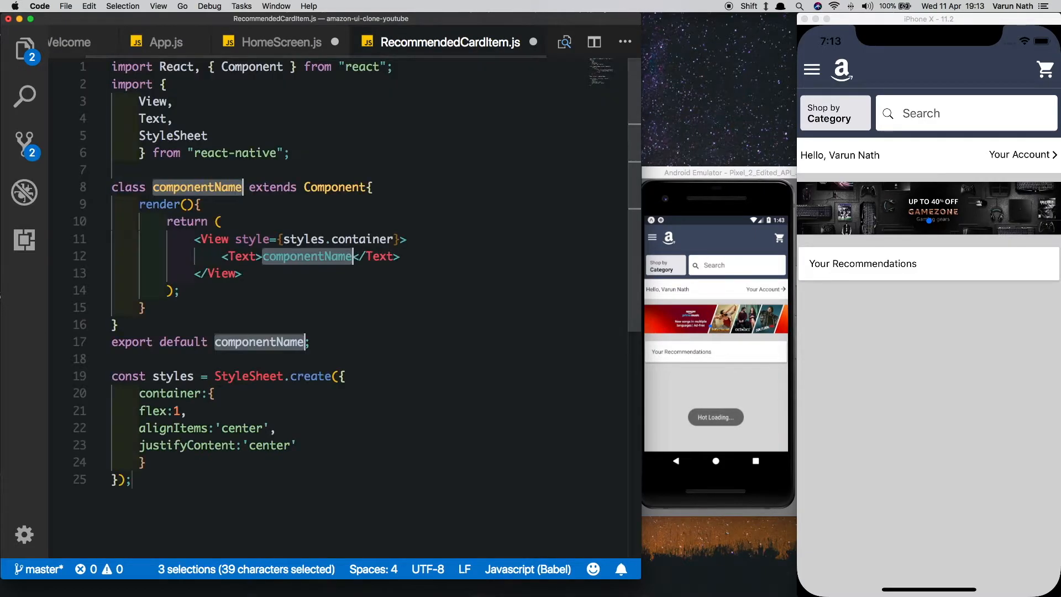
Step: Rename the template class to RecommendedCardItem and import Card, CardItem, Right from 'native-base'
{"action": "type", "text": "RecommendedCardIte"}
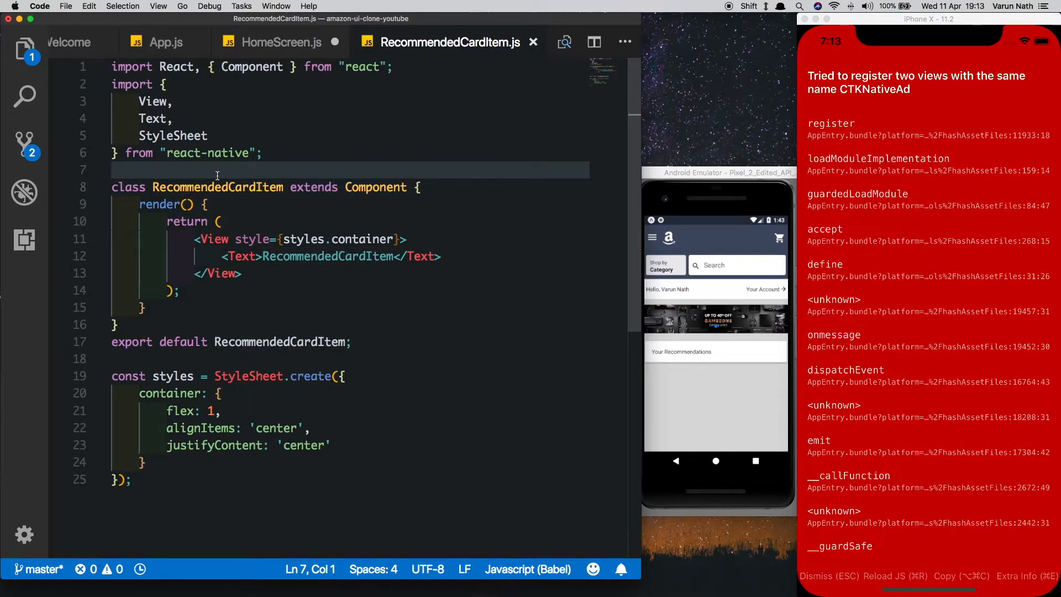
{"action": "type", "text": "import {Card,"}
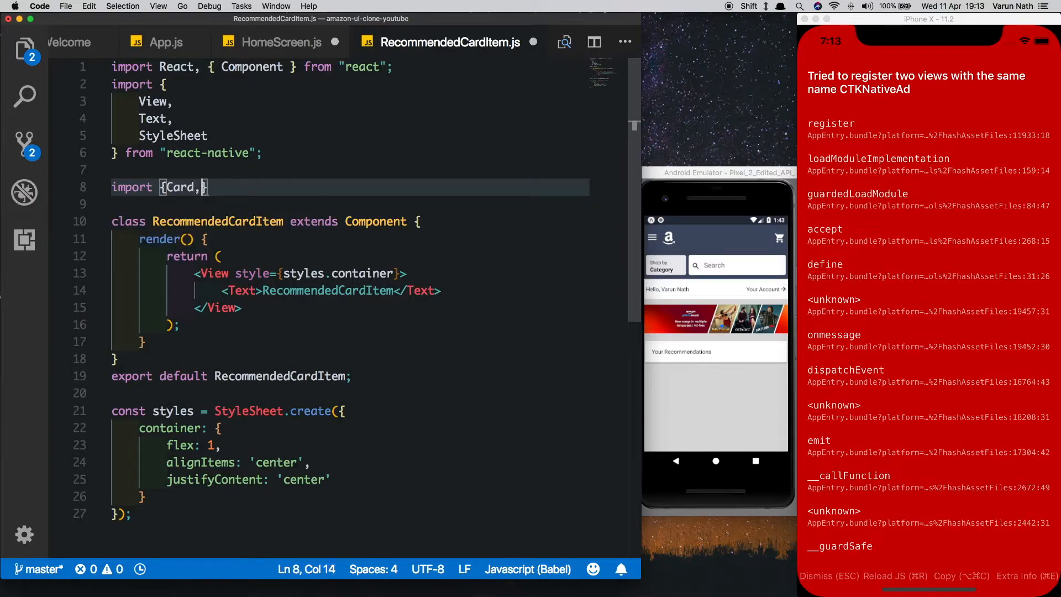
{"action": "type", "text": "CardItem,Right"}
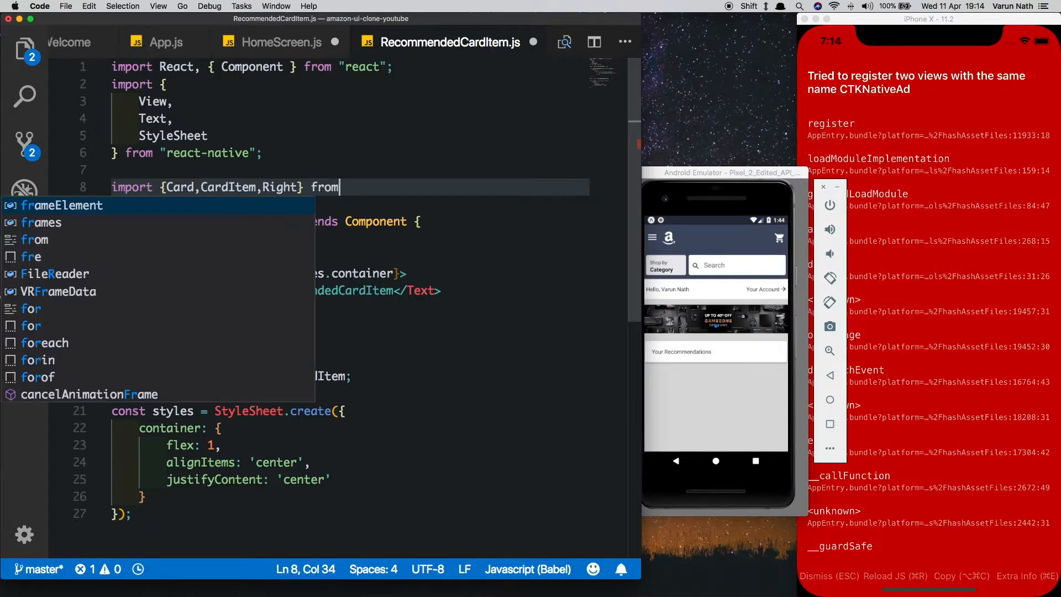
{"action": "type", "text": "'native-base'"}
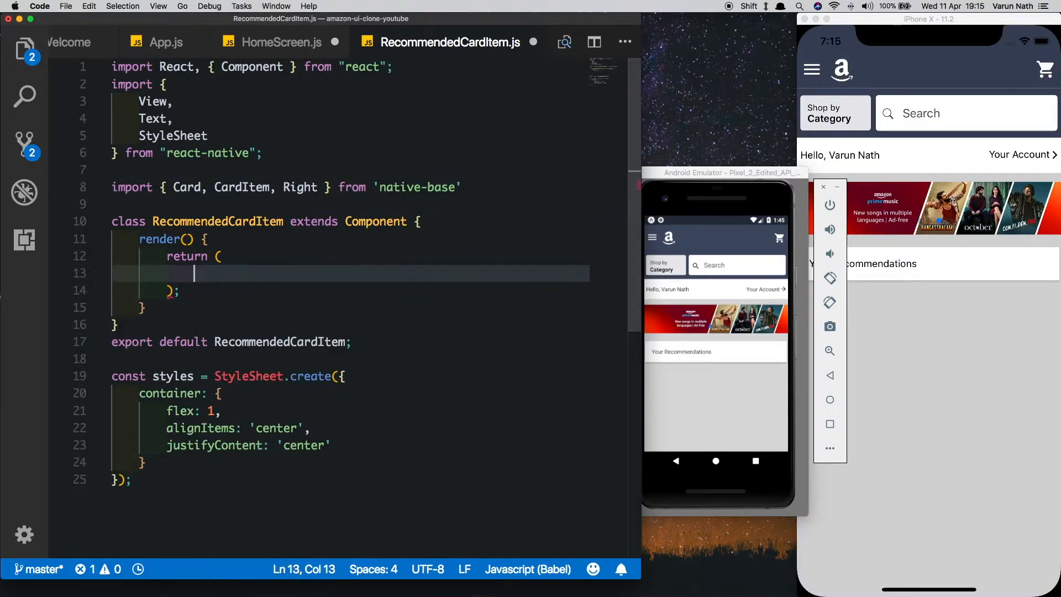
Step: Return a CardItem with a 90×90 Image requiring '../assets/recommended_1.jpg'
{"action": "type", "text": "<CardItem>"}
{"action": "type", "text": "<View></View>"}
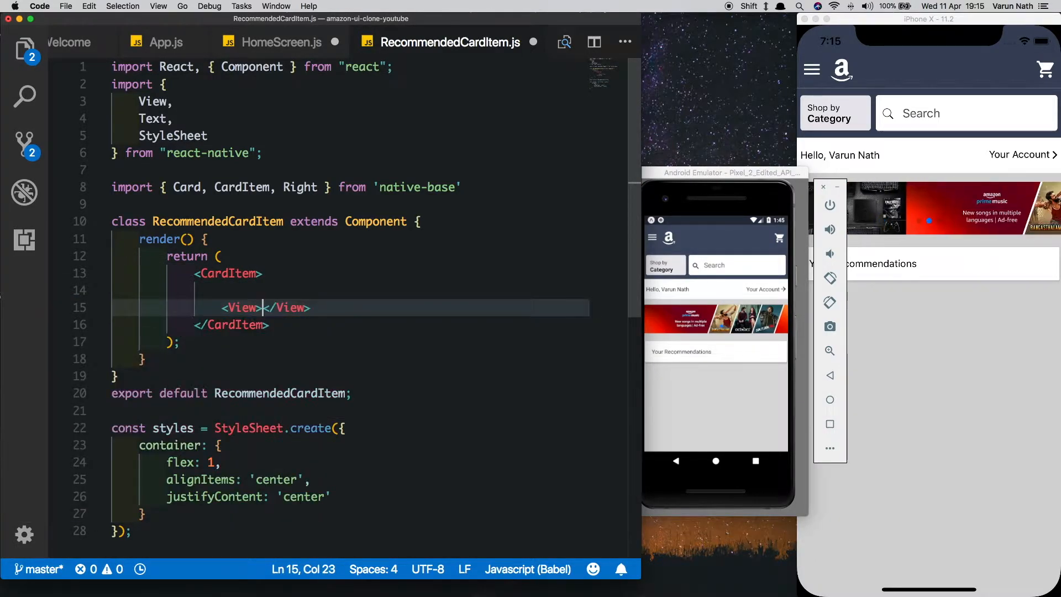
{"action": "type", "text": "<Image style={{heigh"}
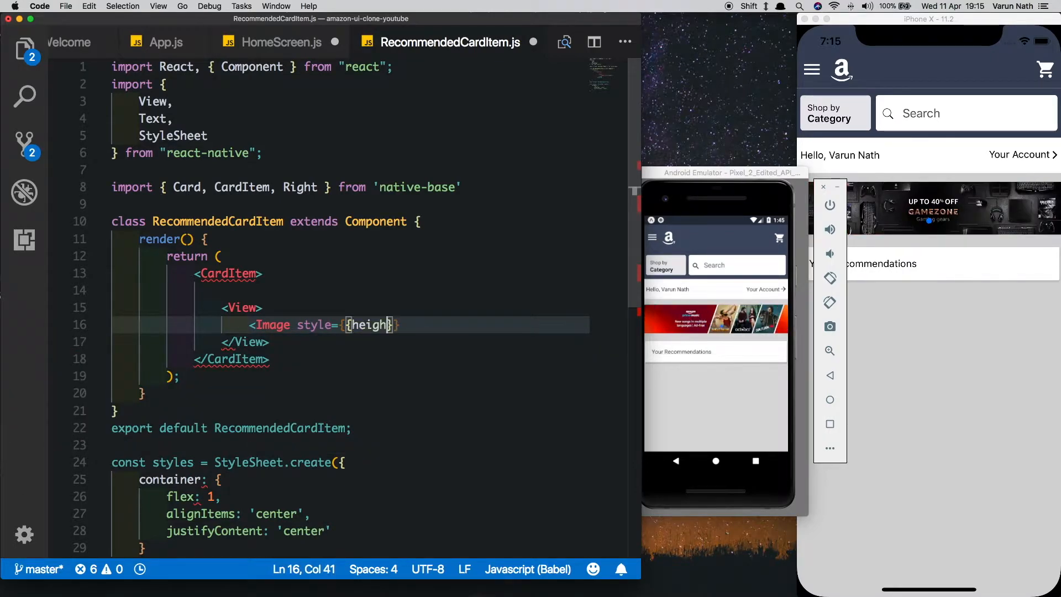
{"action": "type", "text": ":90,width:"}
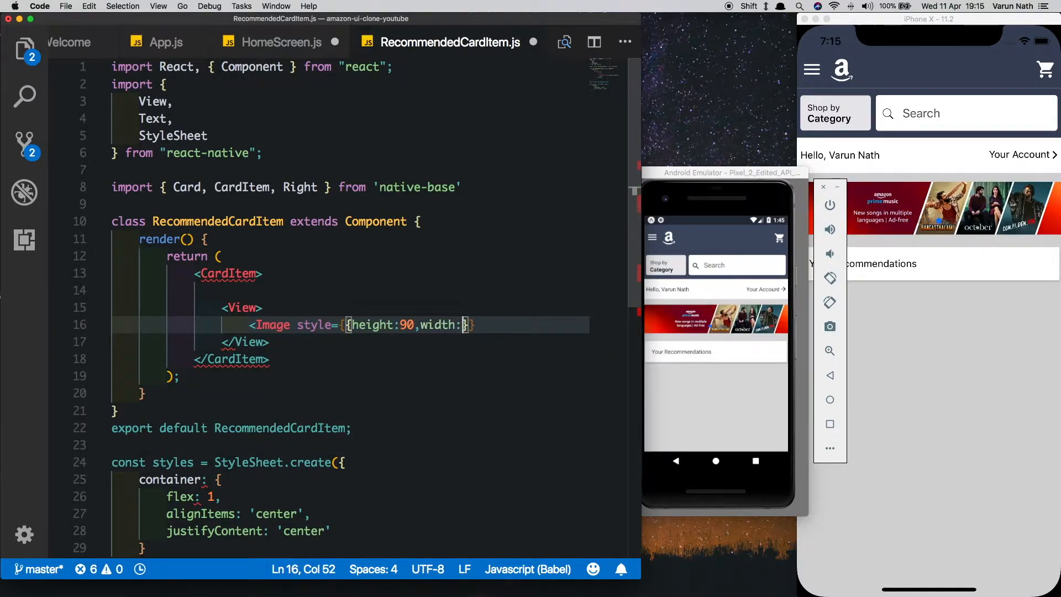
{"action": "type", "text": "90}}"}
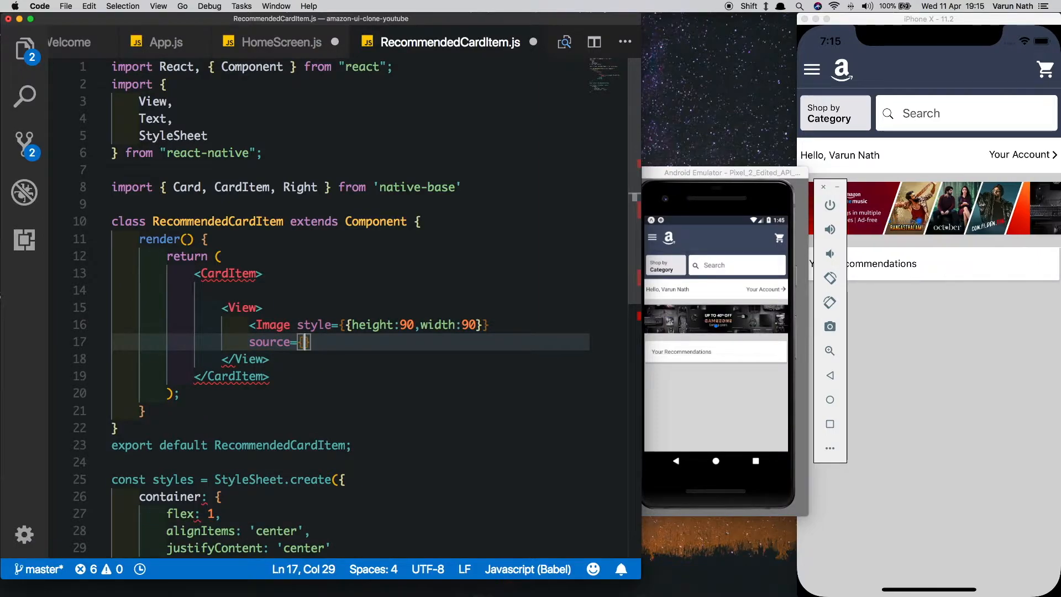
{"action": "type", "text": "require()"}
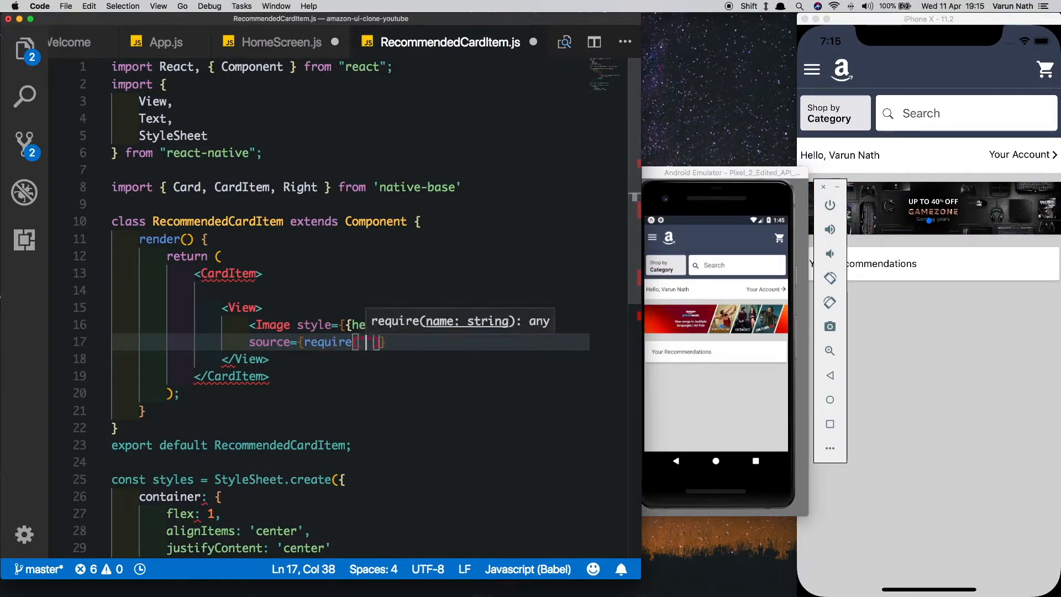
{"action": "type", "text": "'../assets/recommended_1.jpg"}
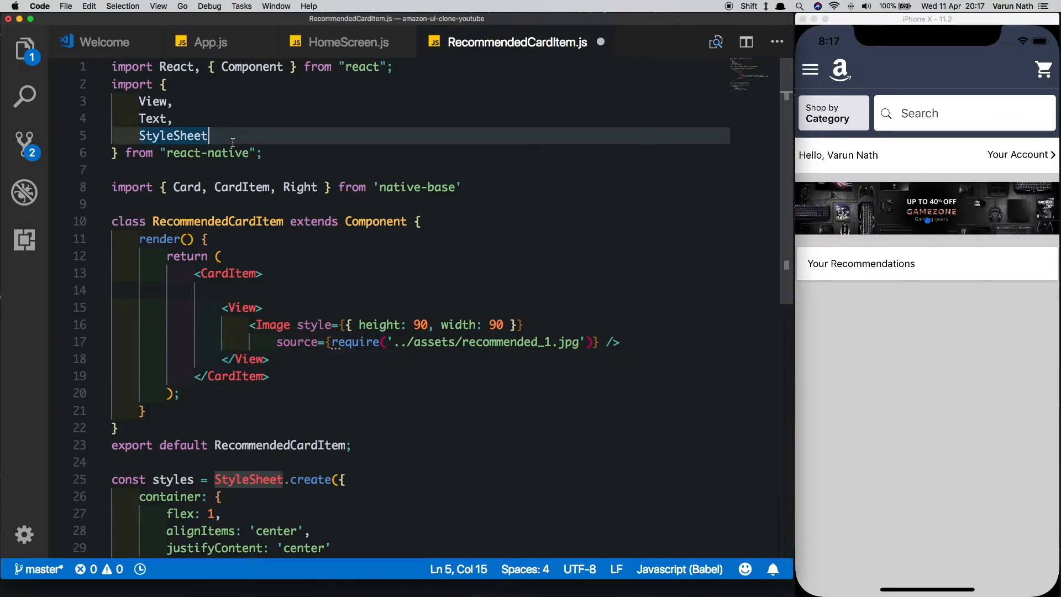
Step: Add Image to the react-native import, save, and switch to HomeScreen.js
{"action": "type", "text": ","}
{"action": "type", "text": "Image"}
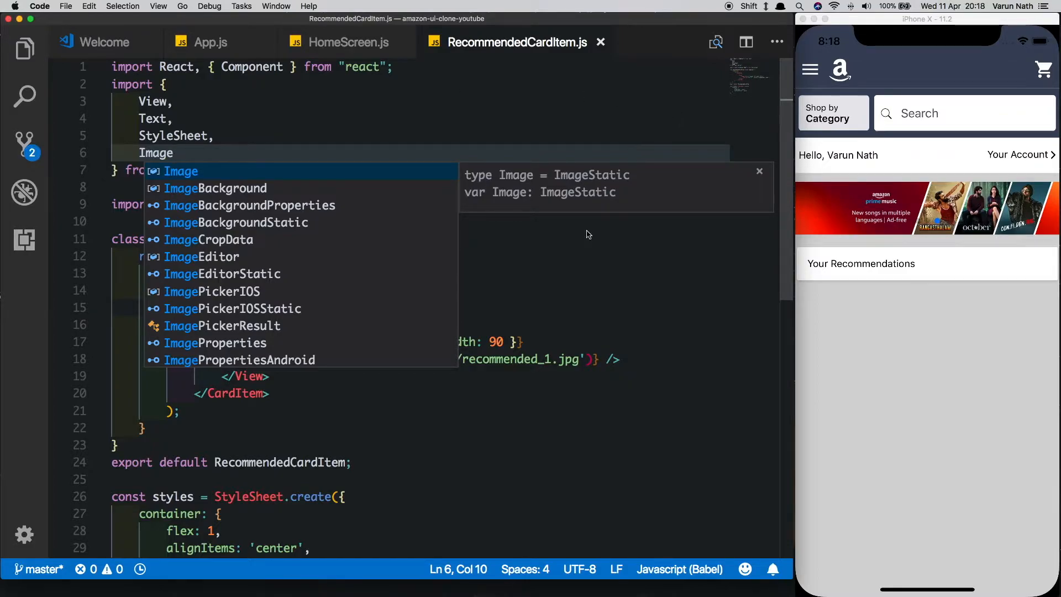
{"action": "left_click", "coordinate": [348, 42]}
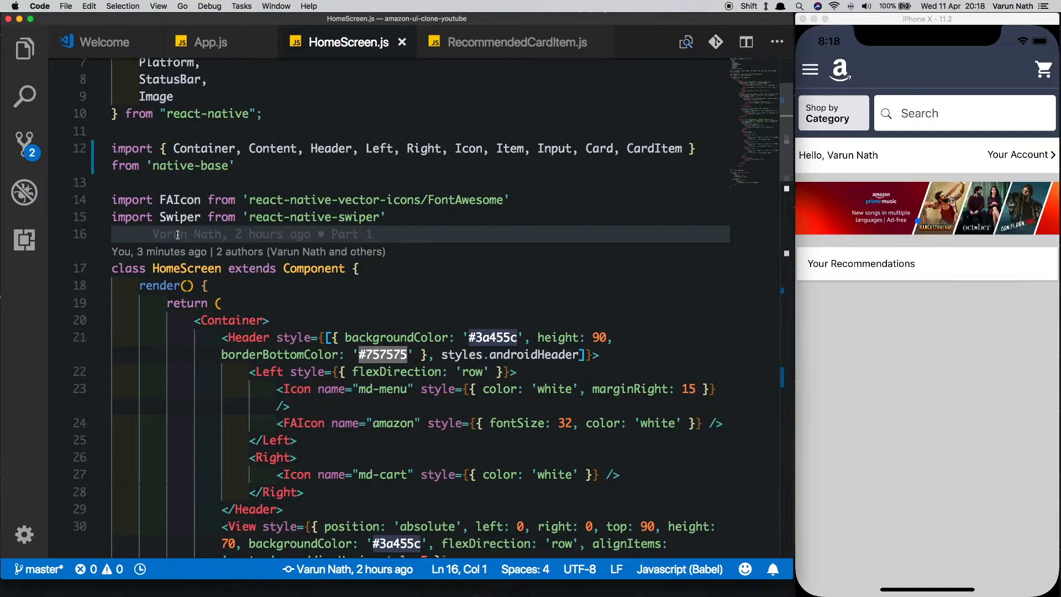
Step: Import RecommendedCardItem from '../components/RecommendedCardItem' and render <RecommendedCardItem /> in the recommendations Card
{"action": "type", "text": "import Recomme"}
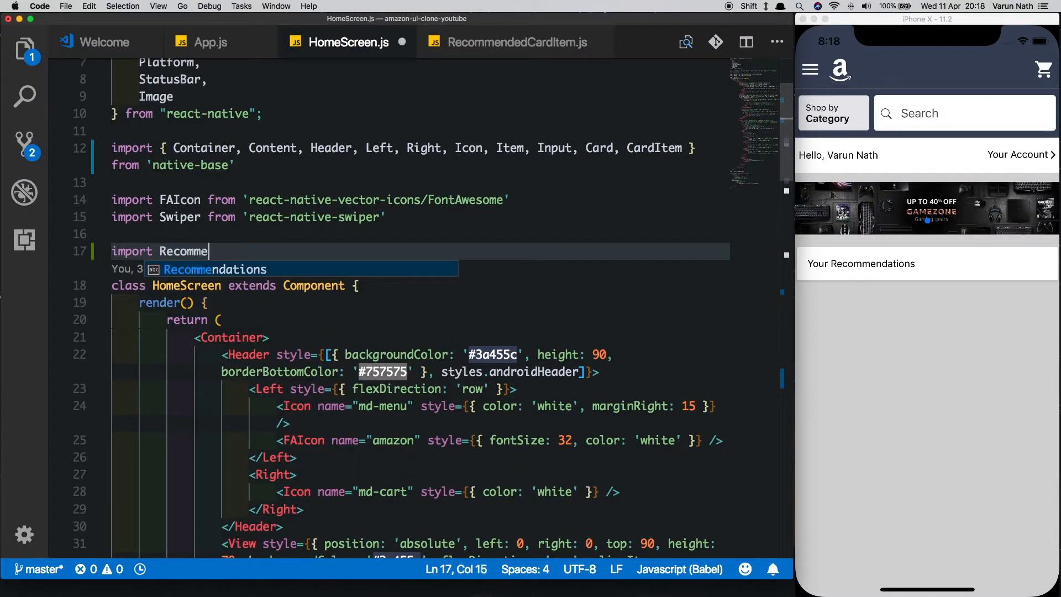
{"action": "type", "text": "RecommendedCardItem"}
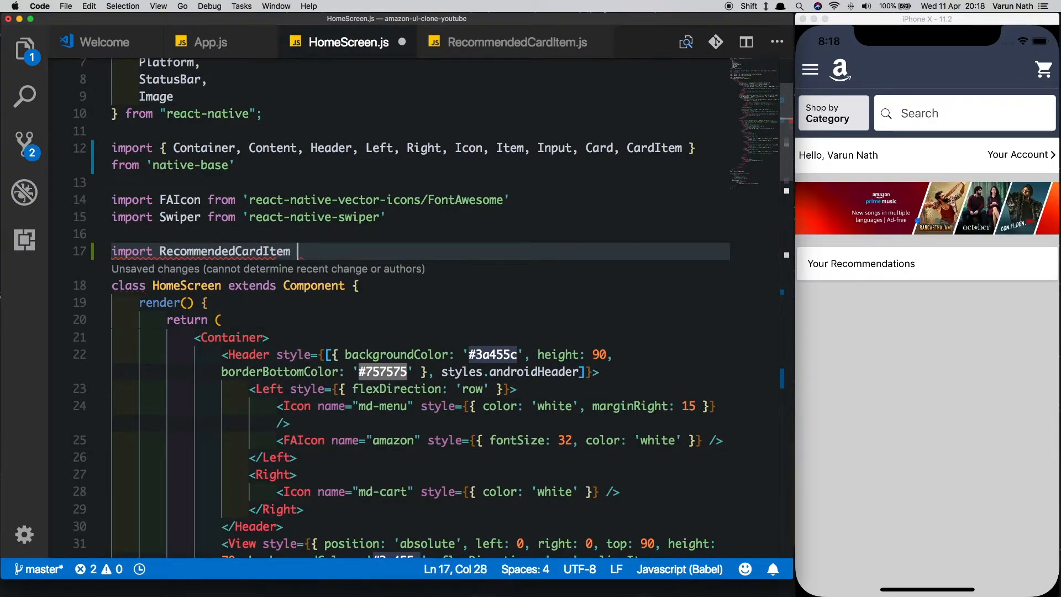
{"action": "type", "text": "from '../"}
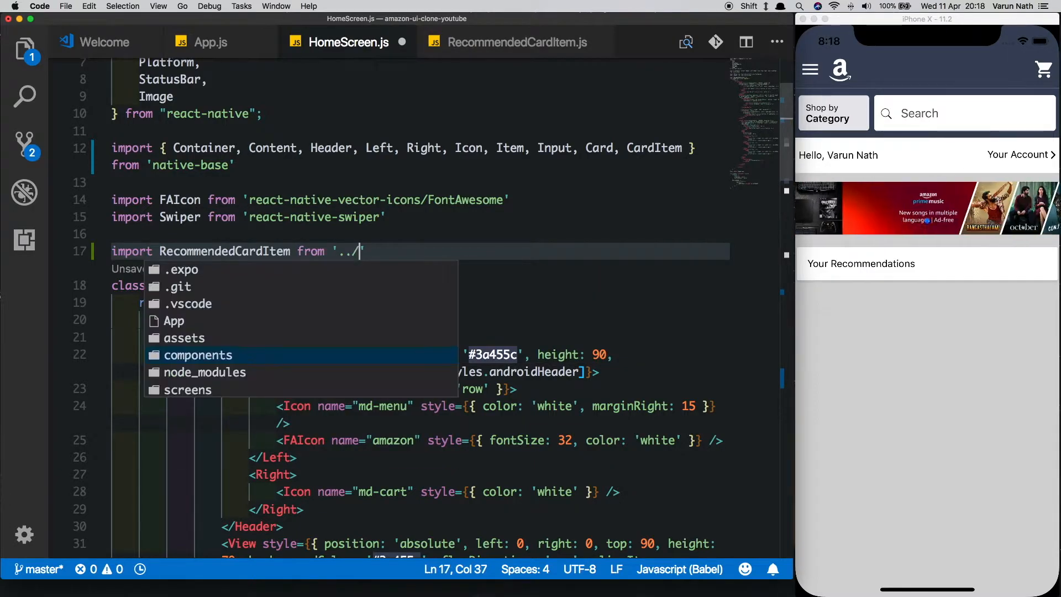
{"action": "type", "text": "components/R"}
{"action": "type", "text": "<"}
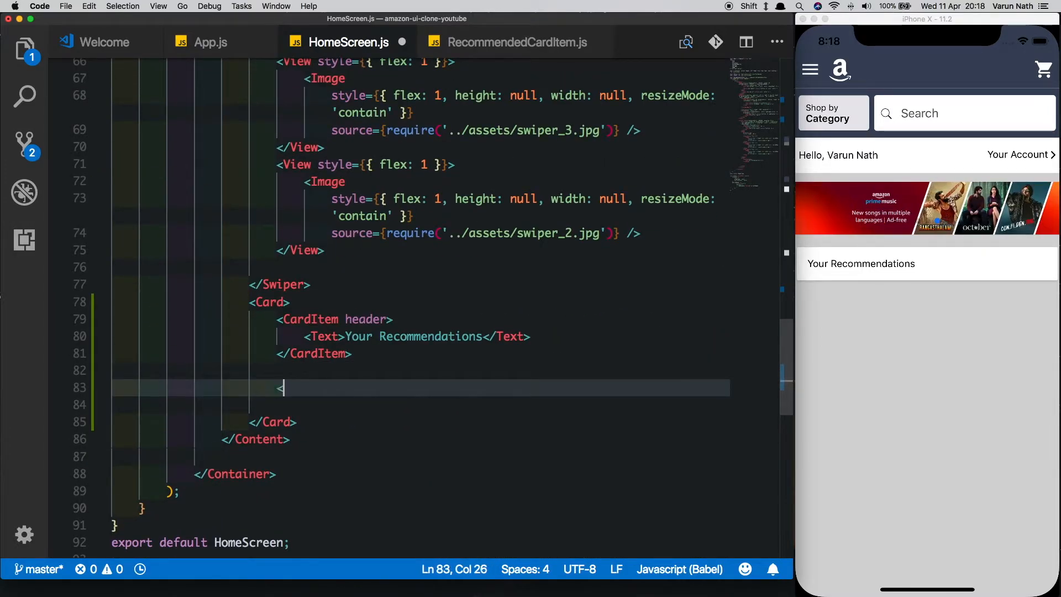
{"action": "type", "text": "RecommendedCardItem"}
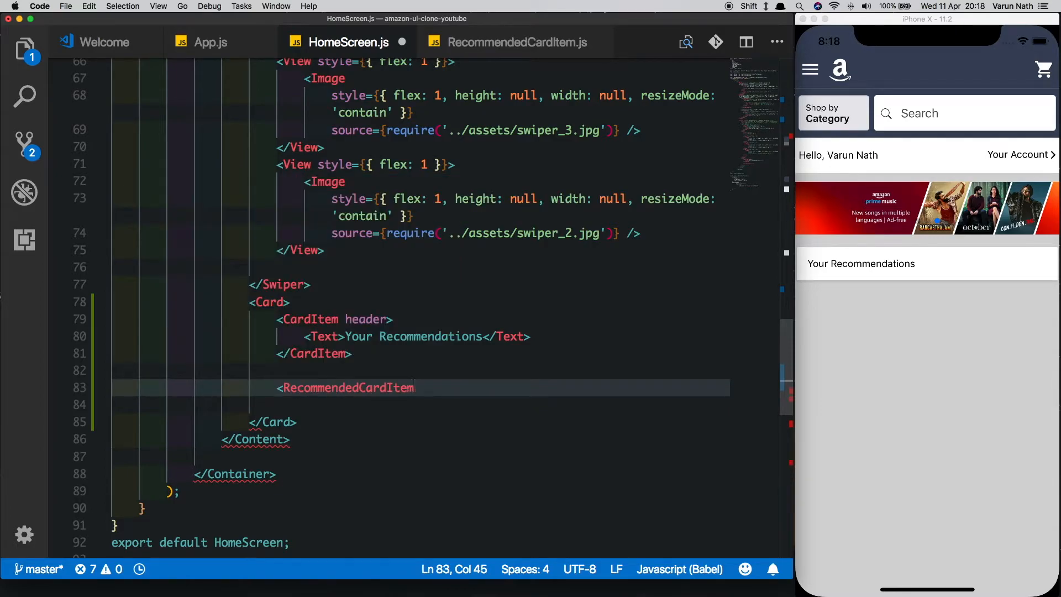
{"action": "type", "text": "/>"}
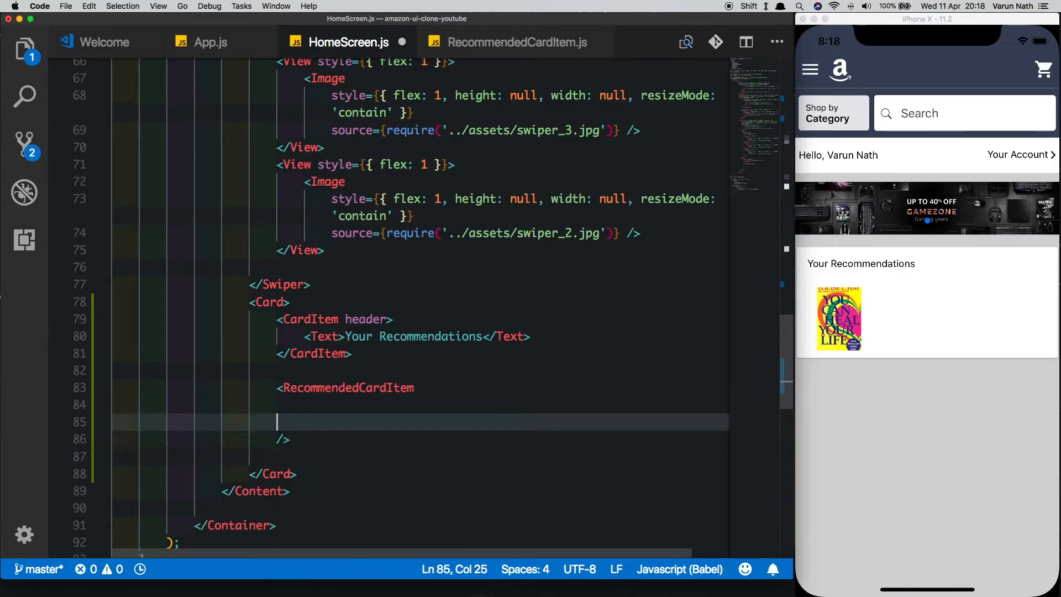
Step: Give RecommendedCardItem itemName 'You can heal your life', a creator and itemPrice '$10'
{"action": "type", "text": "itemName="}
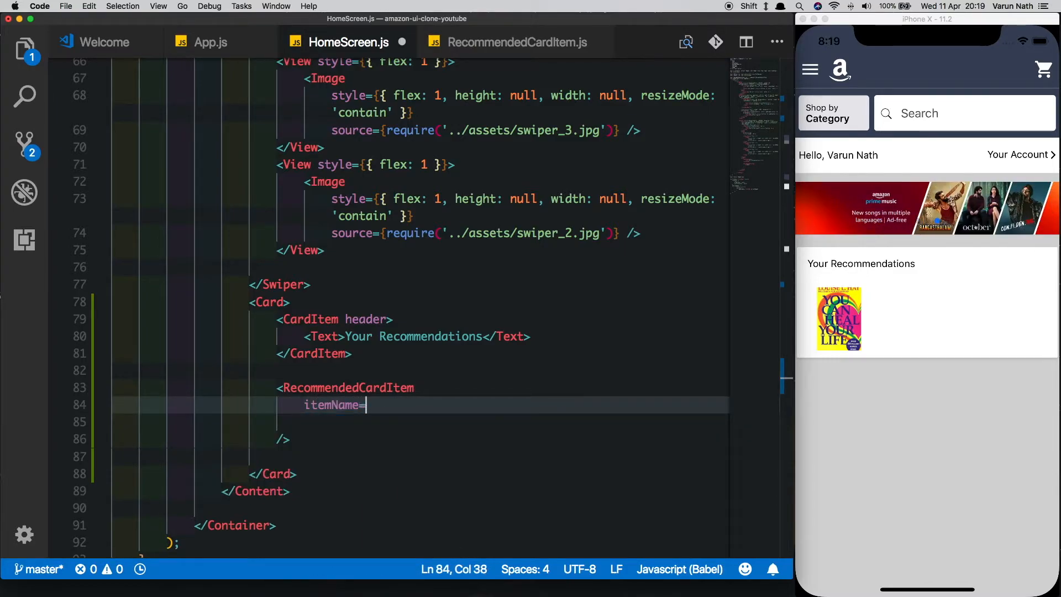
{"action": "type", "text": "\"You can heal\""}
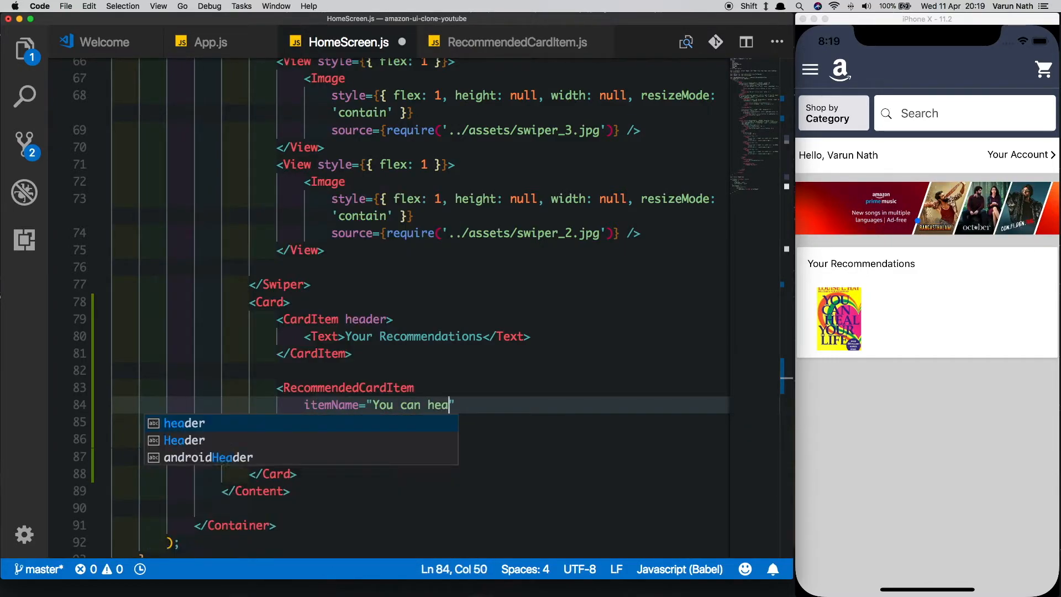
{"action": "type", "text": "your life\""}
{"action": "left_click", "coordinate": [422, 423]}
{"action": "type", "text": "itemCreator=\"Lou"}
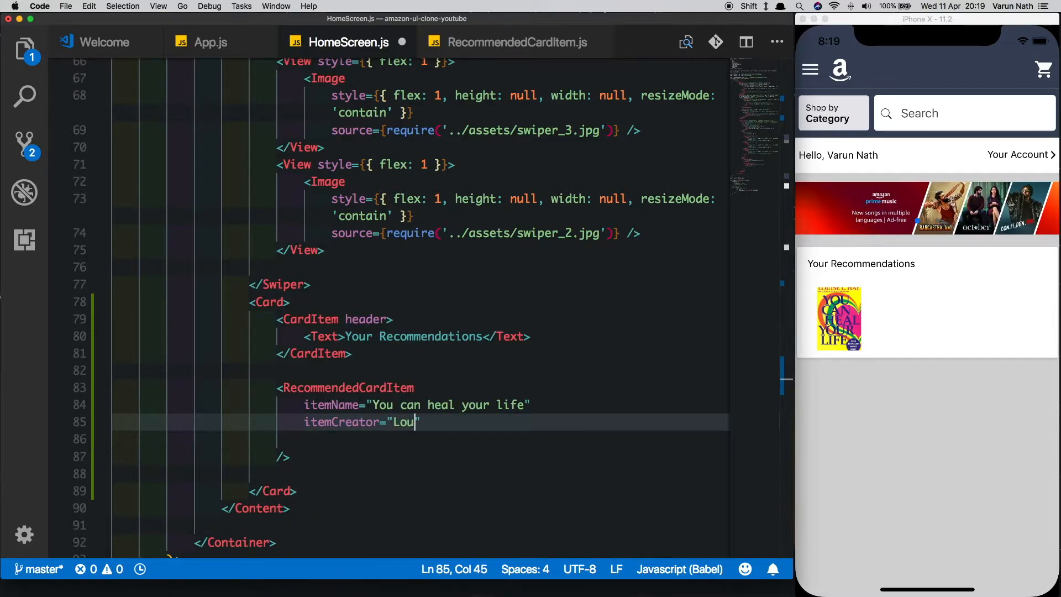
{"action": "type", "text": "i"}
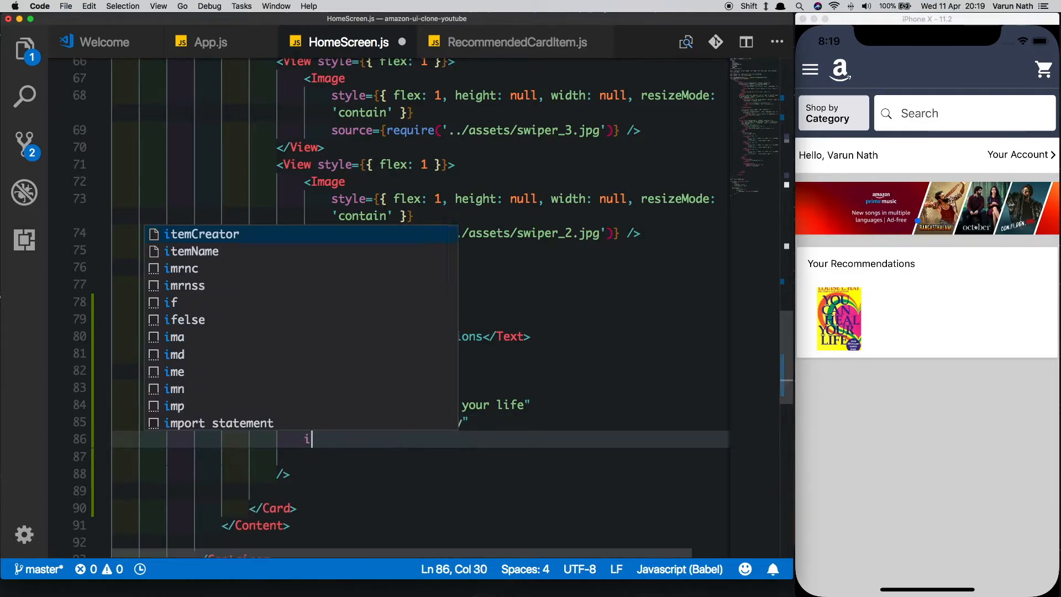
{"action": "type", "text": "temPrice=\"\""}
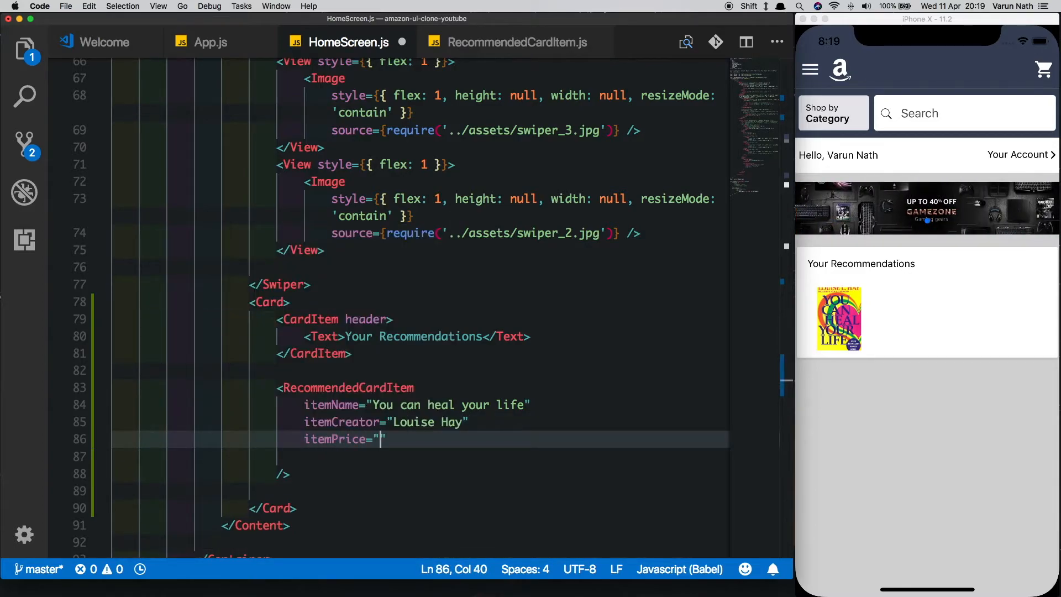
{"action": "type", "text": "$10\""}
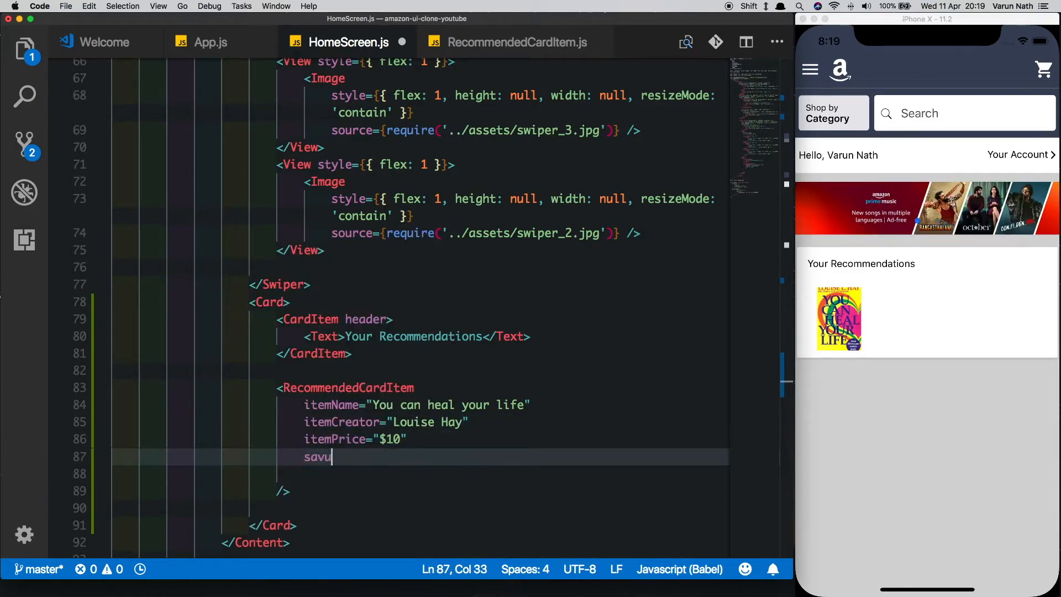
Step: Add savings, imageUri recommended_1.jpg and rating 5 props, then return to RecommendedCardItem.js
{"action": "type", "text": "ings=\"\""}
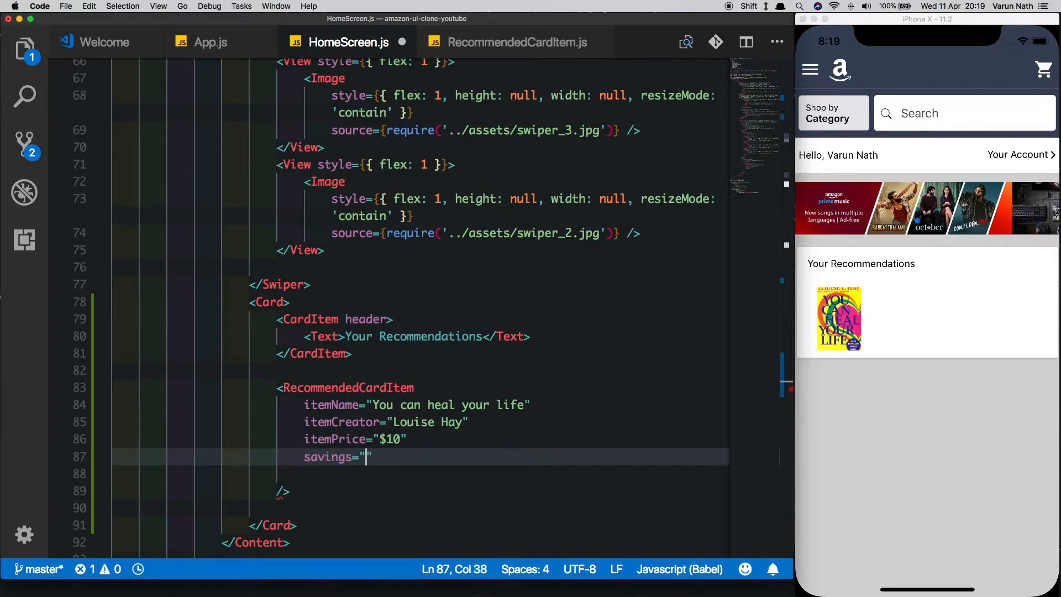
{"action": "type", "text": "imageUri={require(\"../assets\""}
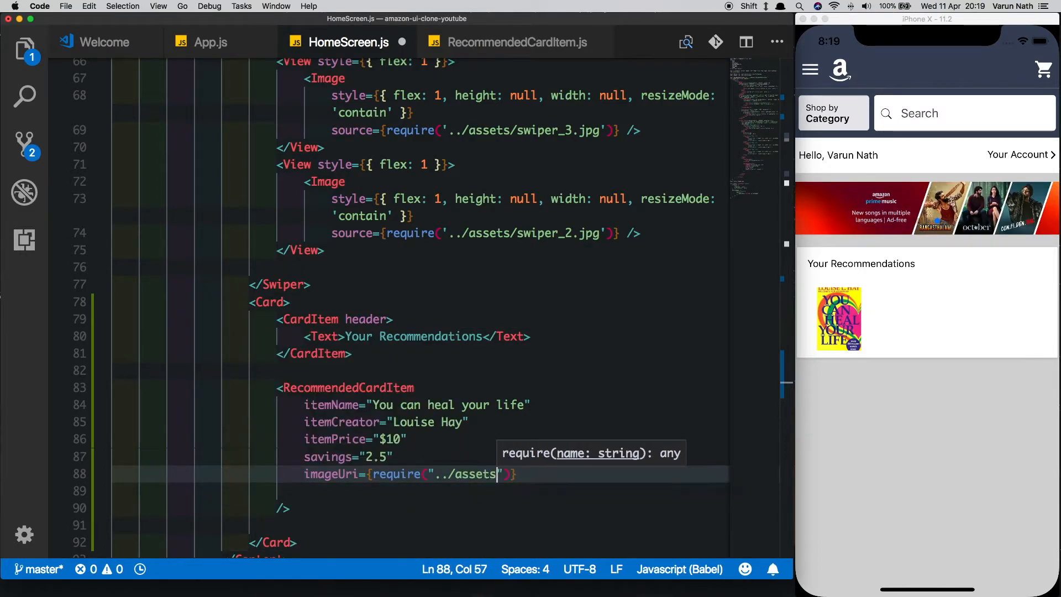
{"action": "type", "text": "/recommended_1.jpg"}
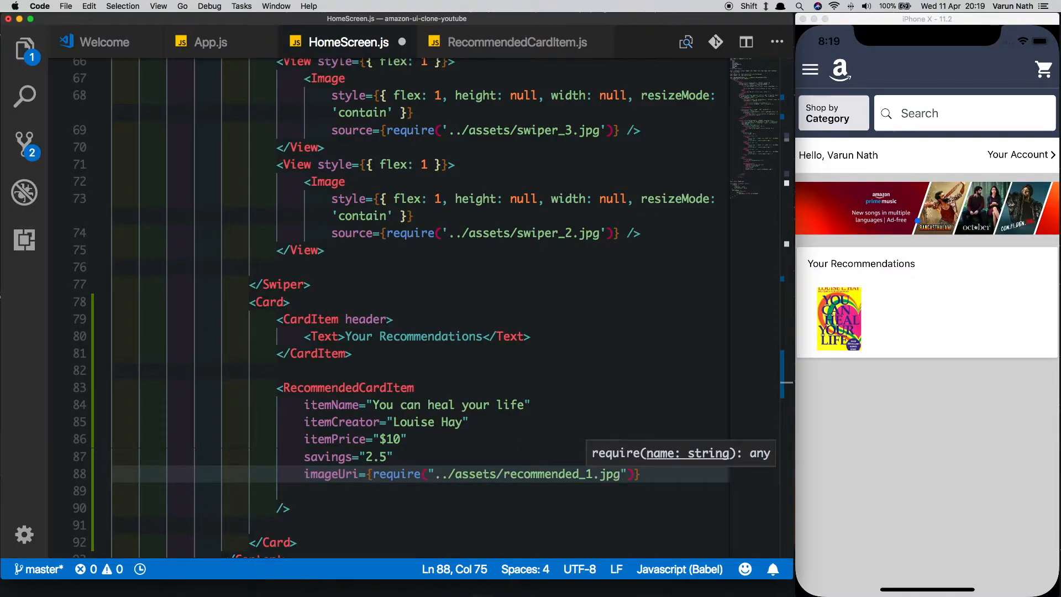
{"action": "type", "text": "ratig"}
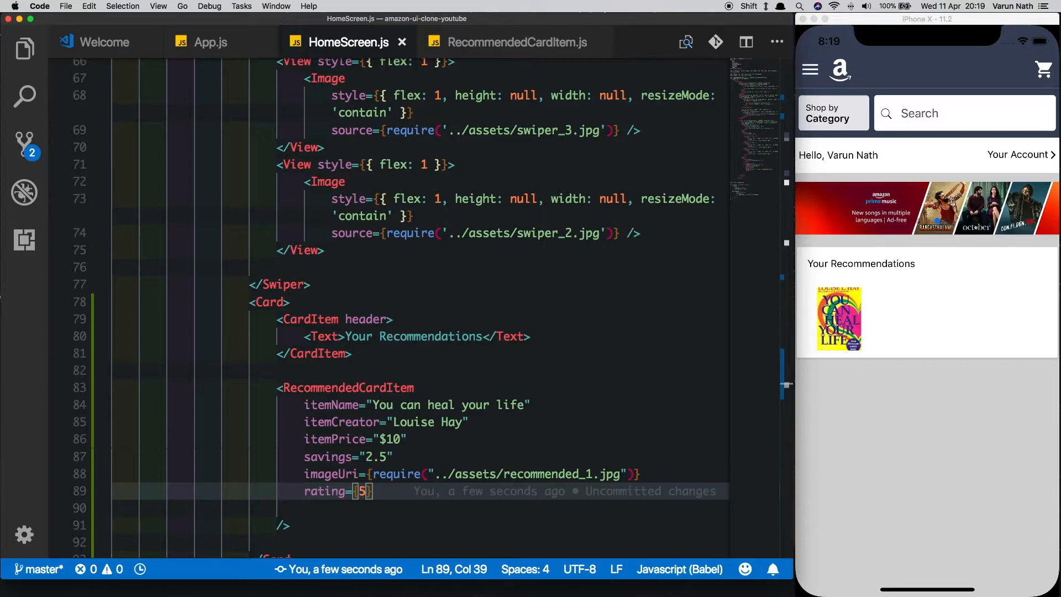
{"action": "left_click", "coordinate": [517, 42]}
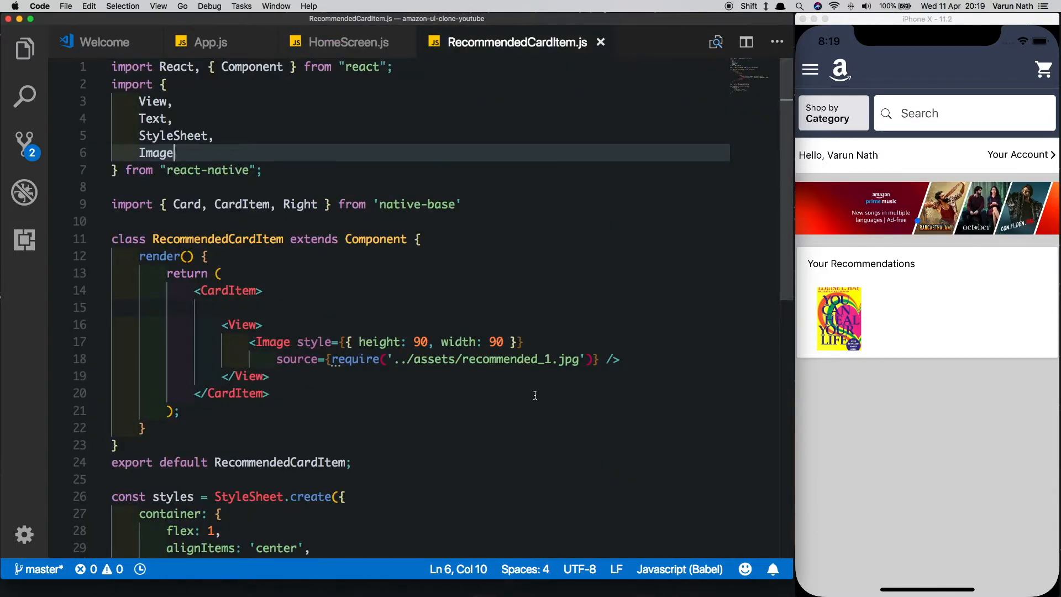
Step: Replace the fixed require(...) image source with this.props.imageUri and start a Right element
{"action": "left_click_drag", "start_coordinate": [331, 359], "coordinate": [588, 358]}
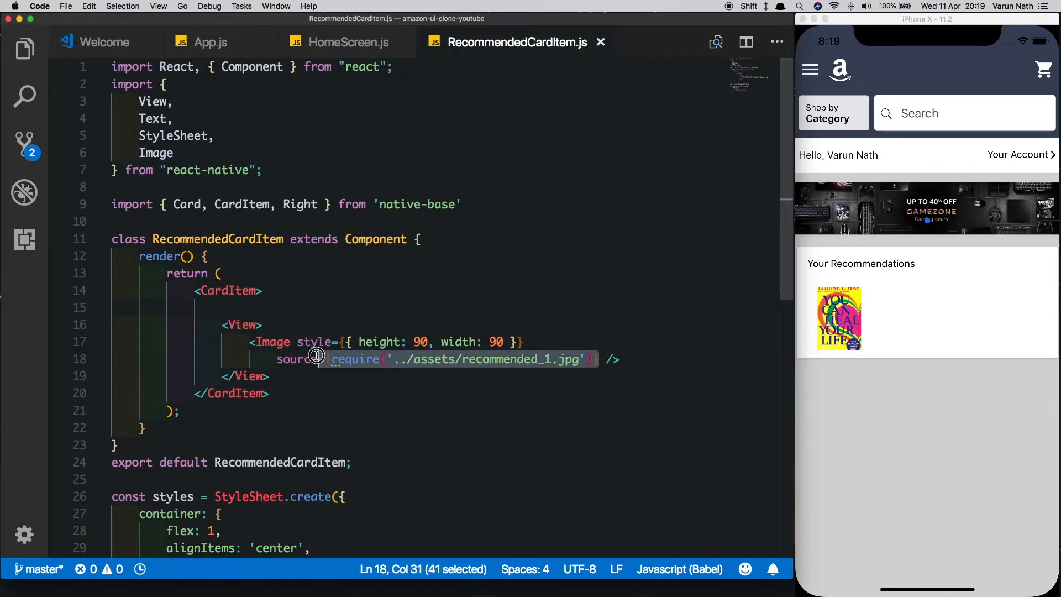
{"action": "type", "text": "th} />"}
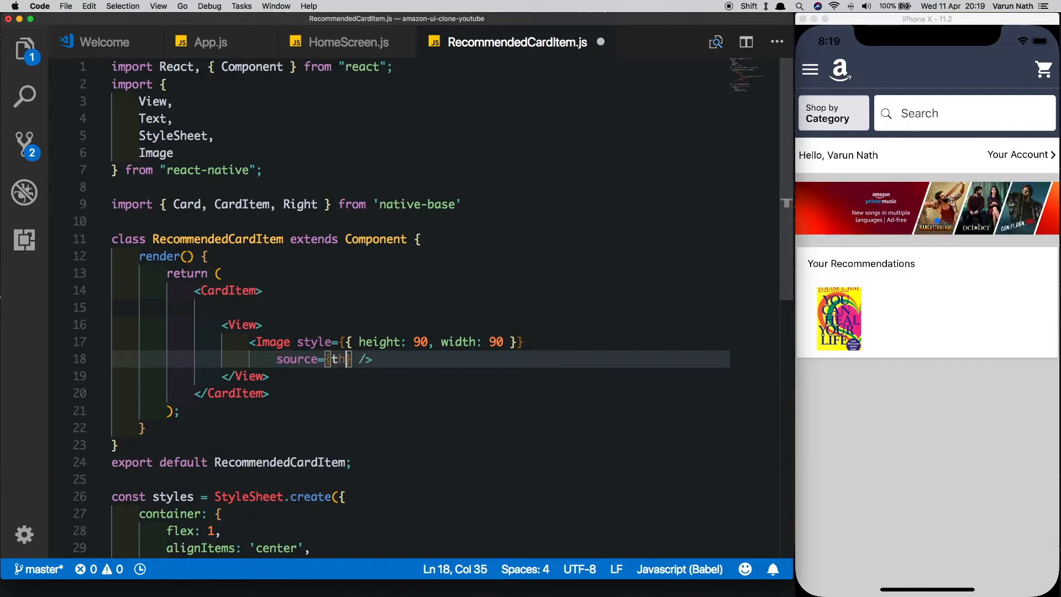
{"action": "type", "text": "this.props.imageUri"}
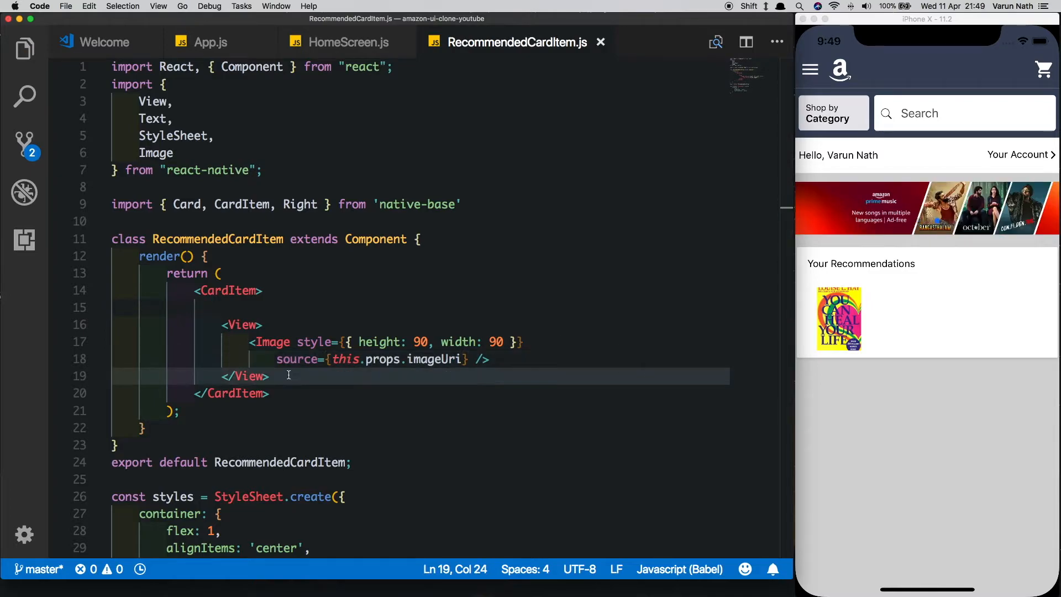
{"action": "type", "text": "<Rig"}
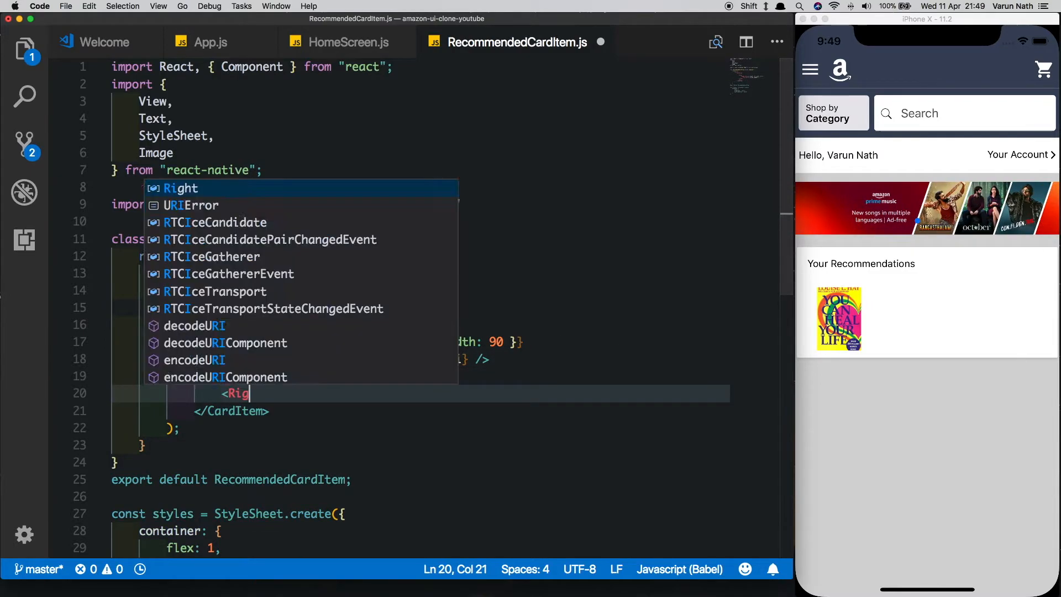
Step: Add a Right block with Text elements for this.props.itemName and this.props.itemCreator
{"action": "key", "text": "Enter"}
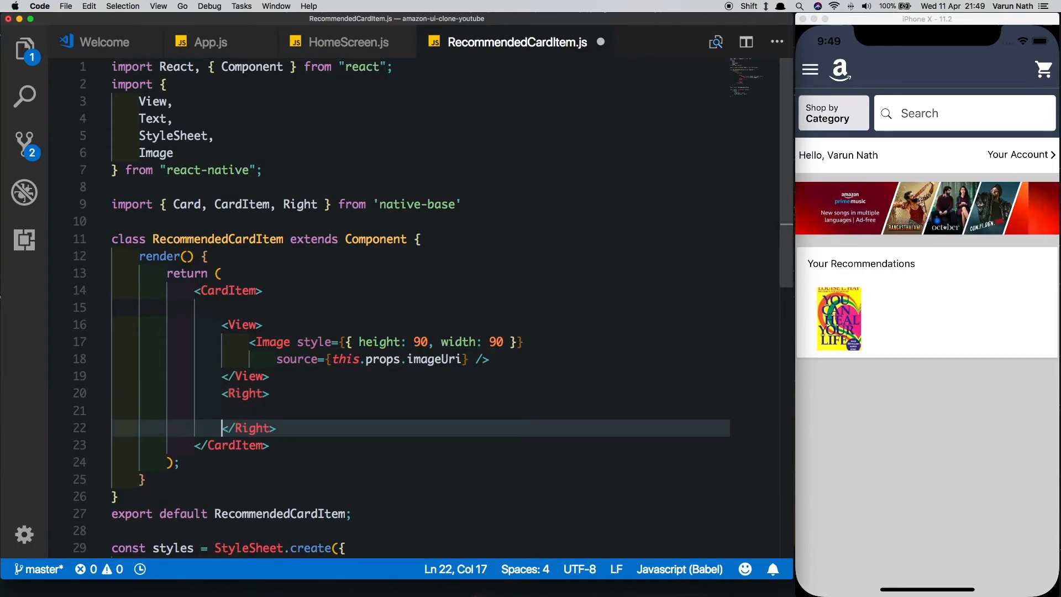
{"action": "type", "text": "<Te"}
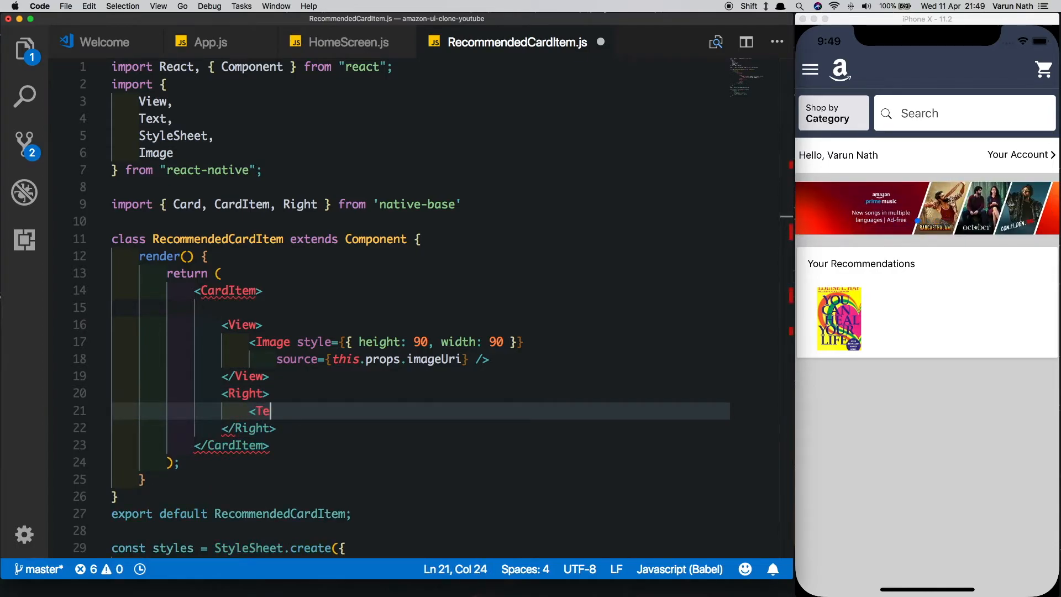
{"action": "type", "text": "xt>{thi</Text>"}
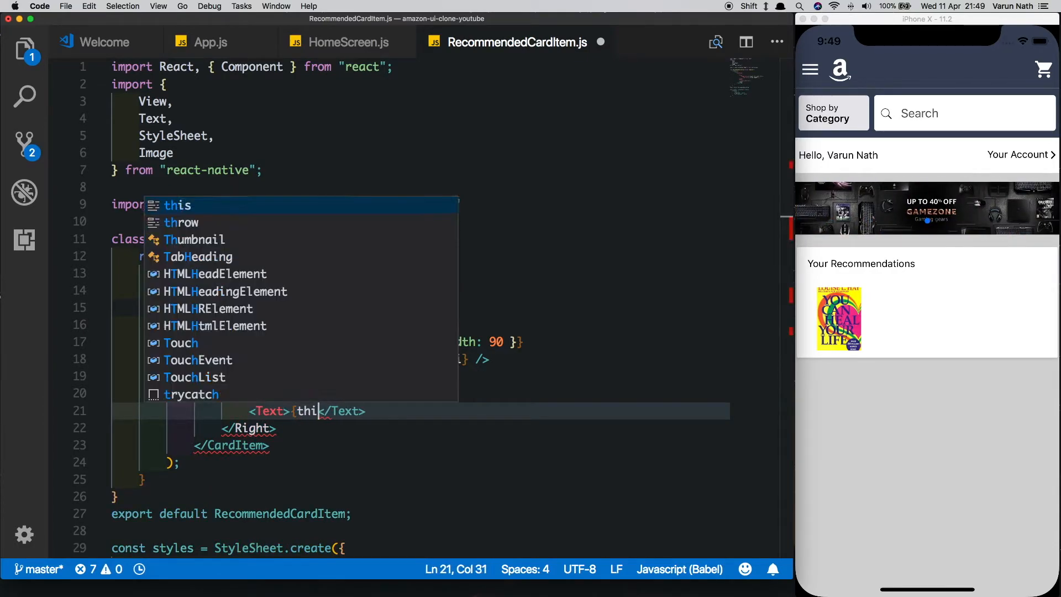
{"action": "type", "text": ".props.item"}
{"action": "type", "text": "<Text"}
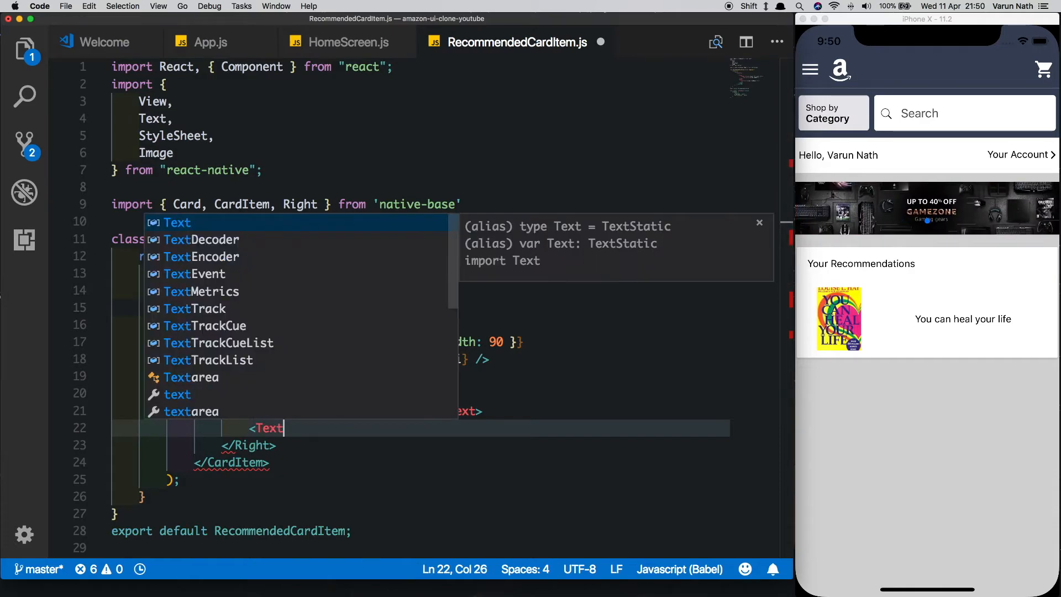
{"action": "type", "text": ">{this.props.itemCreator}<"}
{"action": "left_click", "coordinate": [421, 394]}
{"action": "type", "text": " style={{flex:1,alignIt"}
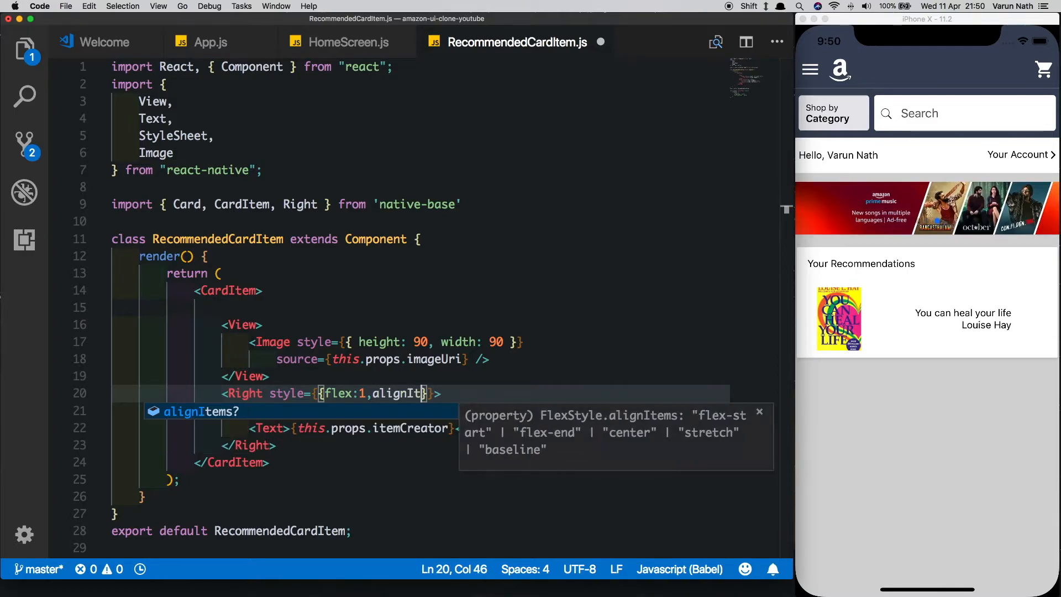
Step: Style Right with flex 1, flex-start alignment, height 90, horizontal padding 20, and grey creator text
{"action": "type", "text": ":'flex-start'"}
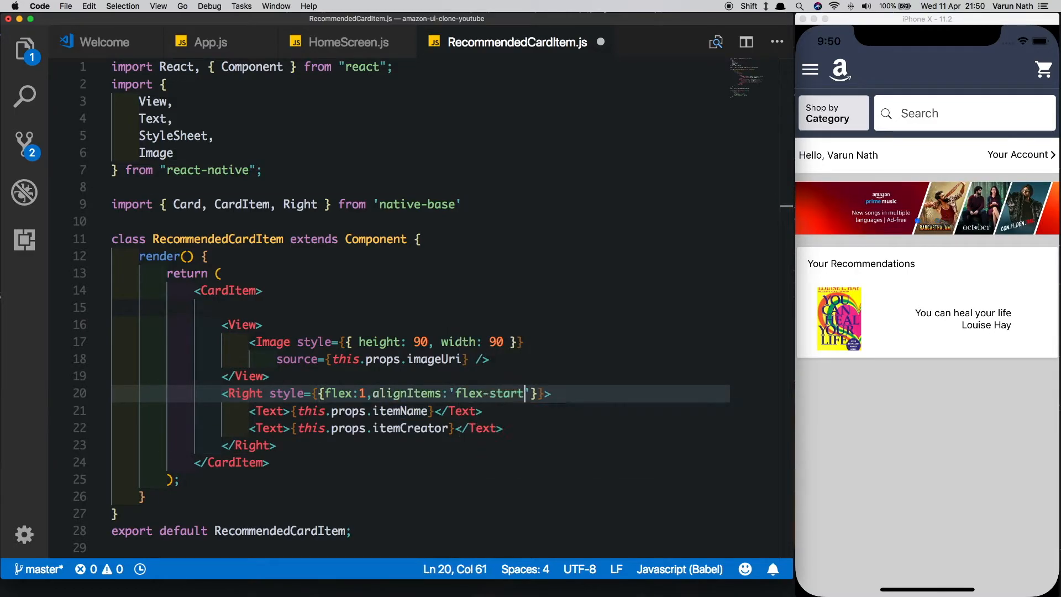
{"action": "type", "text": ",height:"}
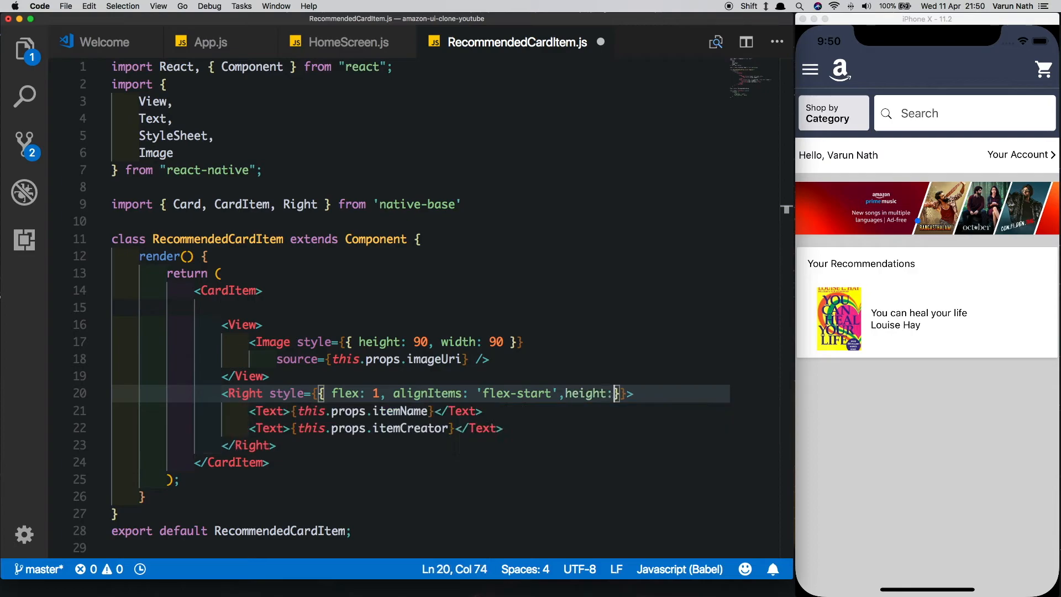
{"action": "type", "text": "90,p"}
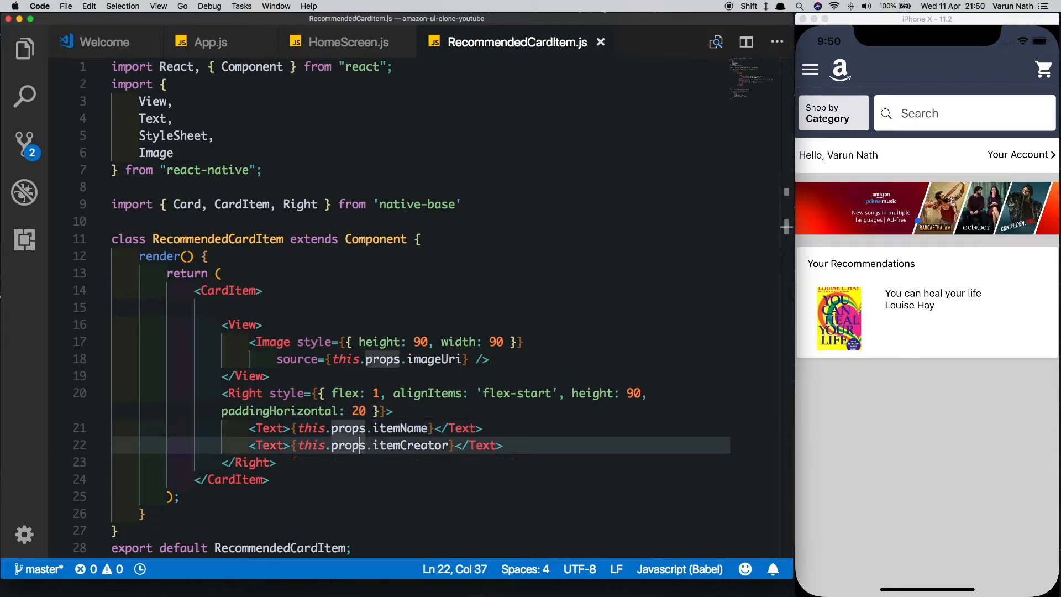
{"action": "type", "text": "style={"}
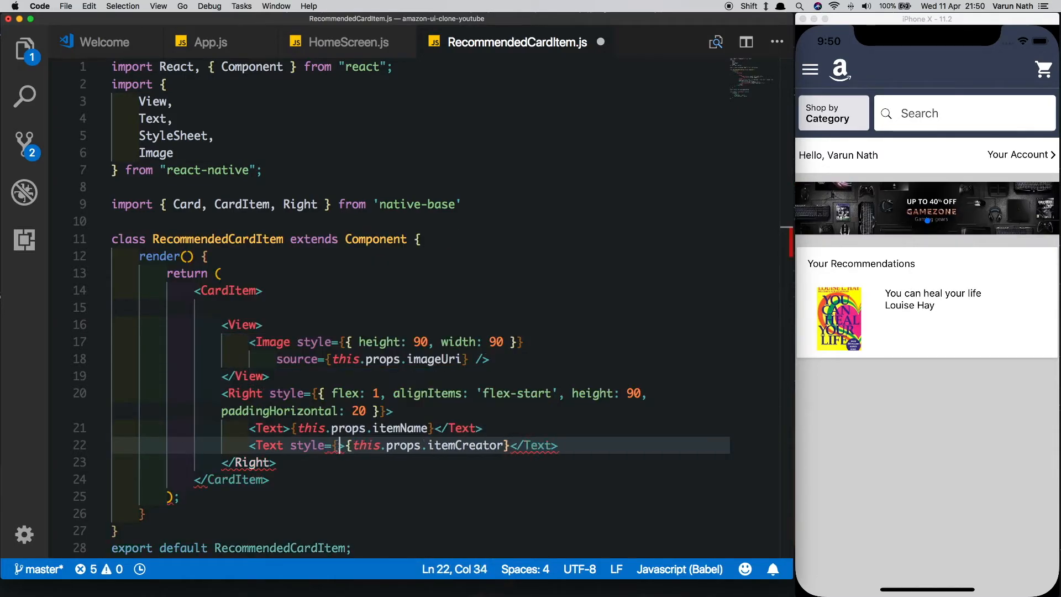
{"action": "type", "text": "color:"}
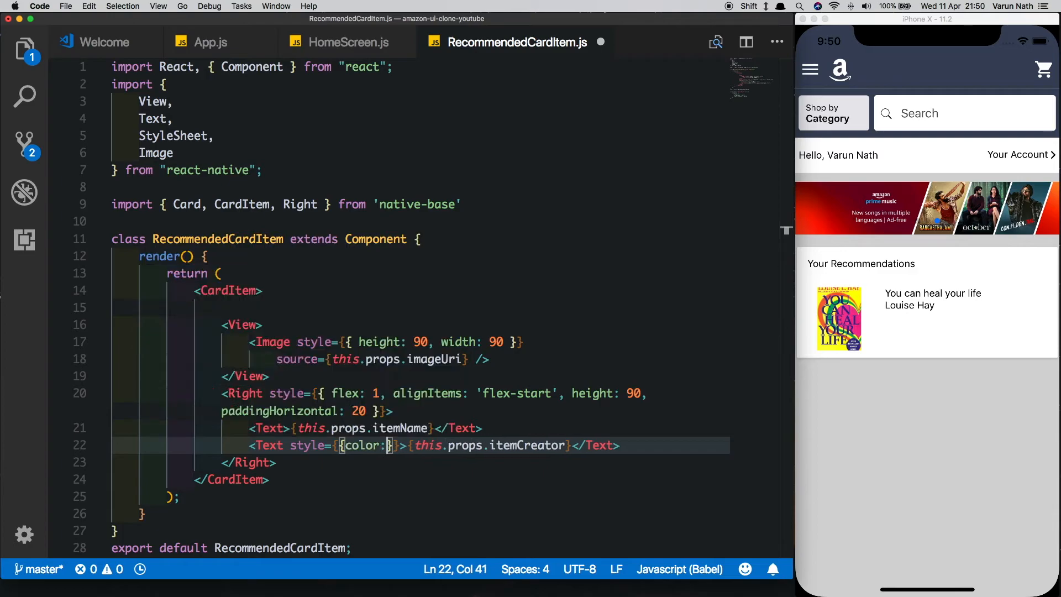
{"action": "type", "text": "'grey'"}
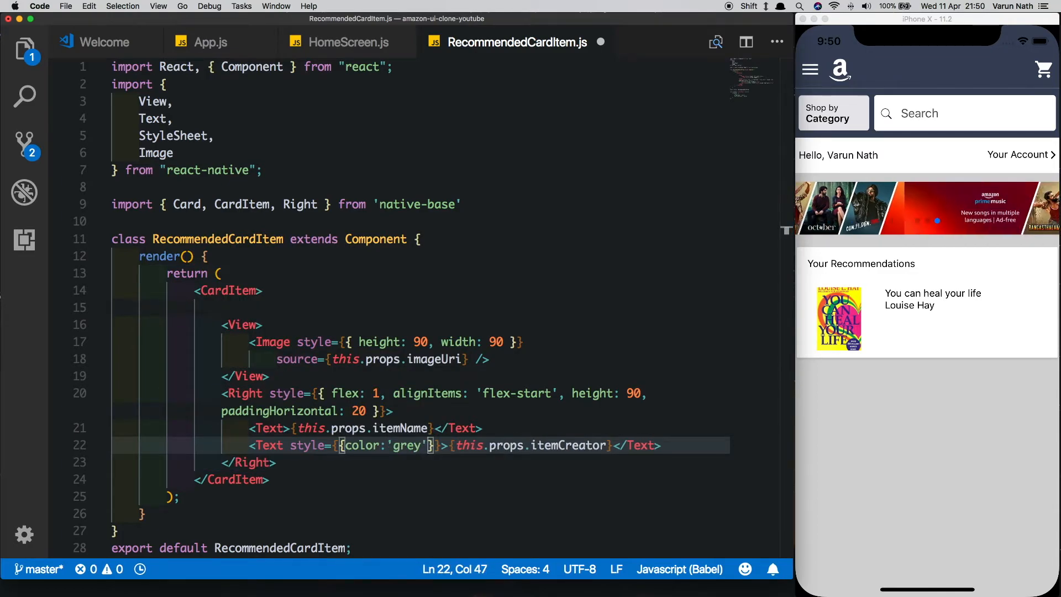
{"action": "type", "text": "fontSize: 11"}
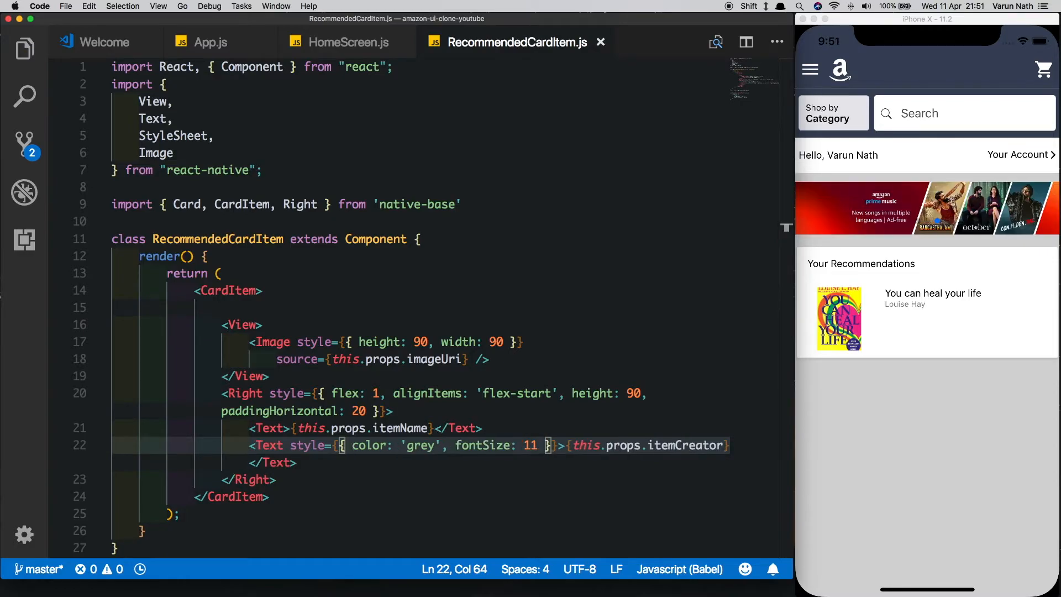
Step: Add a this.props.itemPrice Text styled size 14, bold, colour #c4402f
{"action": "type", "text": "<Text>{</Text>"}
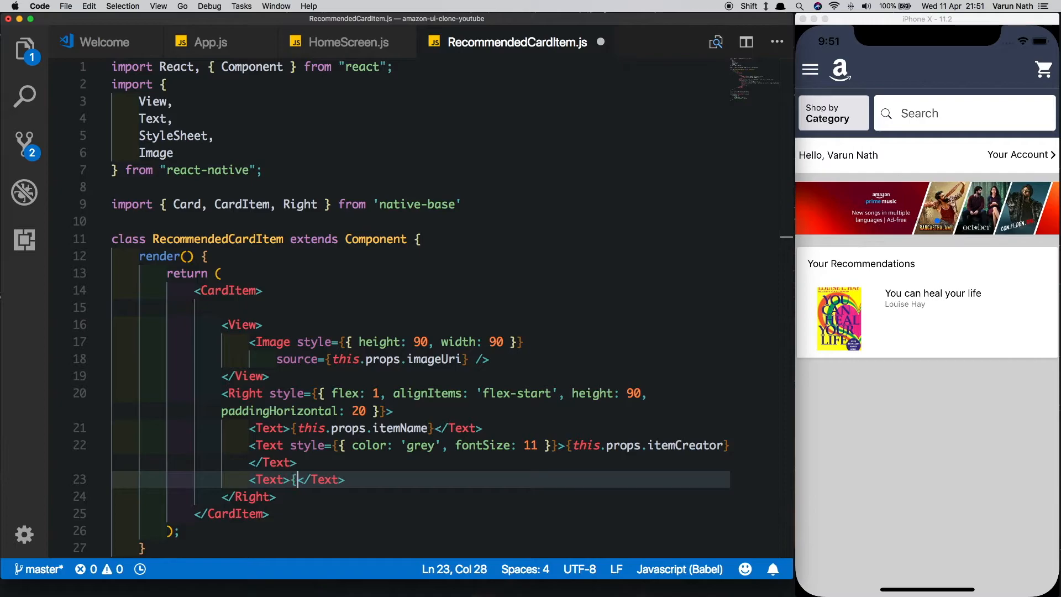
{"action": "type", "text": "this.props.itemPrice"}
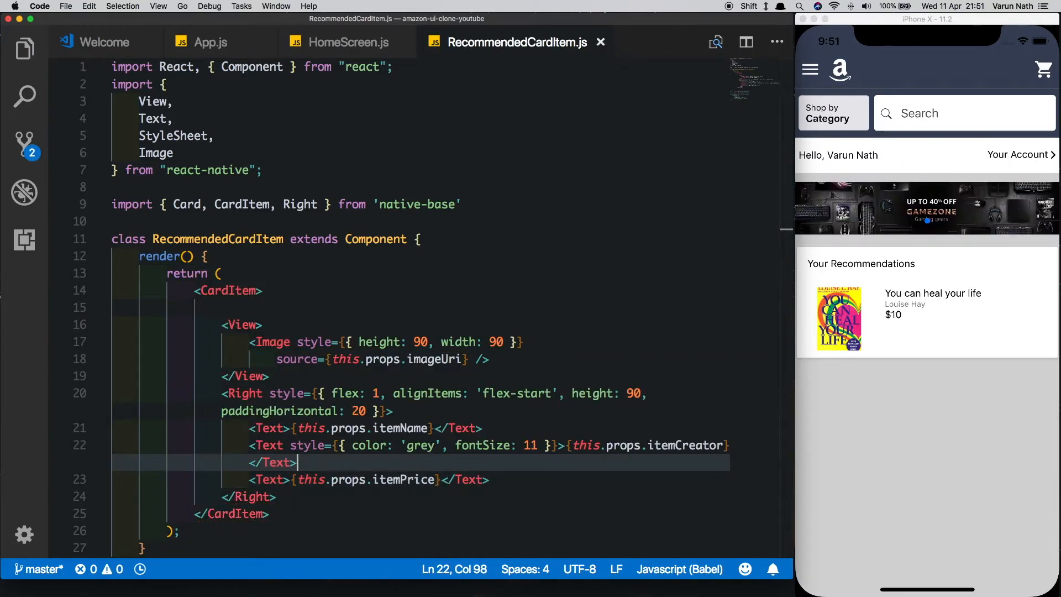
{"action": "type", "text": "style"}
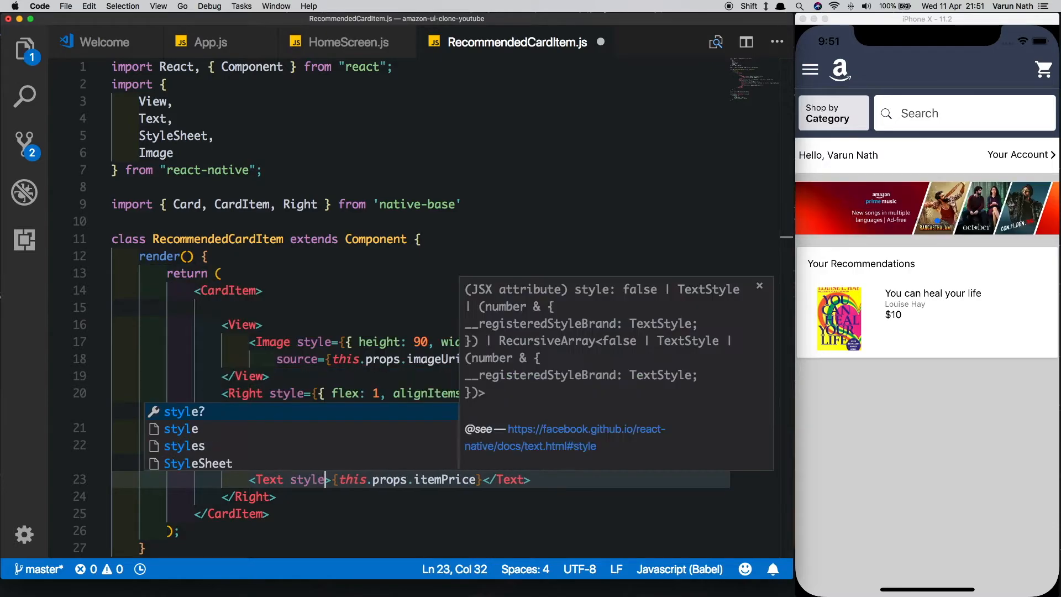
{"action": "type", "text": "{fn"}
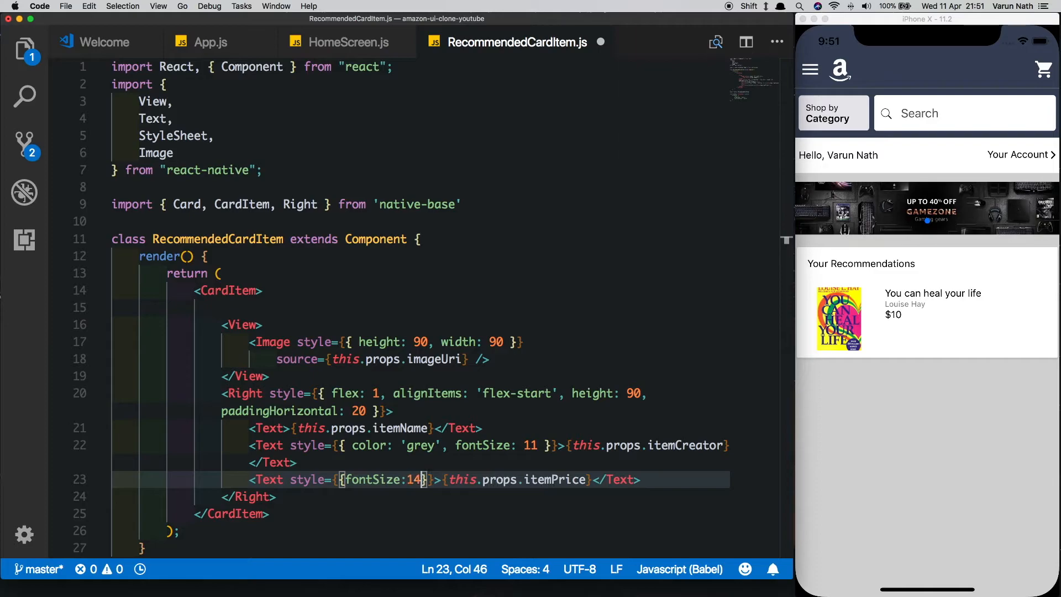
{"action": "type", "text": ",fontWeight:'b"}
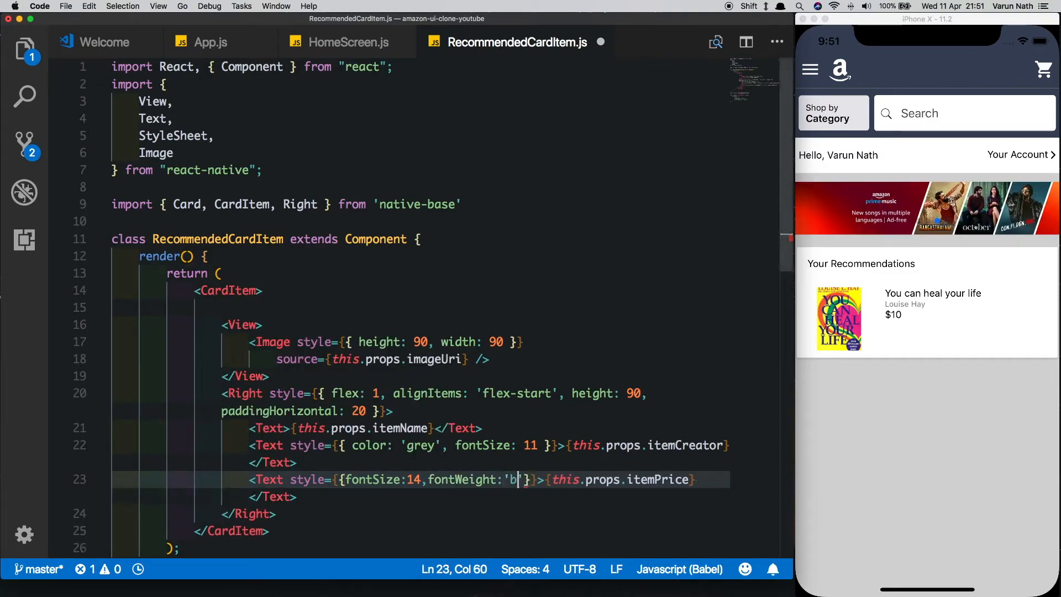
{"action": "type", "text": "old',colord"}
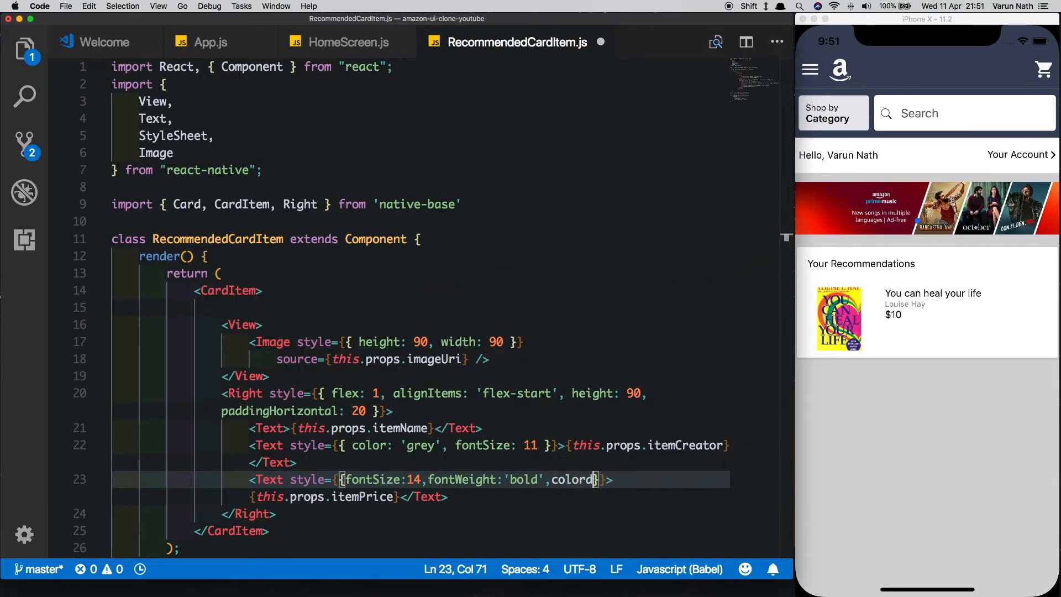
{"action": "type", "text": ":'#c4402f'"}
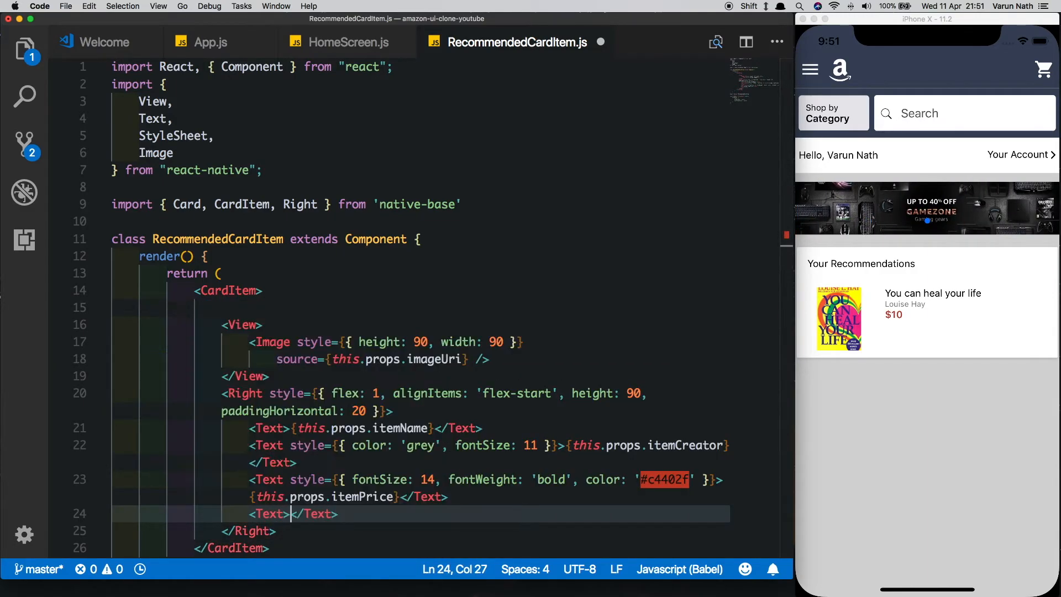
Step: Add a Text line with a nested 'You save' Text followed by ${this.props.savings}
{"action": "type", "text": ">"}
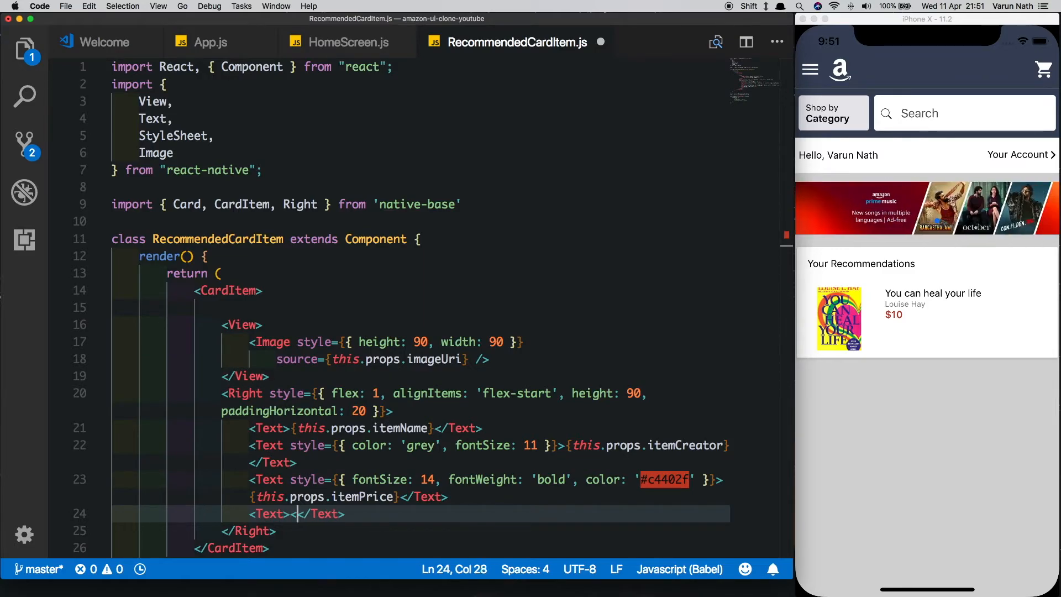
{"action": "type", "text": "<Text>"}
{"action": "type", "text": "You"}
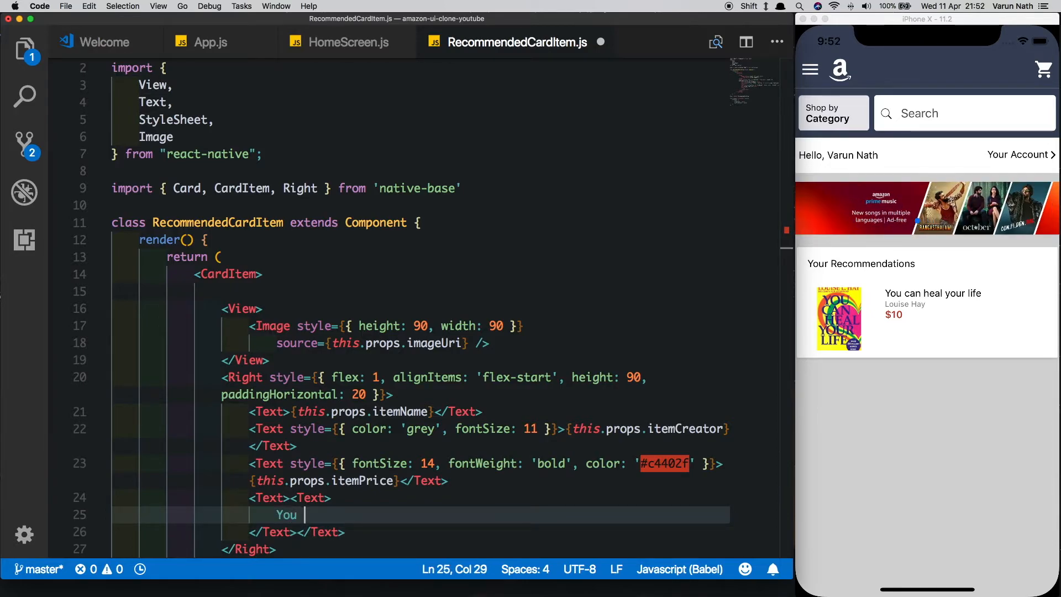
{"action": "type", "text": "save"}
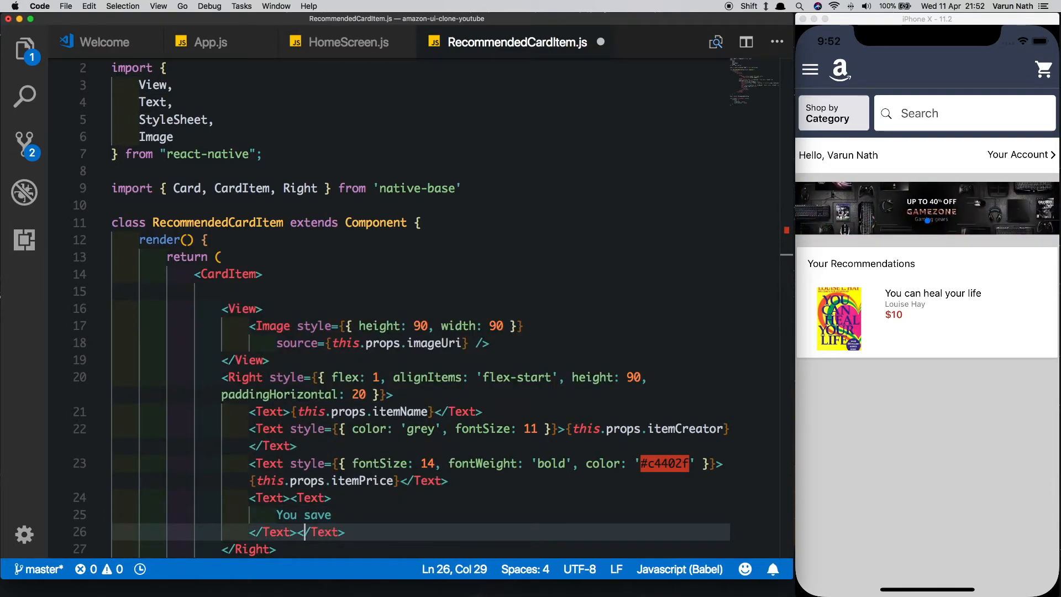
{"action": "type", "text": "thi"}
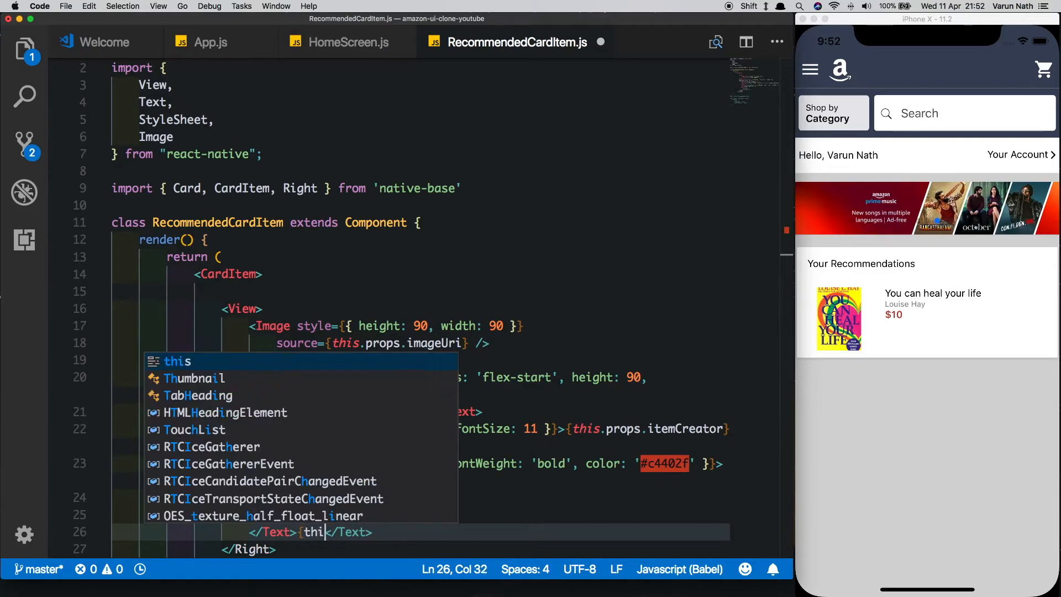
{"action": "type", "text": ".props.savings"}
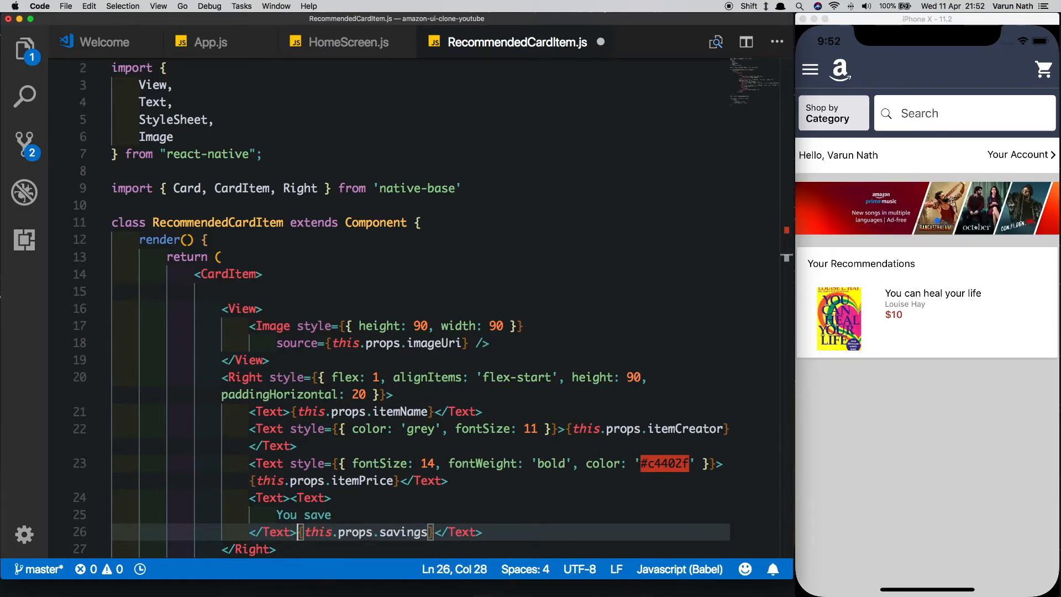
{"action": "type", "text": "$"}
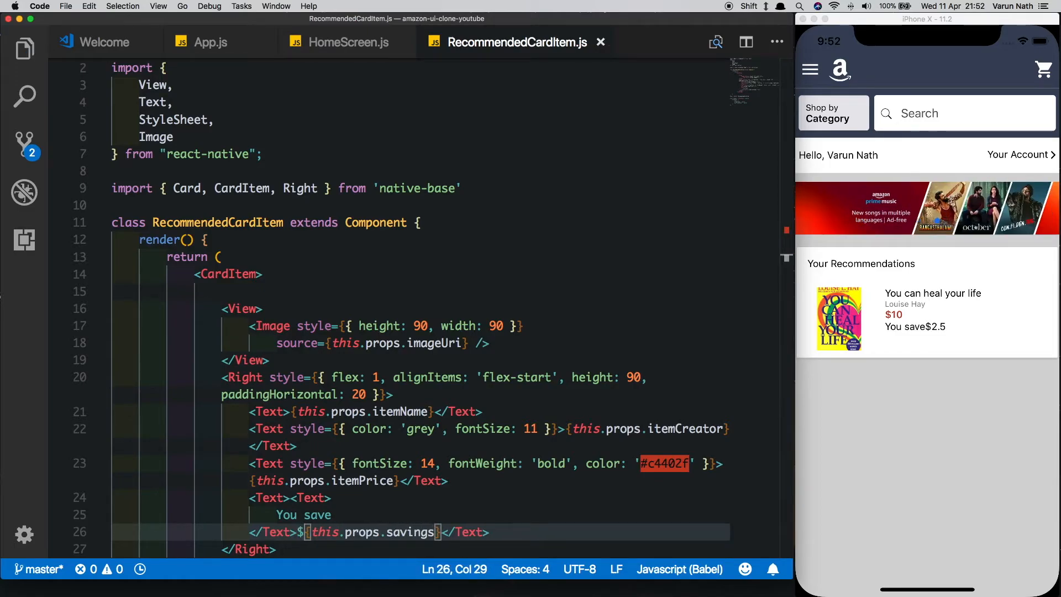
Step: Style the 'You save' text grey with font weight 300 and size 11
{"action": "type", "text": "style={{color:'grey"}
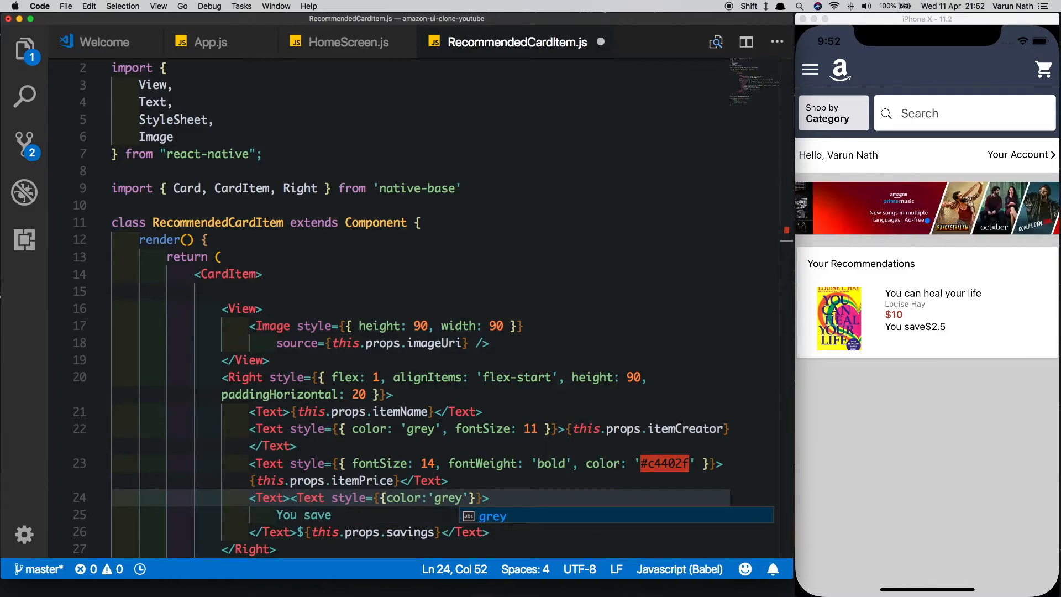
{"action": "type", "text": ",fp"}
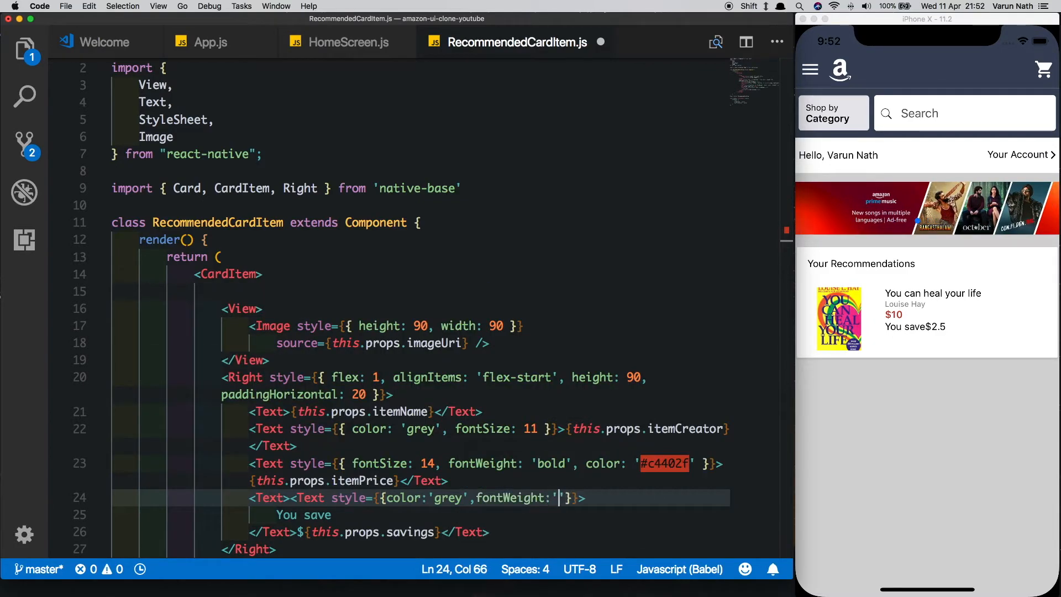
{"action": "type", "text": "300,"}
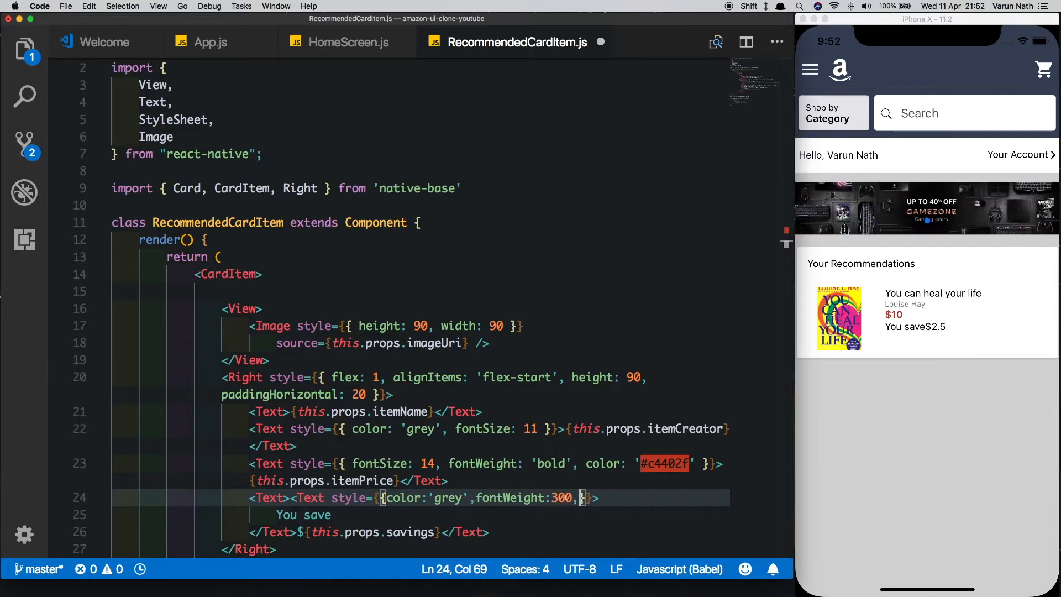
{"action": "type", "text": "fontSize: 11"}
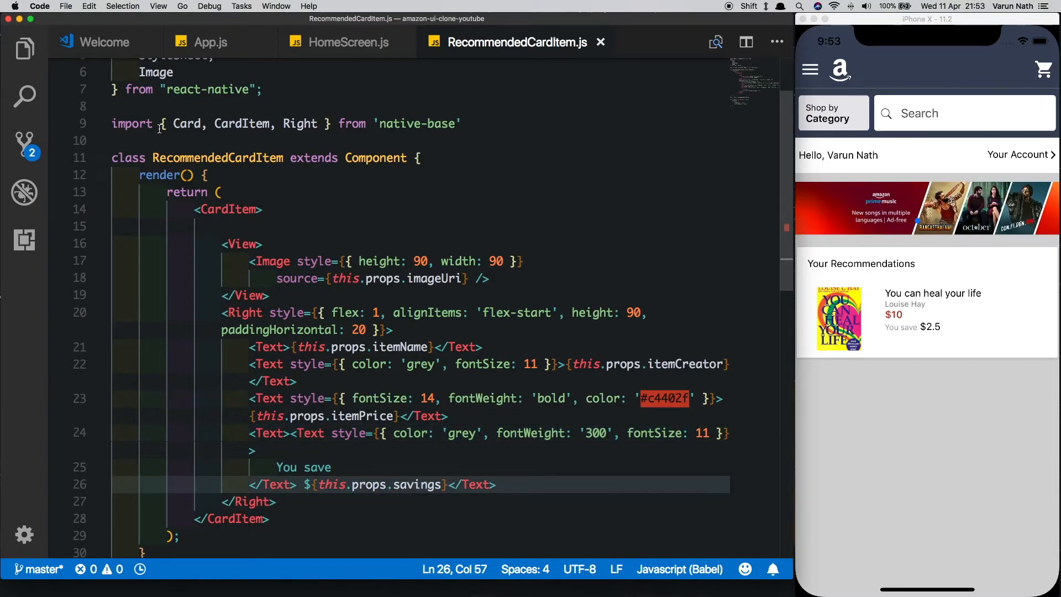
{"action": "type", "text": "import StarRating from 'react-"}
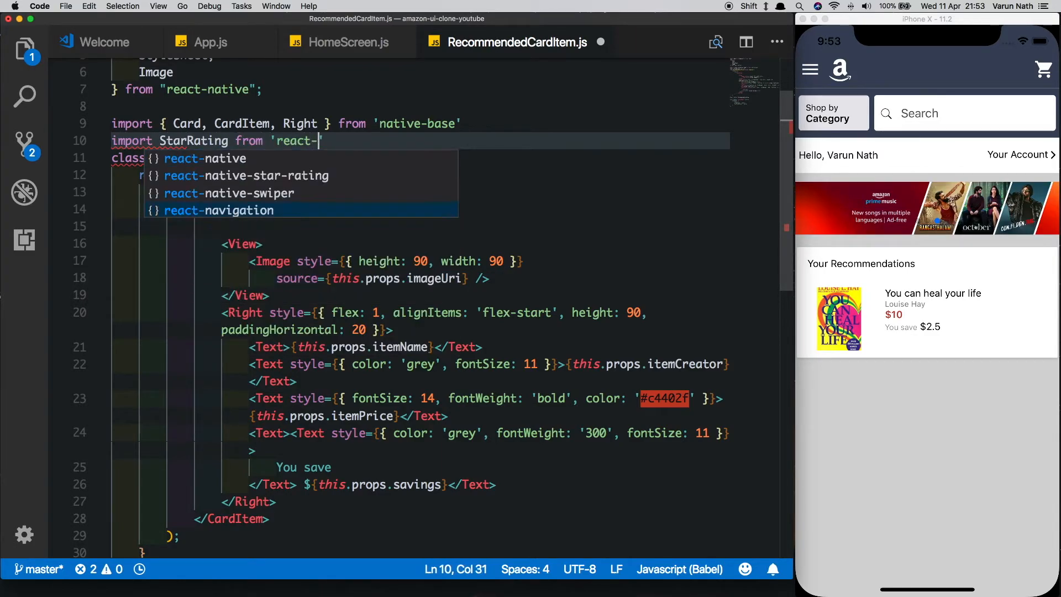
Step: Import StarRating from react-native-star-rating and add a disabled StarRating with maxStars 5
{"action": "type", "text": "native-star-rating"}
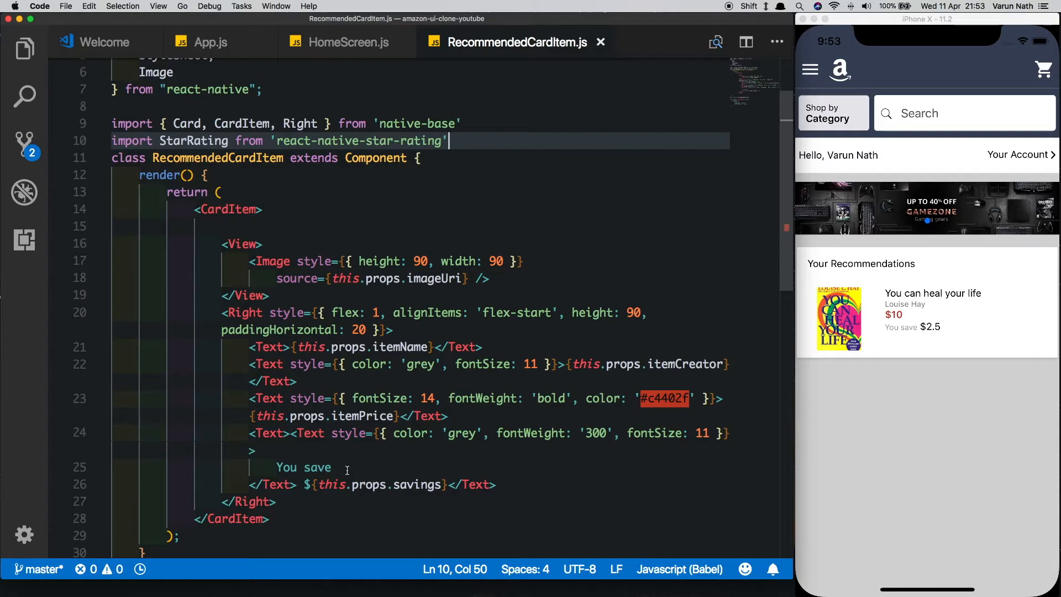
{"action": "type", "text": "<StarRating"}
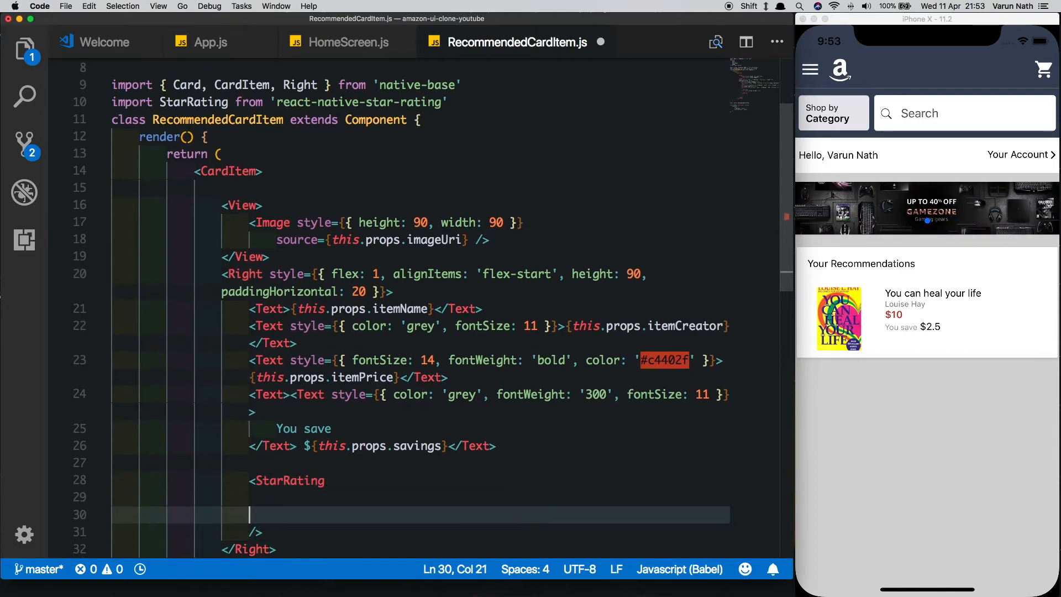
{"action": "type", "text": "disabled={true"}
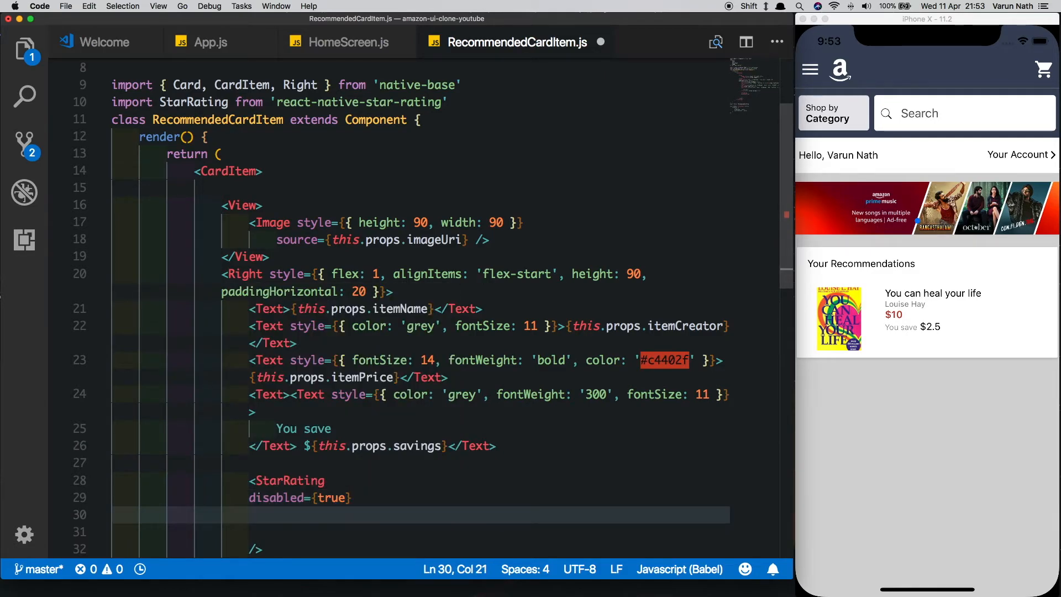
{"action": "type", "text": "maxStar"}
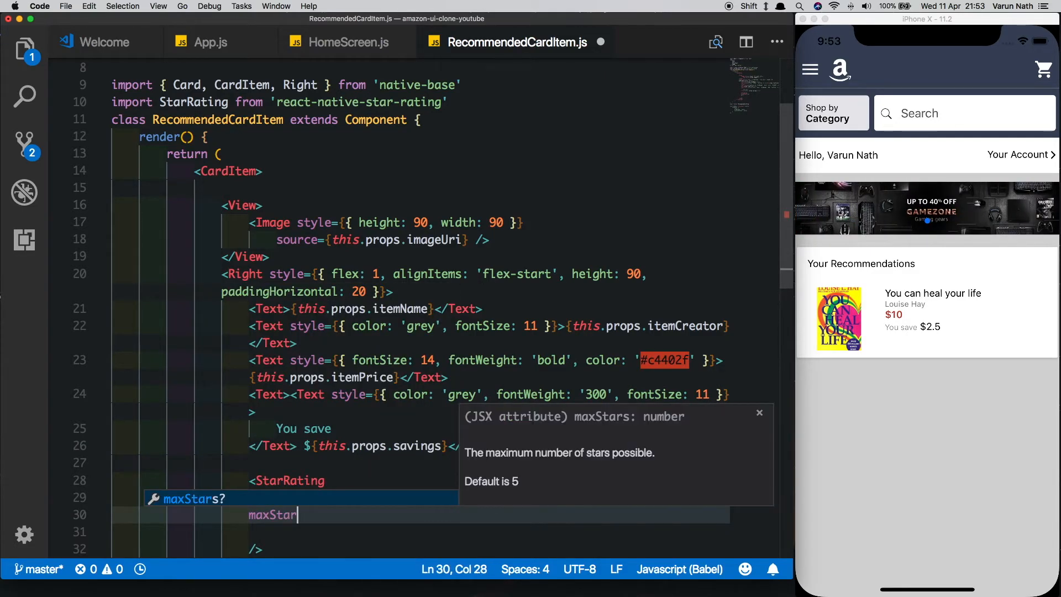
{"action": "type", "text": "rating"}
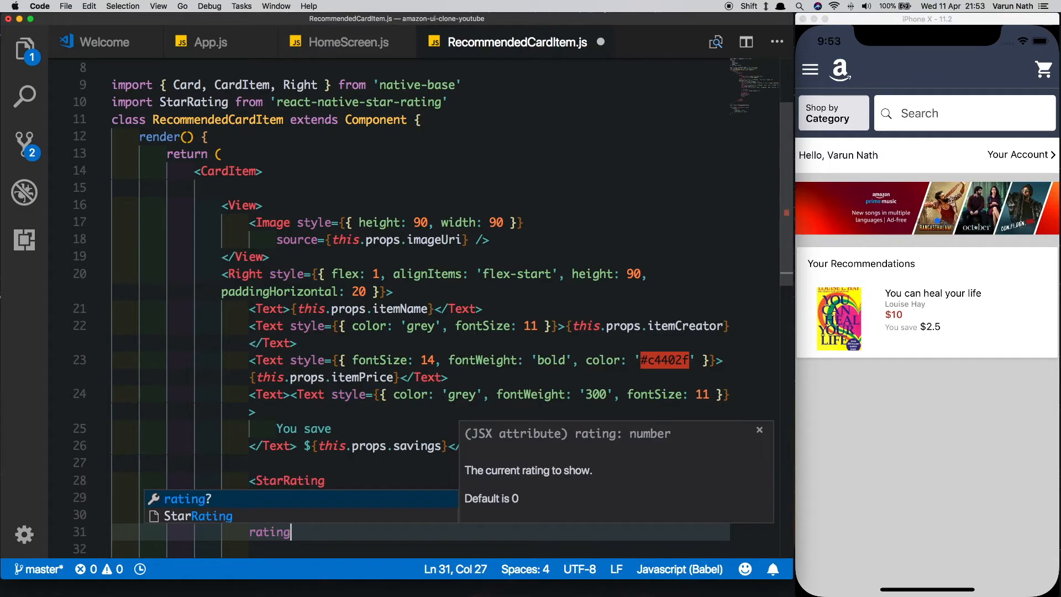
Step: Set the rating to this.props.rating, star size 12, with orange full and empty stars
{"action": "type", "text": "={this.props.ratin"}
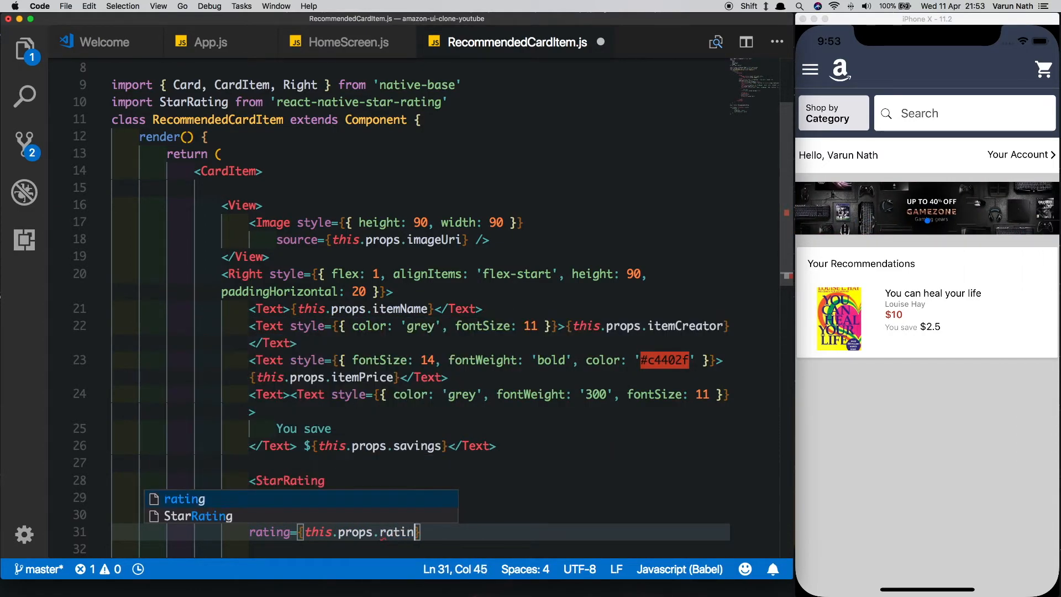
{"action": "type", "text": "starSize={12"}
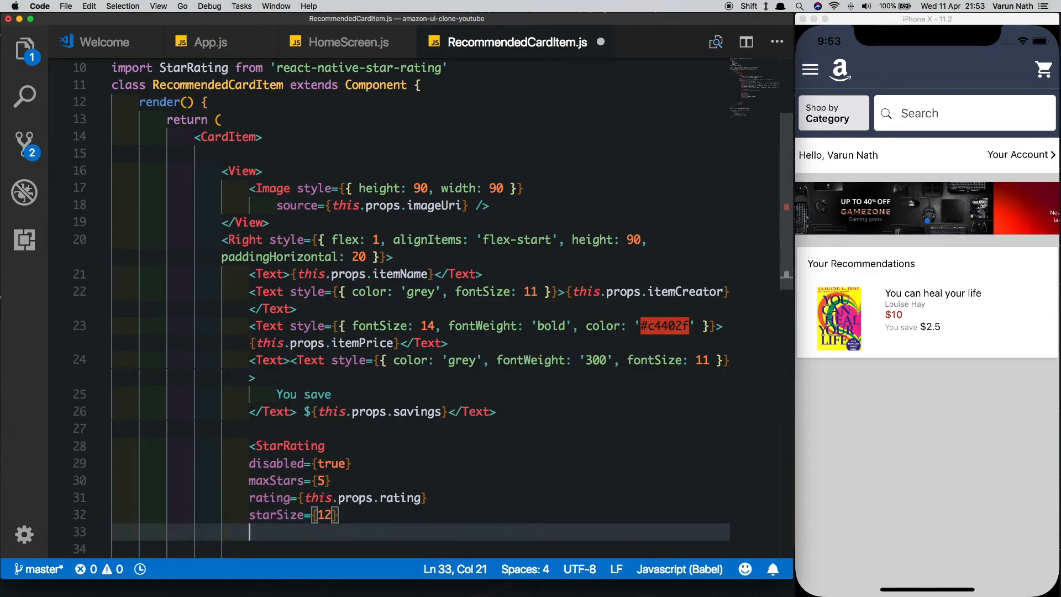
{"action": "type", "text": "fullStarColor="}
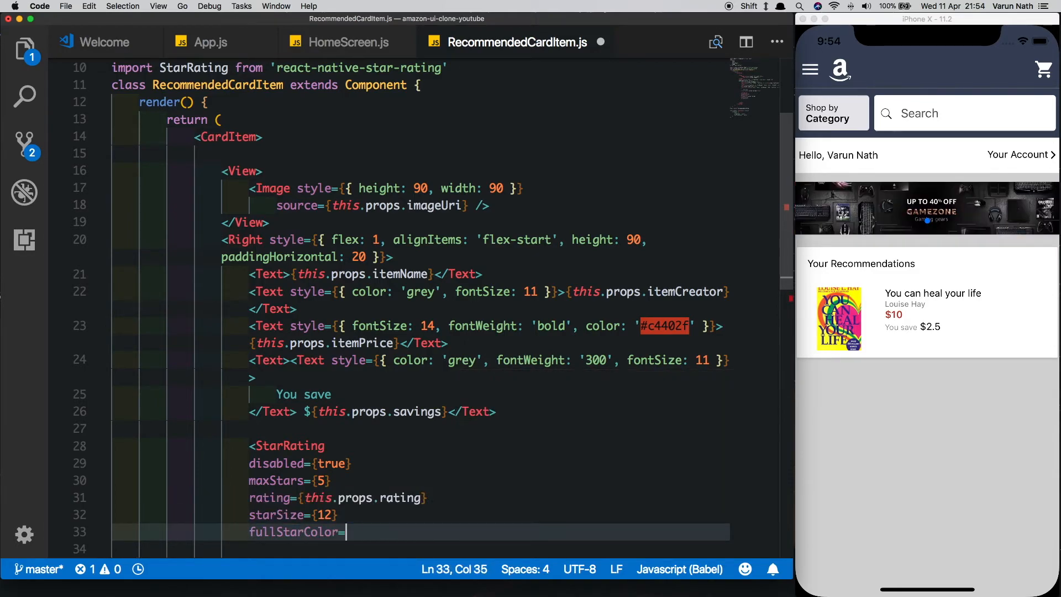
{"action": "type", "text": "'orange"}
{"action": "left_click", "coordinate": [420, 549]}
{"action": "type", "text": "emptyStarColor="}
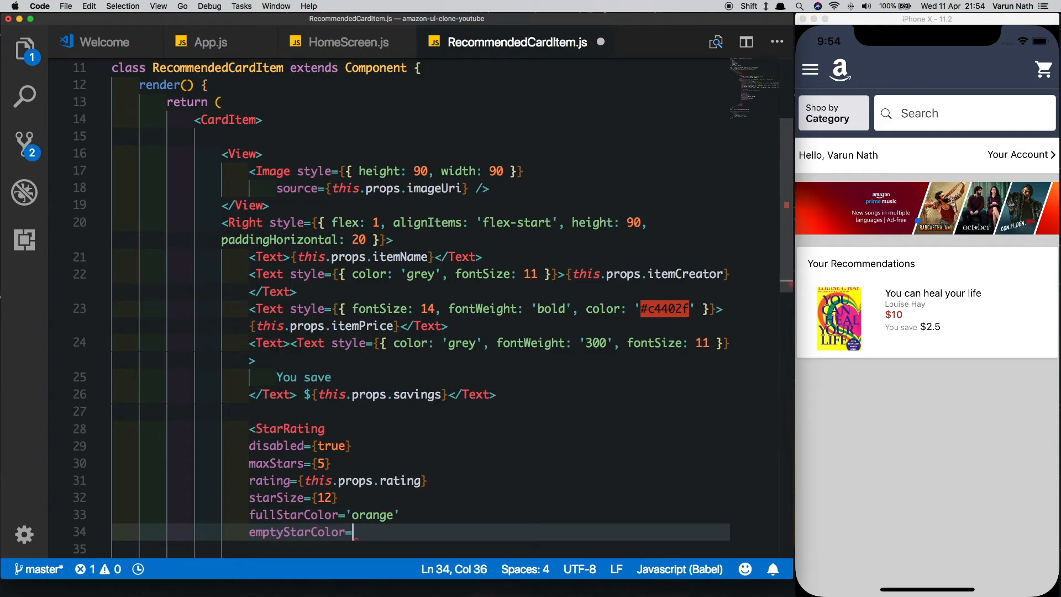
{"action": "type", "text": "'orange'"}
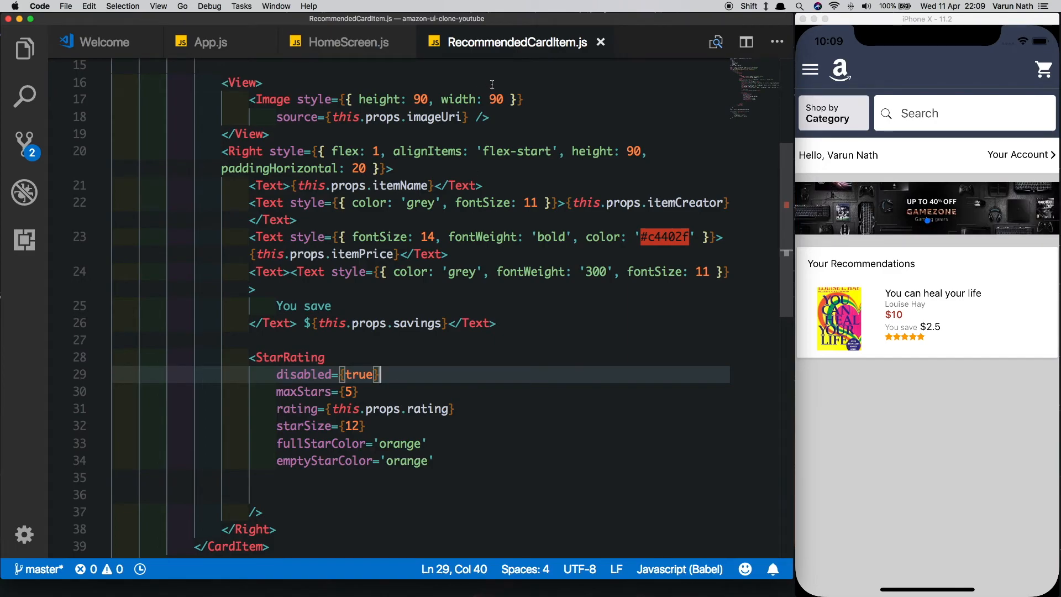
{"action": "type", "text": "60"}
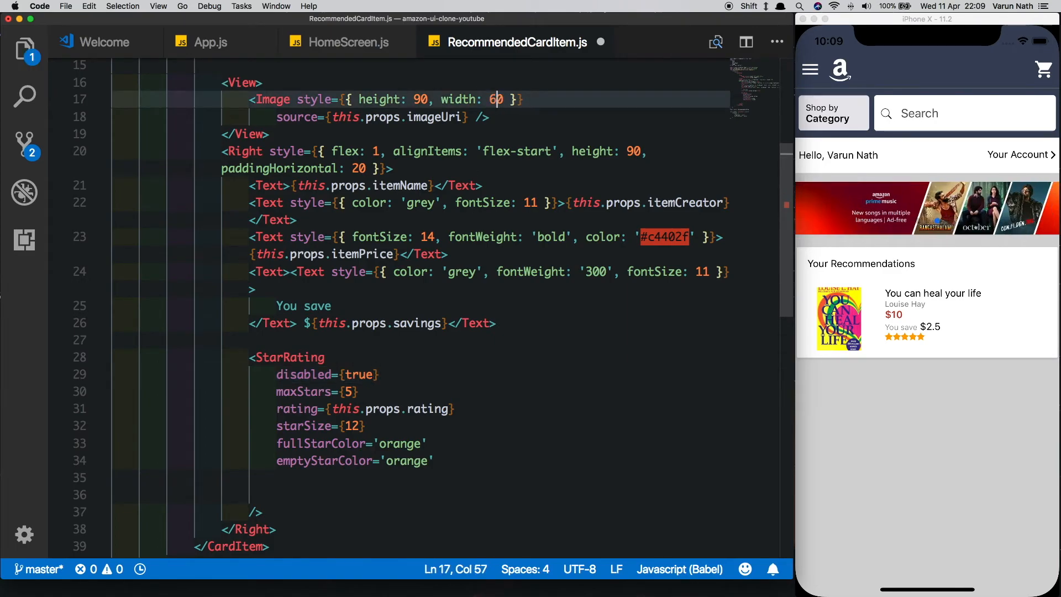
Step: In HomeScreen.js, duplicate the recommendation item into three using recommended_1, 2 and 3 images
{"action": "left_click", "coordinate": [349, 42]}
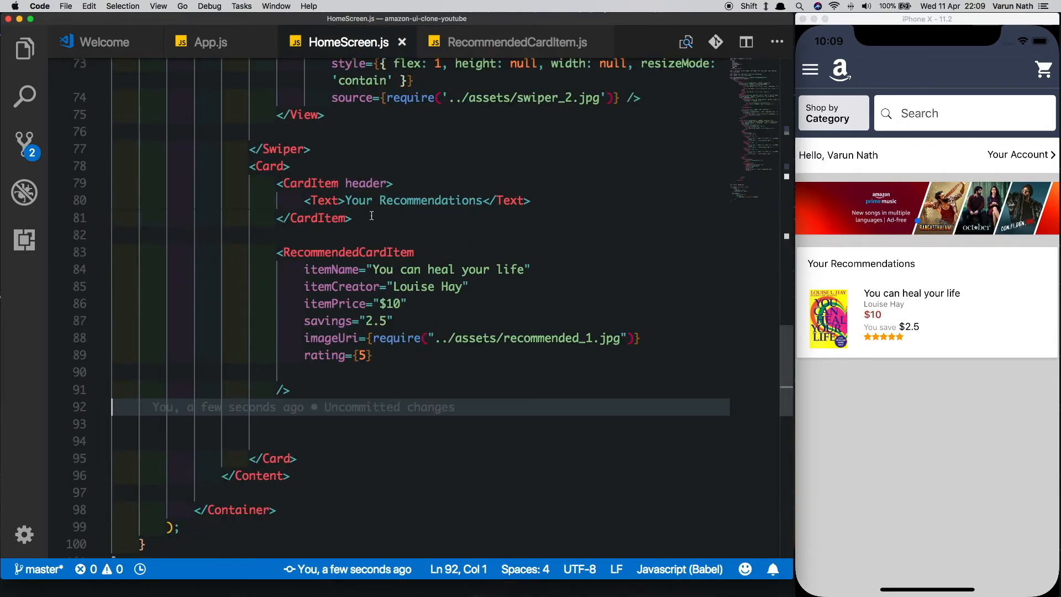
{"action": "left_click_drag", "start_coordinate": [277, 252], "coordinate": [291, 390]}
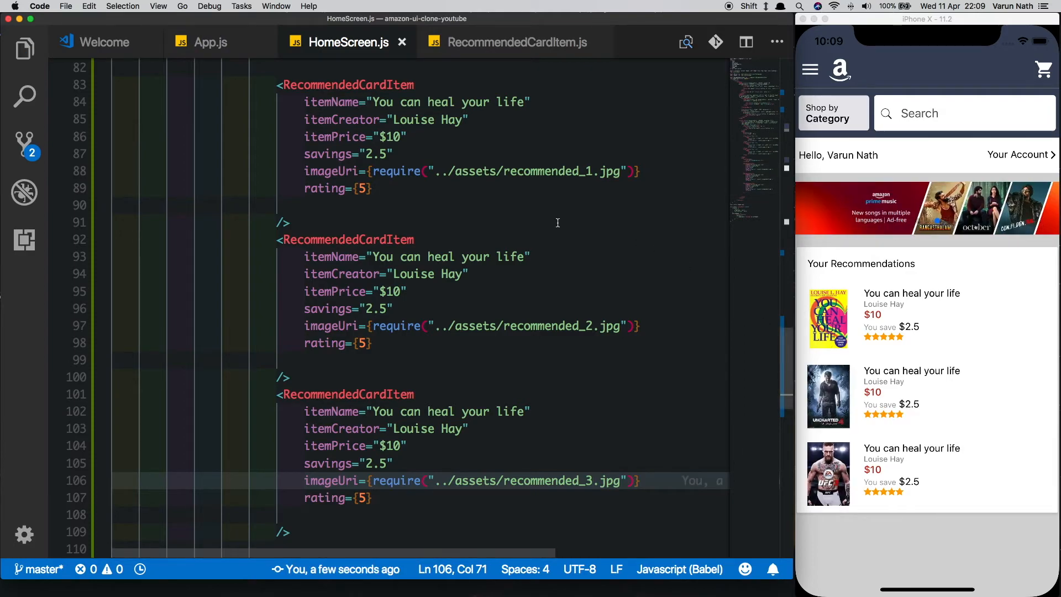
{"action": "scroll", "scroll_direction": "up", "scroll_amount": 3}
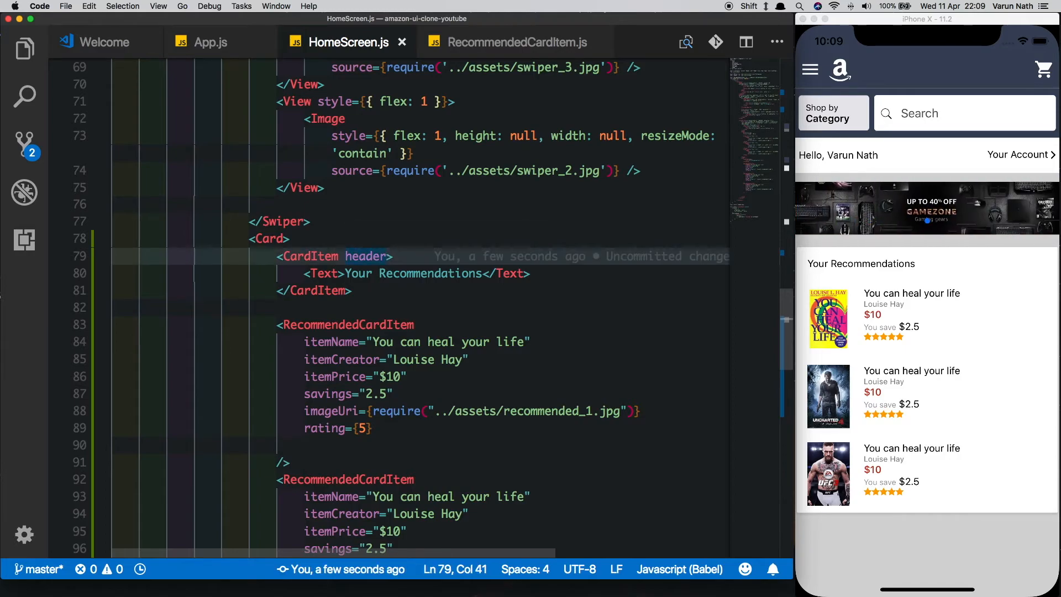
Step: Give the header CardItem a 1-width bottom border coloured #dee0e2
{"action": "type", "text": "style={{}}"}
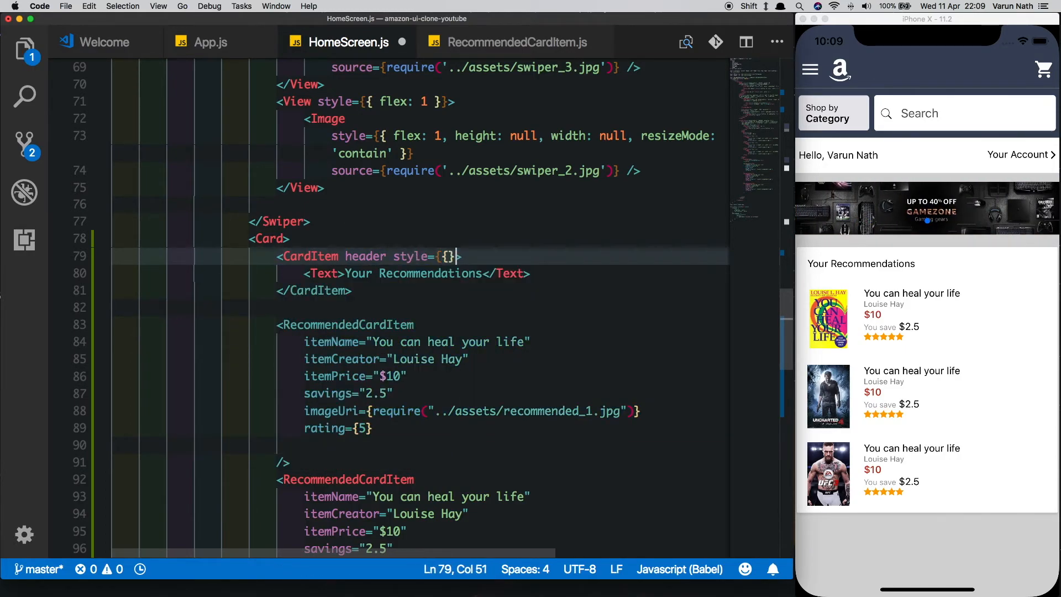
{"action": "type", "text": "borderBotoo"}
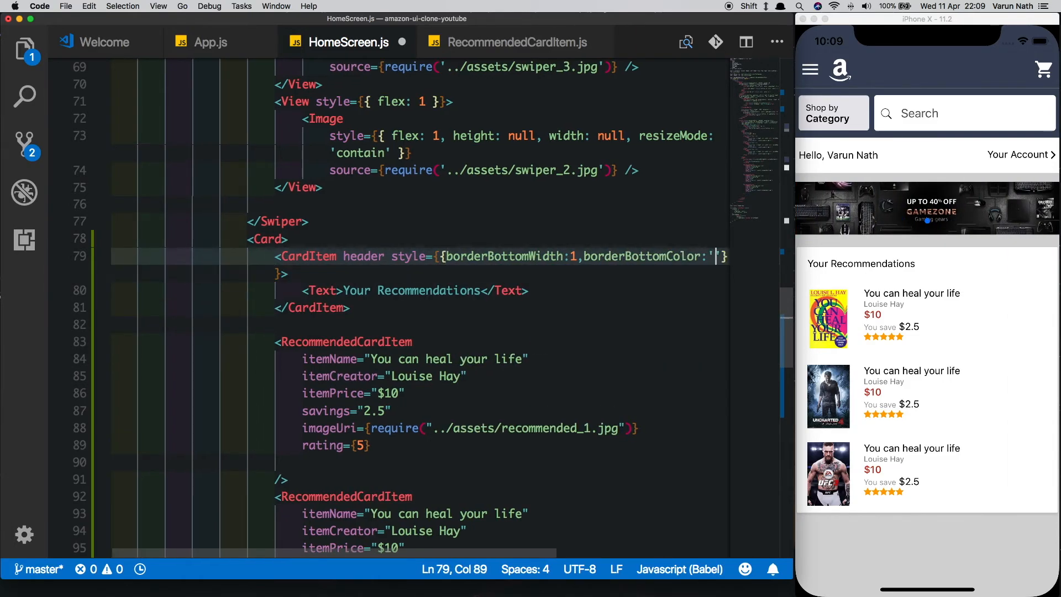
{"action": "type", "text": "#dee0e2"}
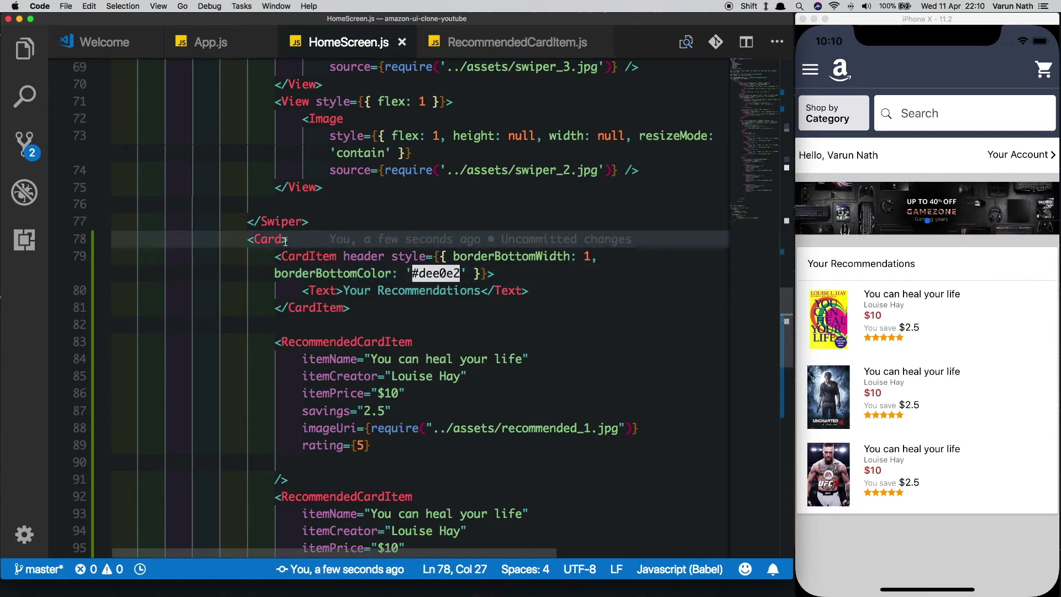
Step: Add left and right margins of 5 to the Card and retitle the second item Uncharted 4
{"action": "type", "text": "style={{"}
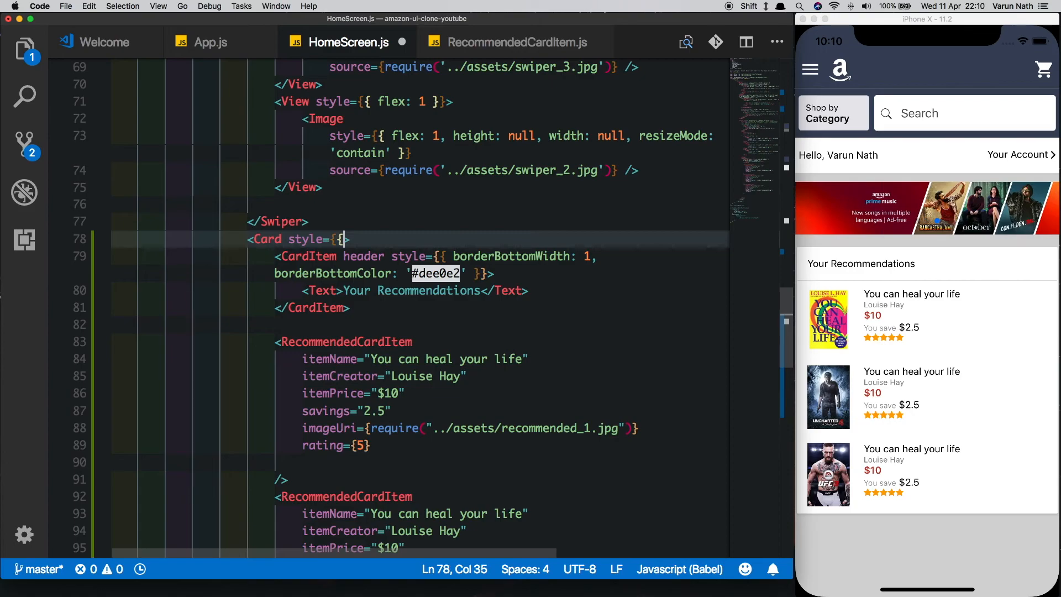
{"action": "type", "text": "marginLeft: 5, marginRight: 5"}
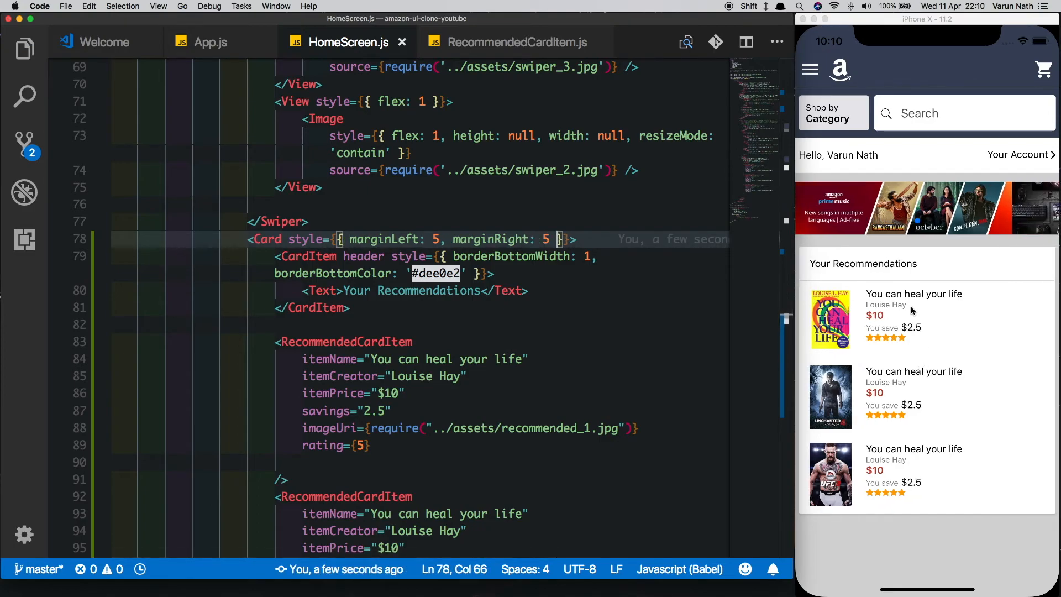
{"action": "scroll", "scroll_direction": "down", "scroll_amount": 3}
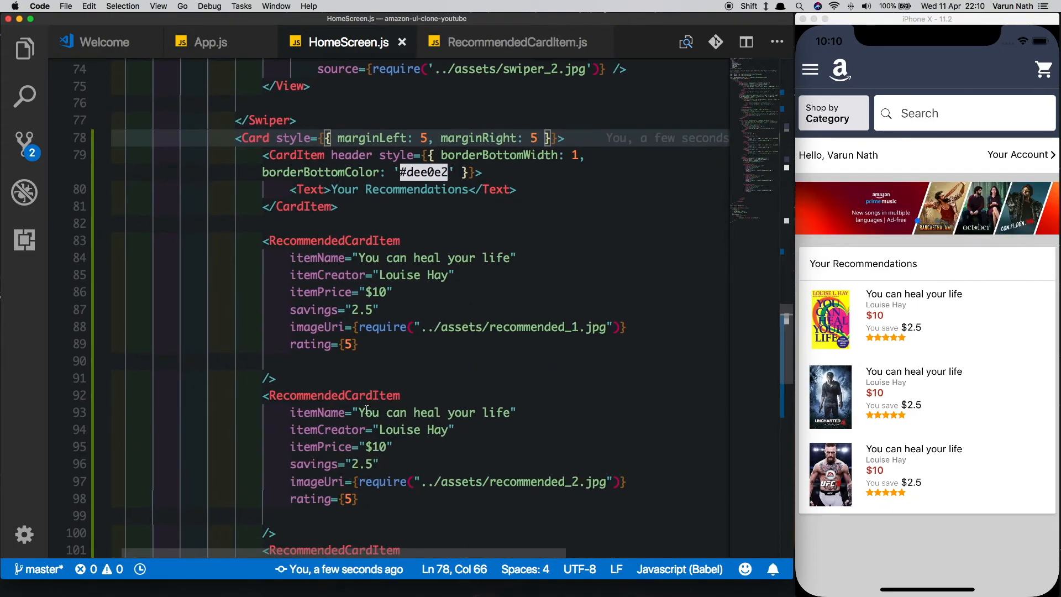
{"action": "type", "text": "Uncharted 4\""}
{"action": "left_click", "coordinate": [373, 429]}
{"action": "type", "text": "Son"}
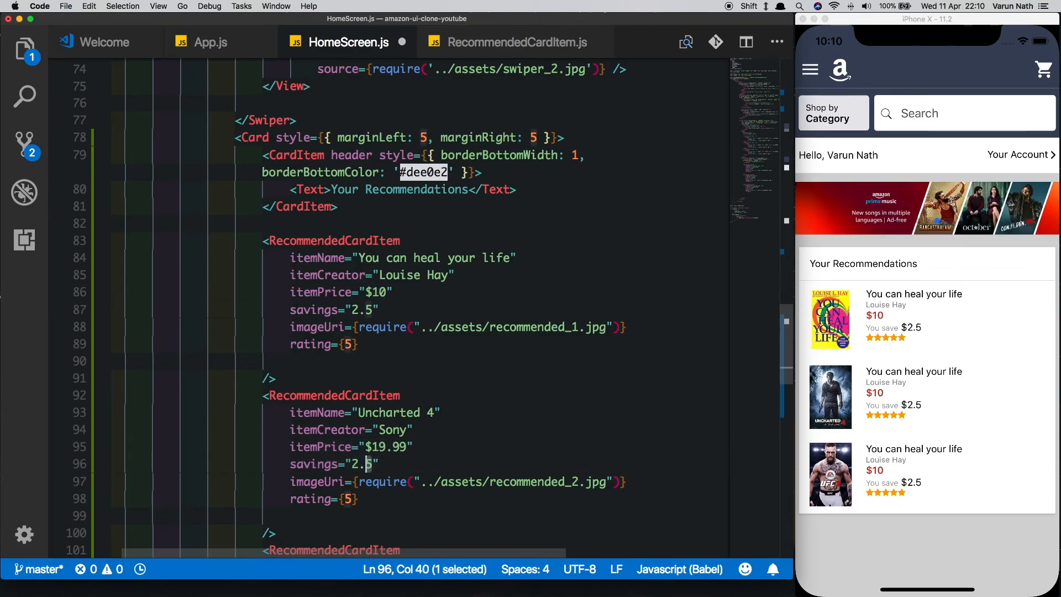
Step: Set Uncharted 4 to $19.99 saving $17, and the third to Ea UFC 3 by Ea Sports, $44
{"action": "type", "text": "17"}
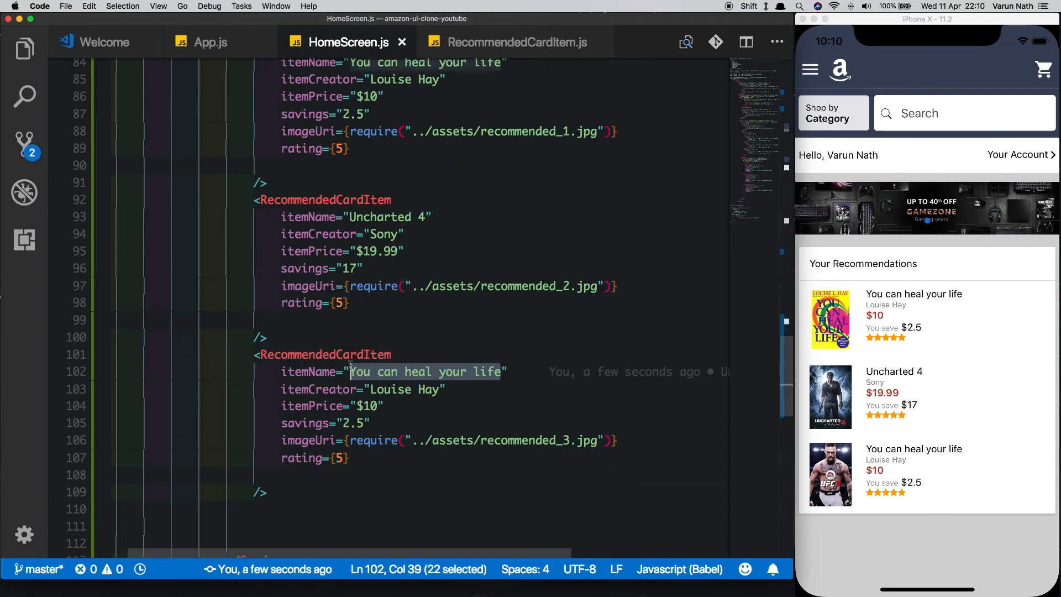
{"action": "type", "text": "Ea UFC 3\""}
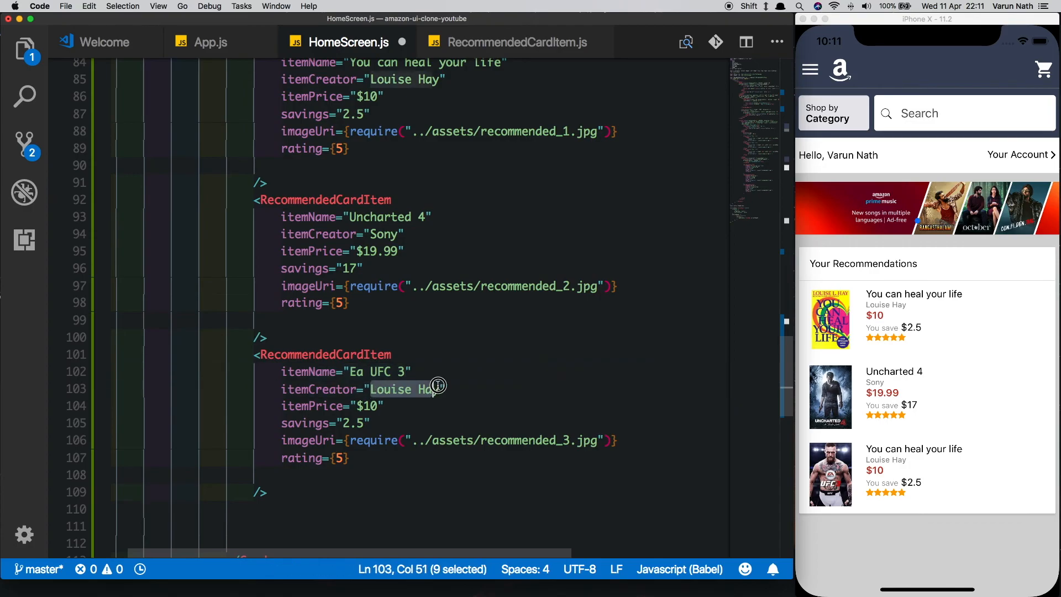
{"action": "type", "text": "Ea Sport"}
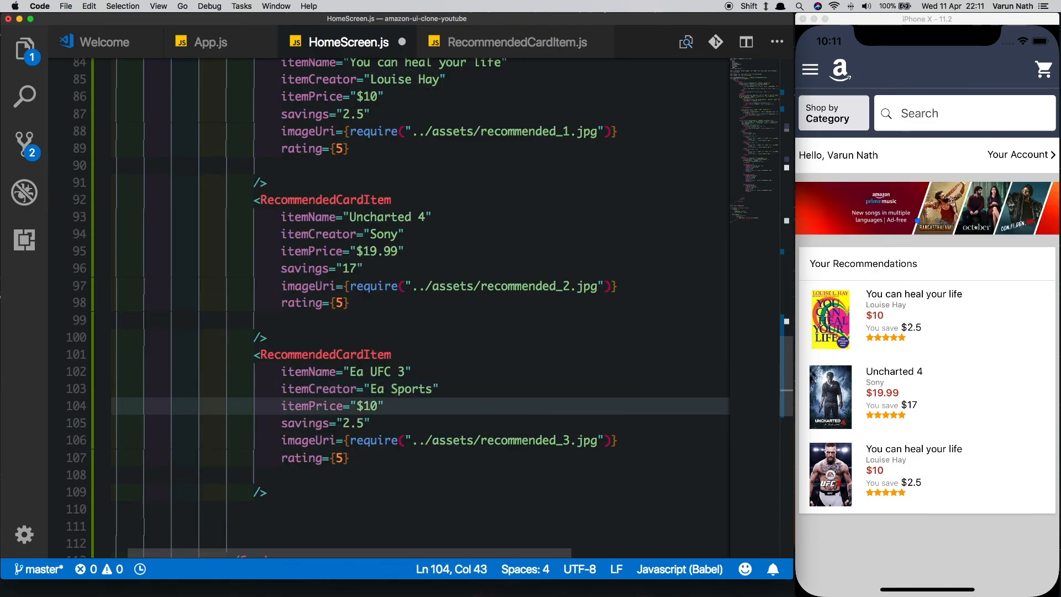
{"action": "type", "text": "44"}
{"action": "left_click", "coordinate": [501, 457]}
{"action": "type", "text": "3"}
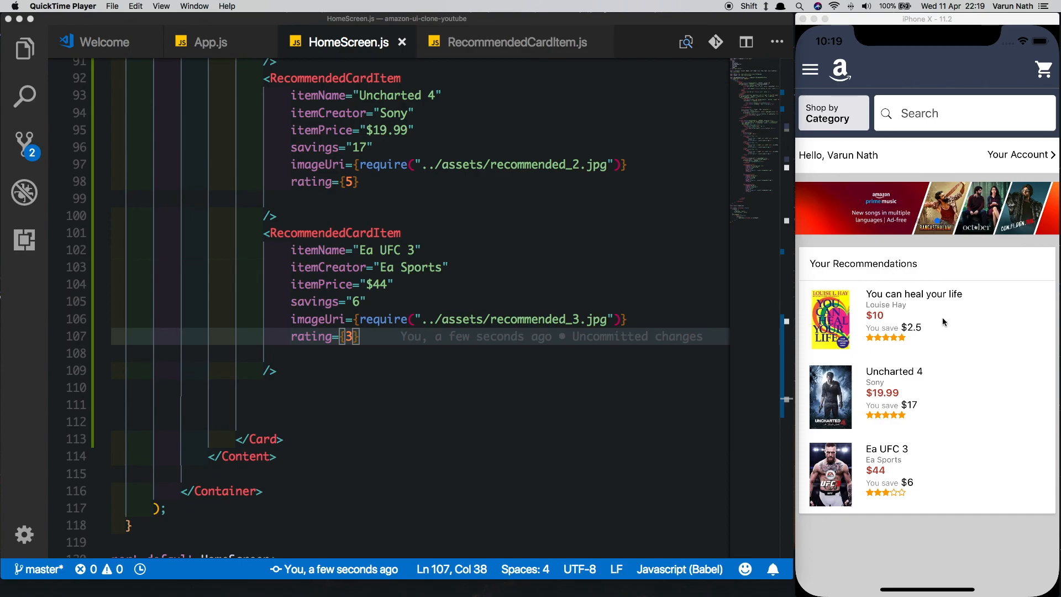
{"action": "mouse_move", "coordinate": [1041, 514]}
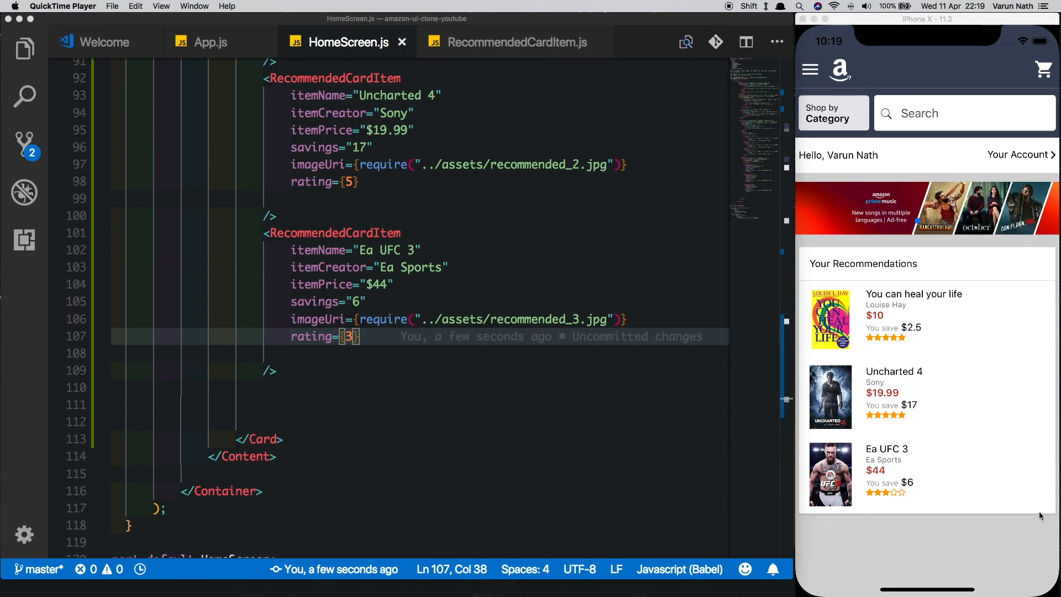